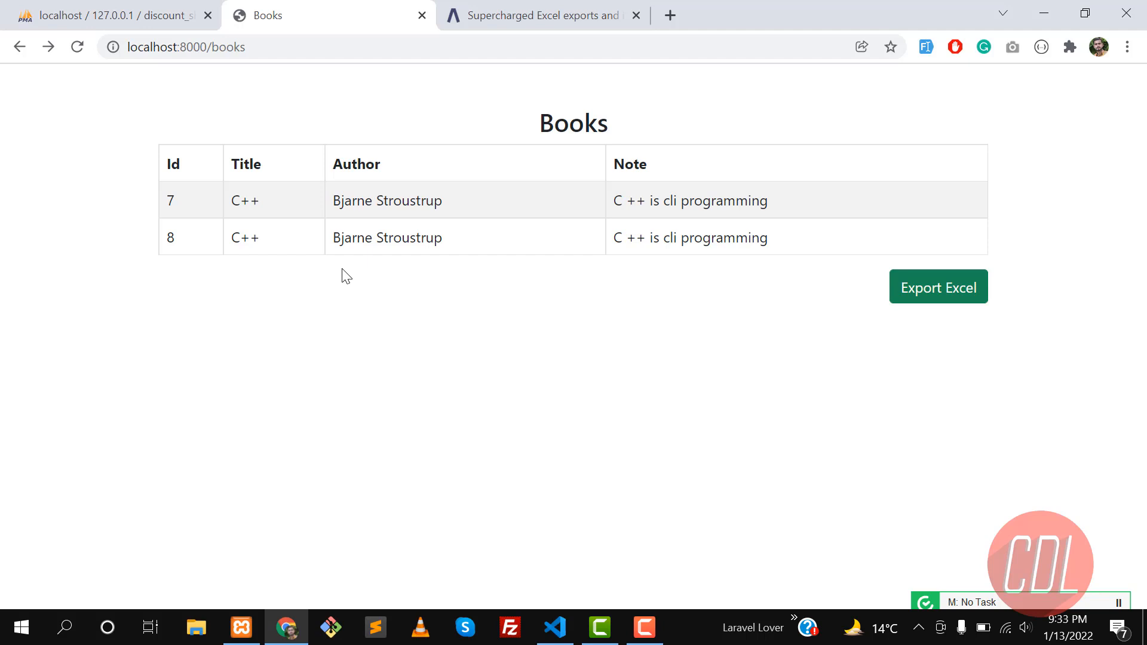
{"action": "mouse_move", "coordinate": [228, 208]}
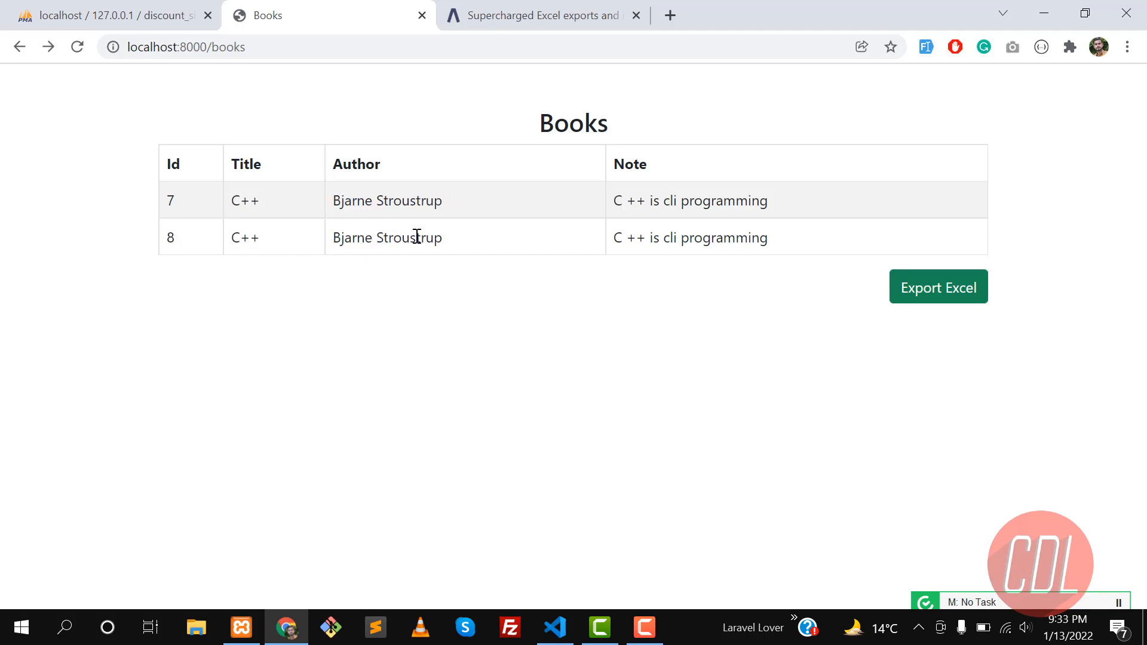
{"action": "mouse_move", "coordinate": [410, 212]}
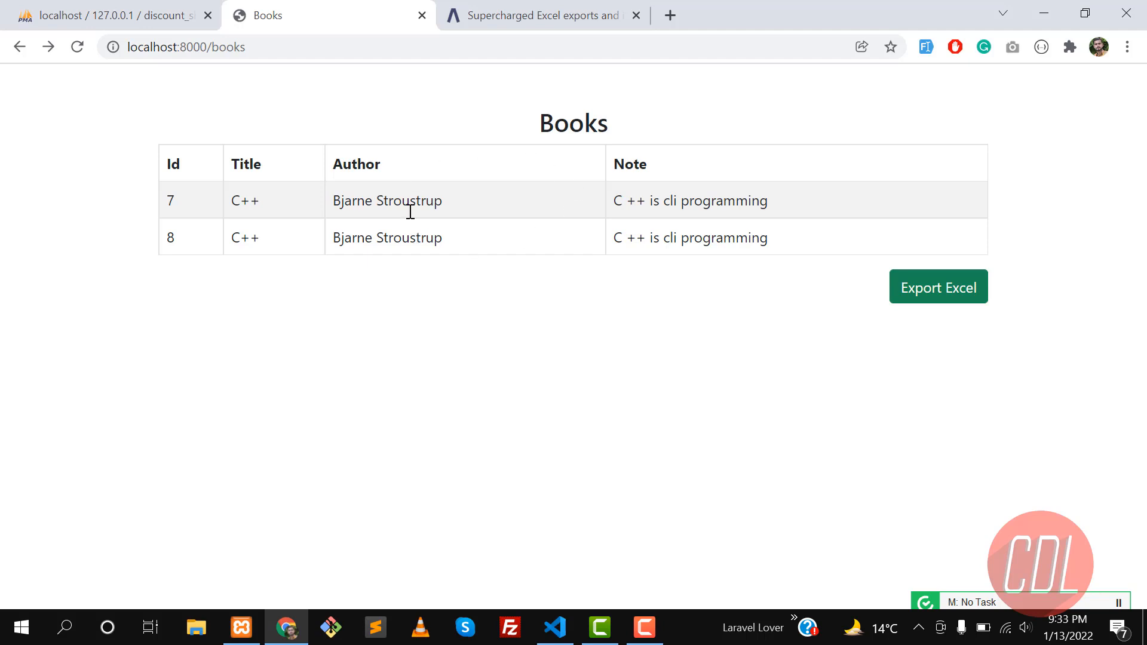
{"action": "mouse_move", "coordinate": [722, 183]}
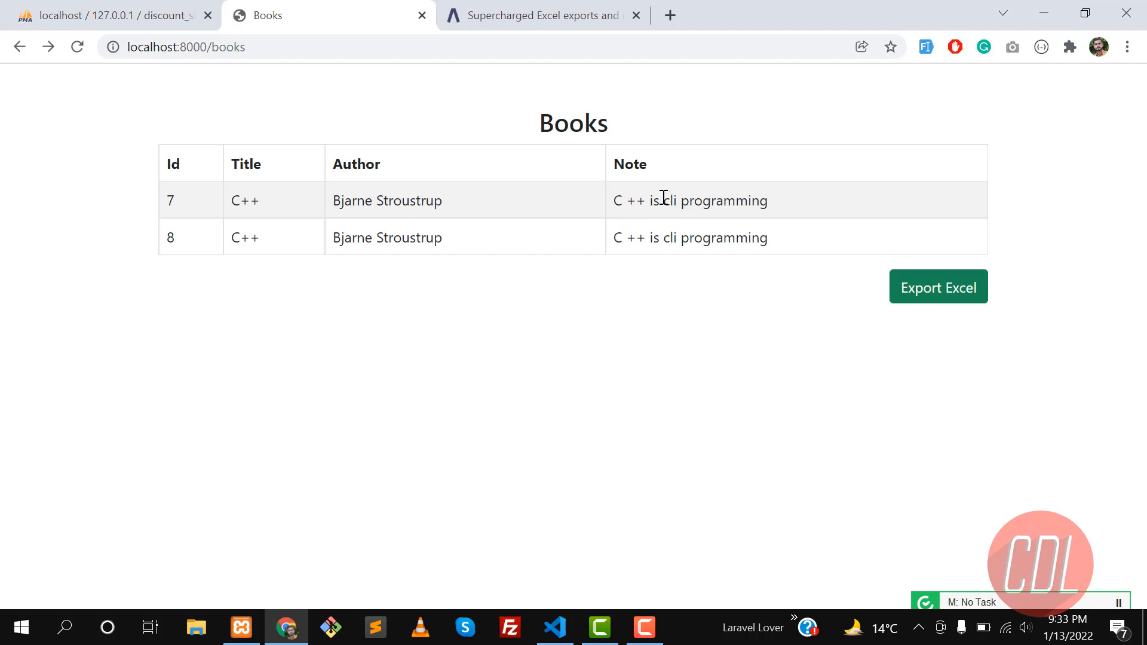
Step: Switch to the Laravel Excel site and scroll the home page toward the documentation link
{"action": "left_click", "coordinate": [543, 14]}
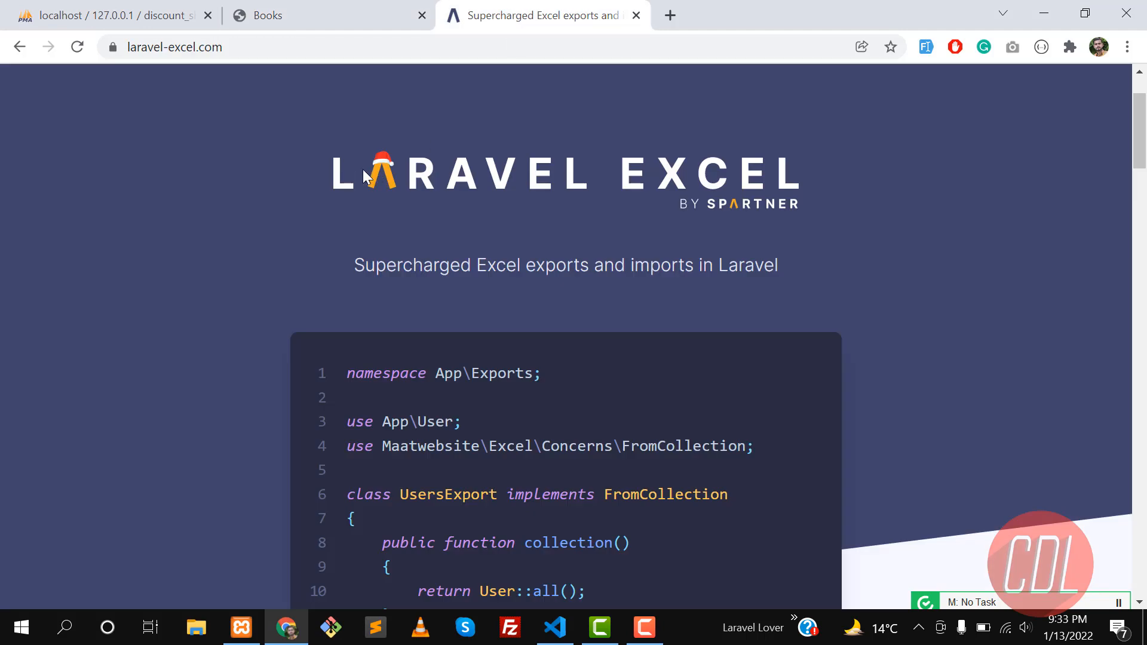
{"action": "mouse_move", "coordinate": [724, 235]}
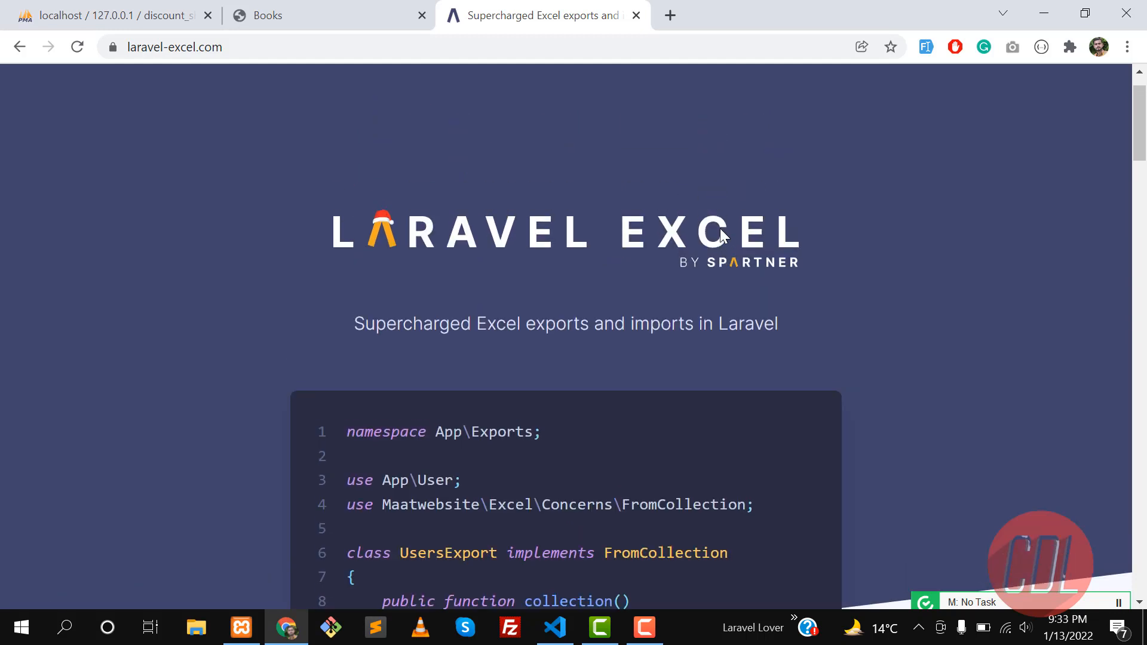
{"action": "scroll", "scroll_direction": "down", "scroll_amount": 3}
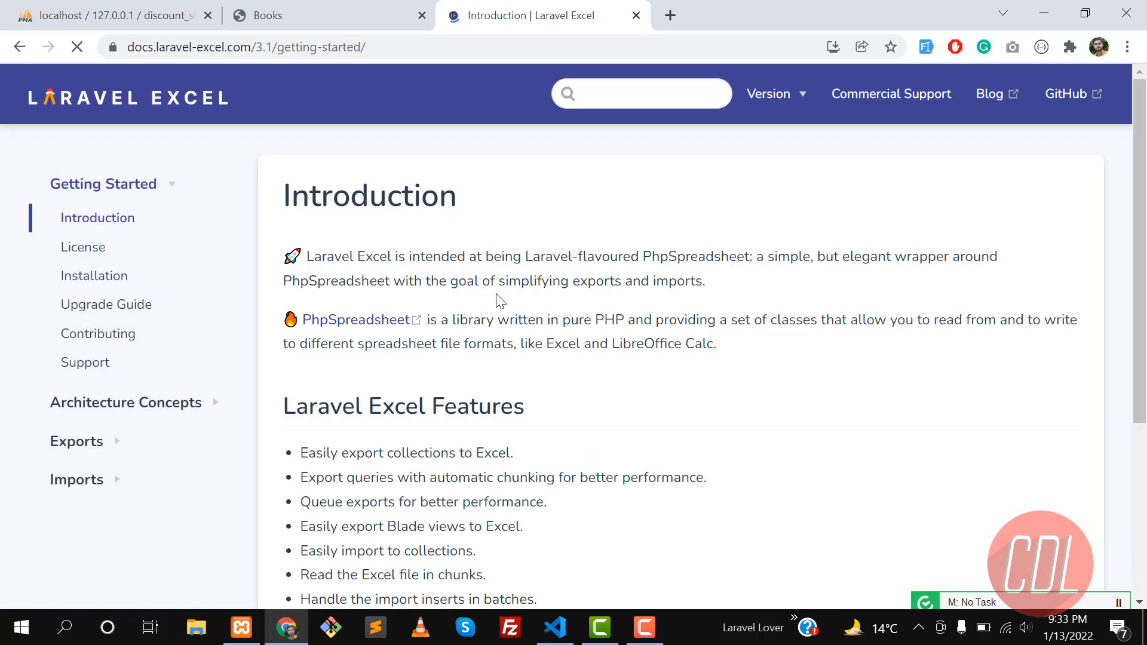
Step: Copy 'composer require maatwebsite/excel' from the Installation page and switch to VS Code
{"action": "left_click", "coordinate": [93, 276]}
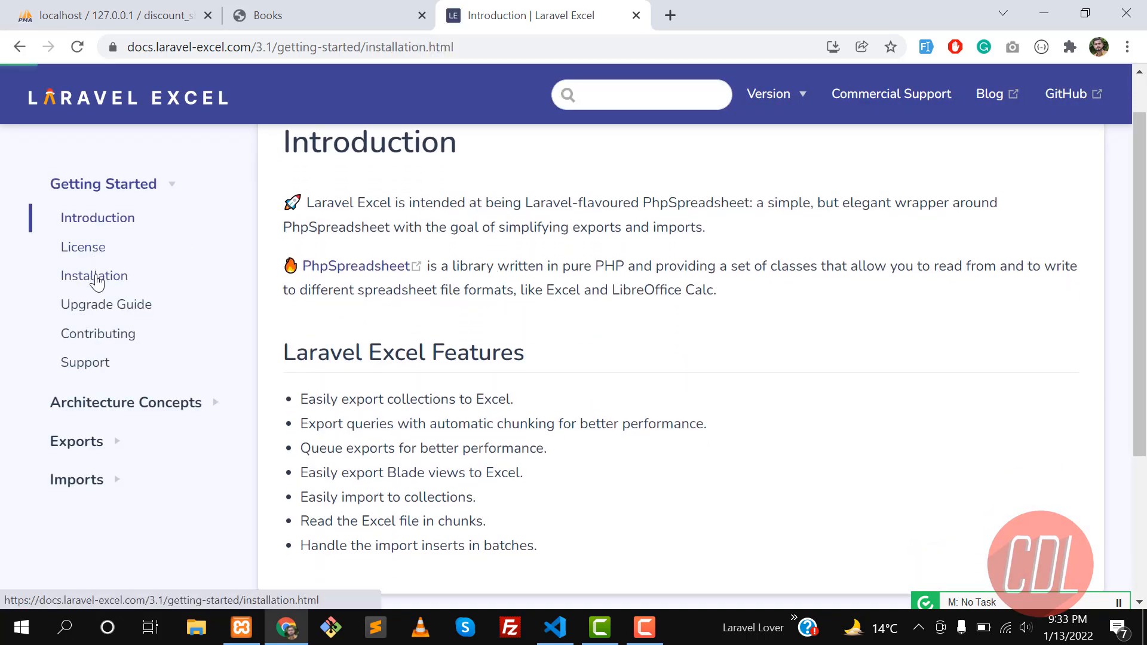
{"action": "left_click", "coordinate": [93, 276]}
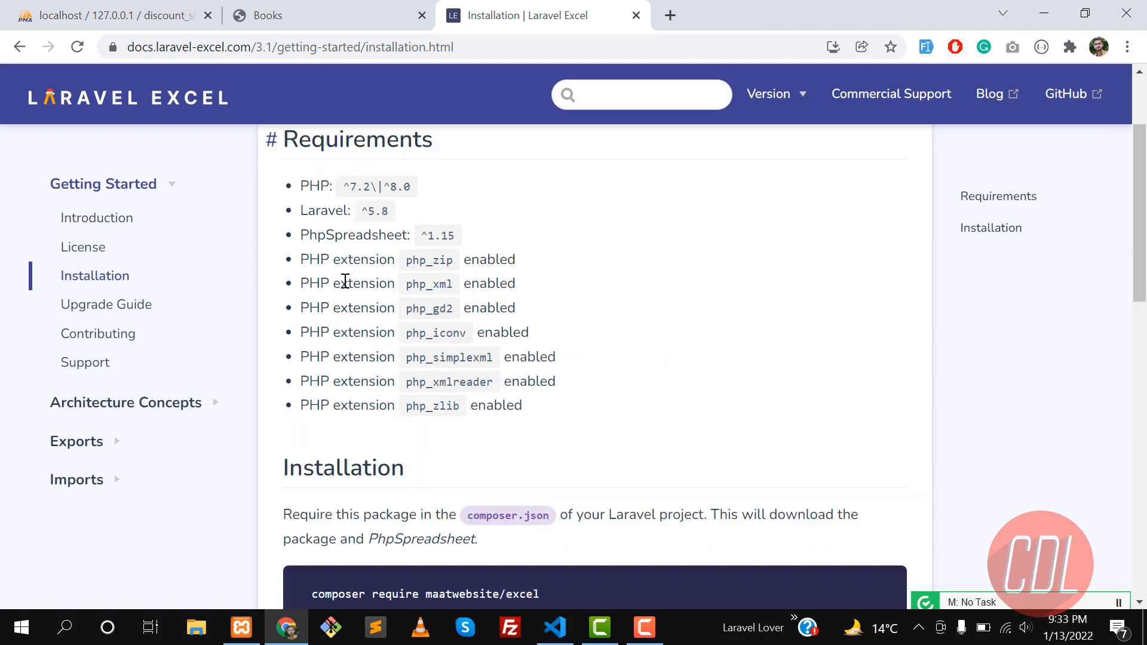
{"action": "scroll", "scroll_direction": "down", "scroll_amount": 3}
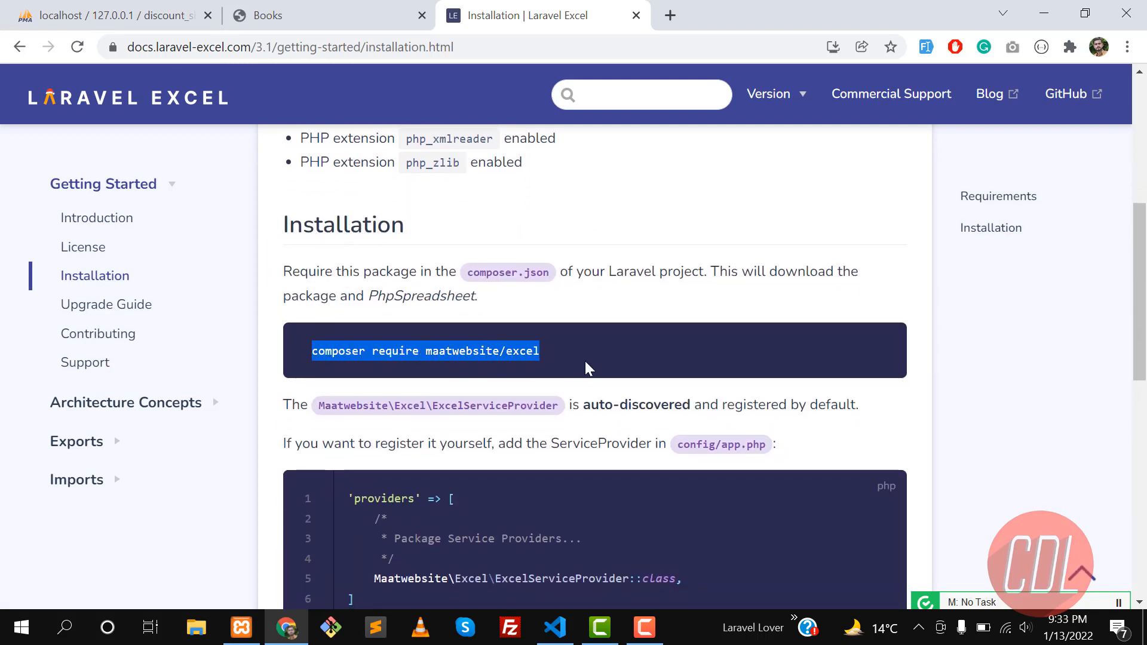
{"action": "key", "text": "alt+tab"}
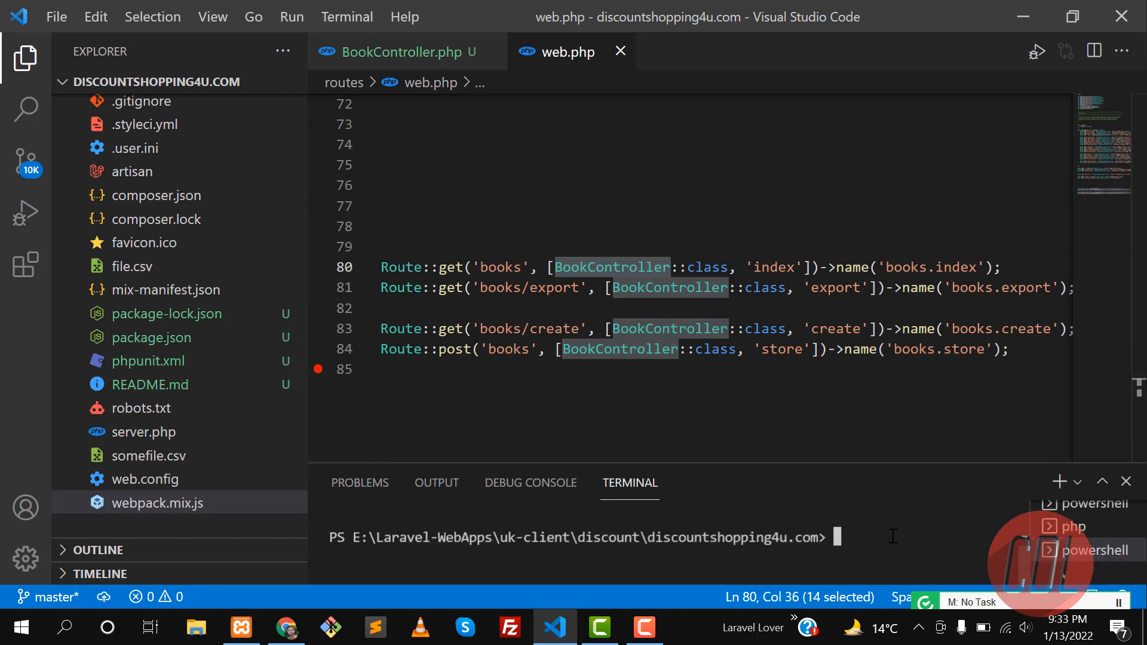
Step: Run composer require maatwebsite/excel in the integrated terminal
{"action": "type", "text": "composer require maatwebsite/excel"}
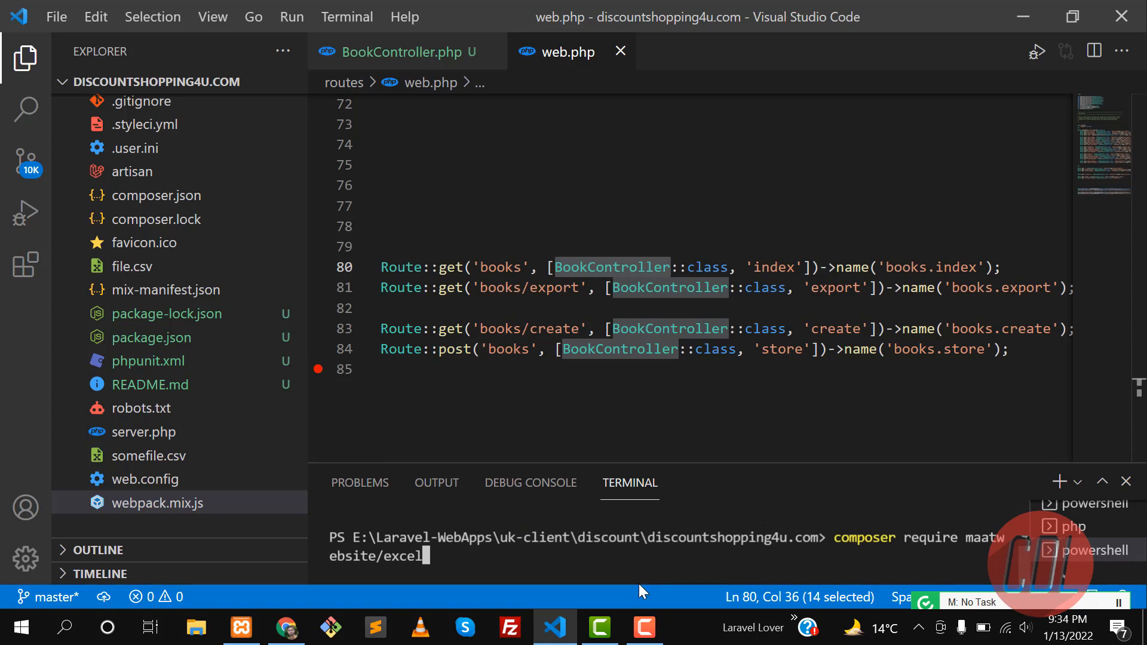
{"action": "key", "text": "Backspace"}
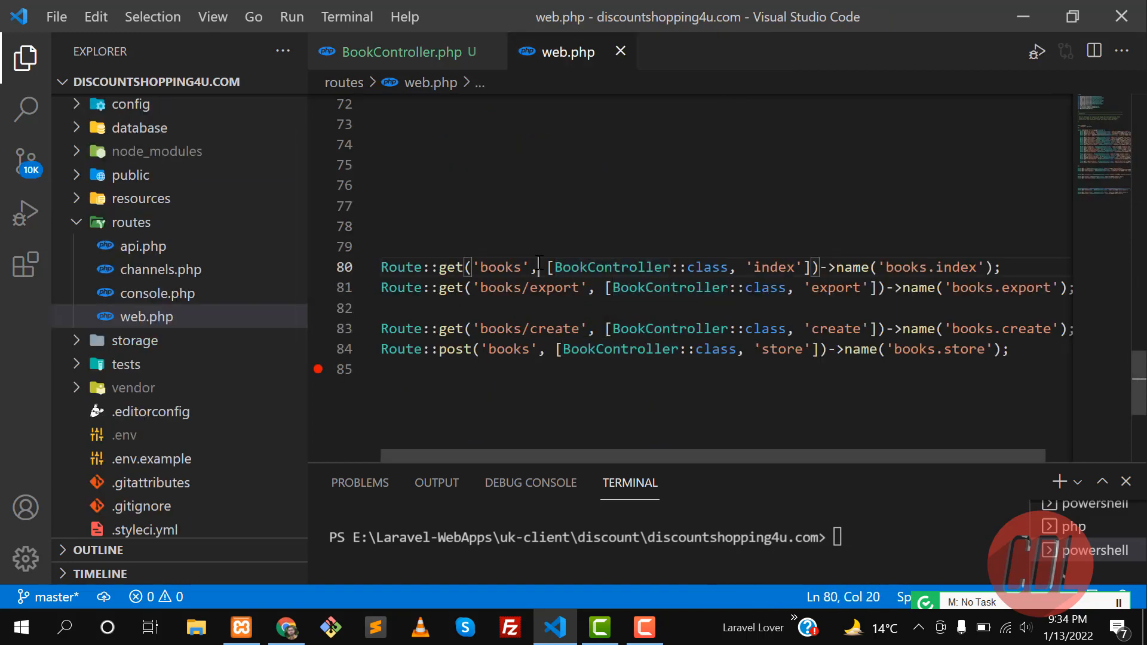
Step: Return to the installation guide and scroll past the providers config to the Exports section
{"action": "left_click", "coordinate": [285, 627]}
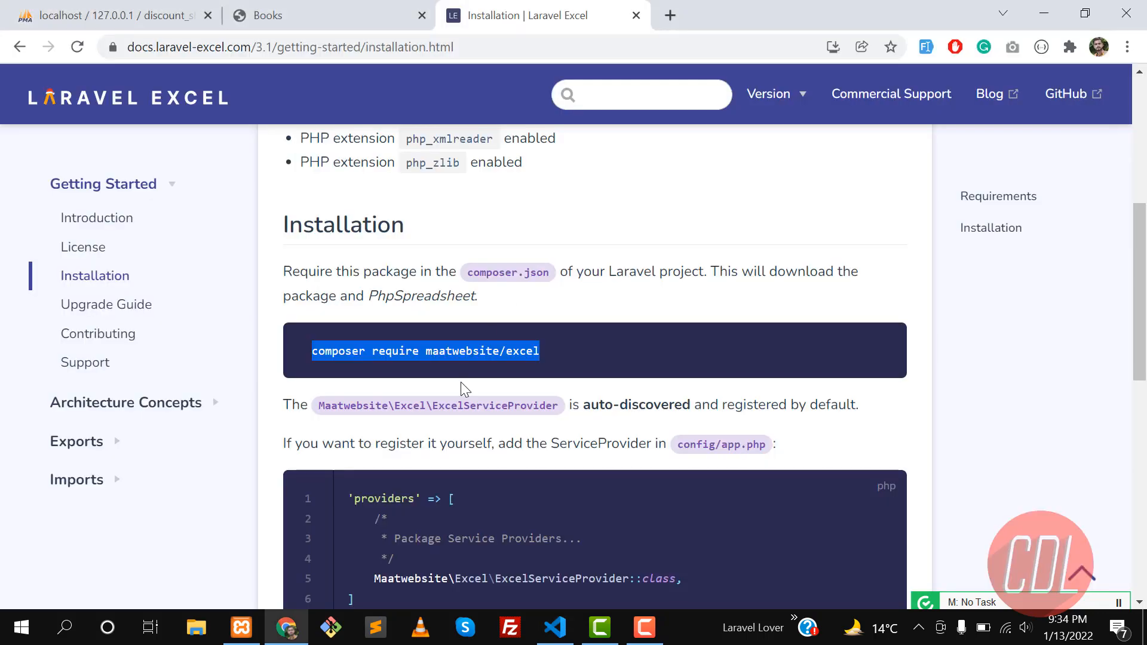
{"action": "scroll", "scroll_direction": "down", "scroll_amount": 3}
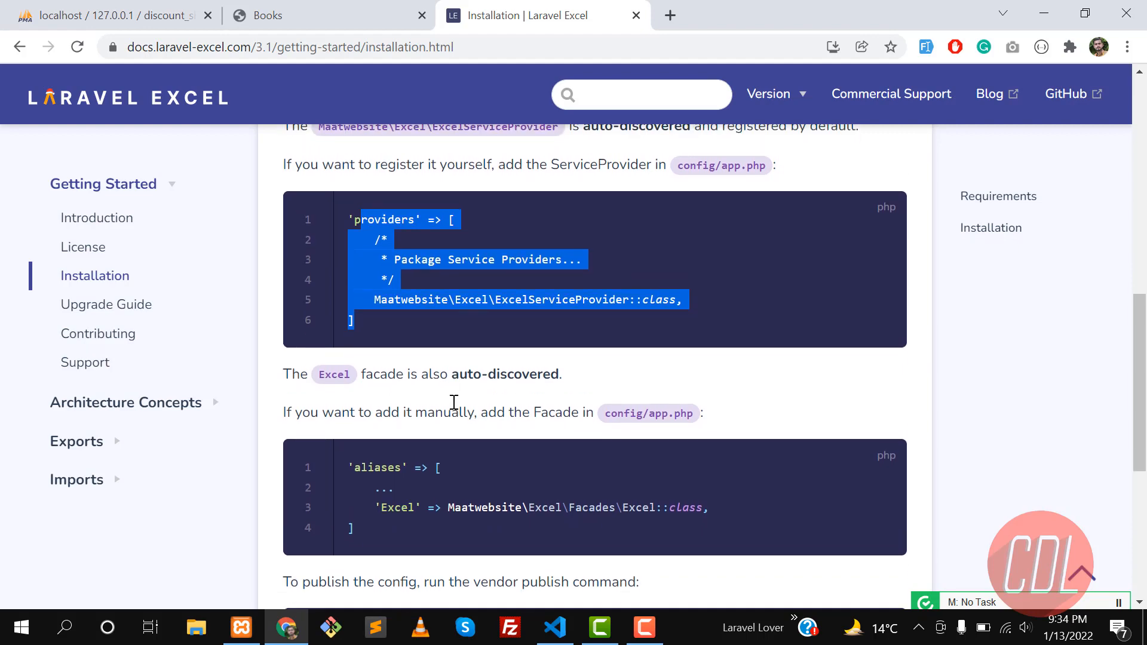
{"action": "scroll", "scroll_direction": "down", "scroll_amount": 3}
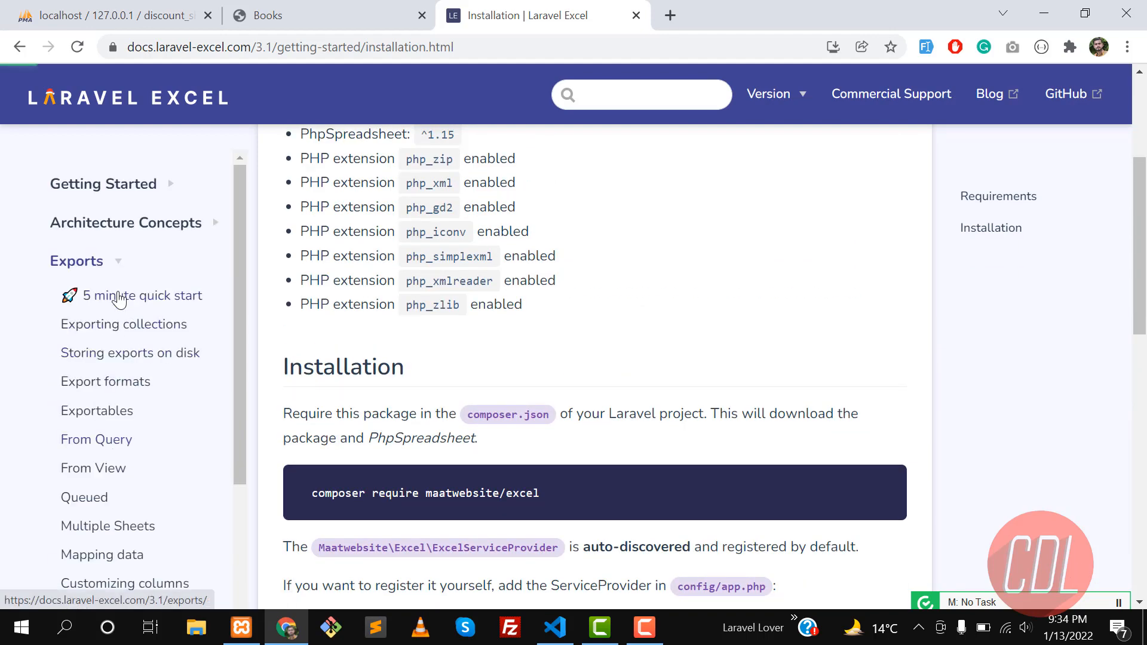
Step: Read the make:export command in the 5 minute quick start, then return to VS Code
{"action": "left_click", "coordinate": [142, 295]}
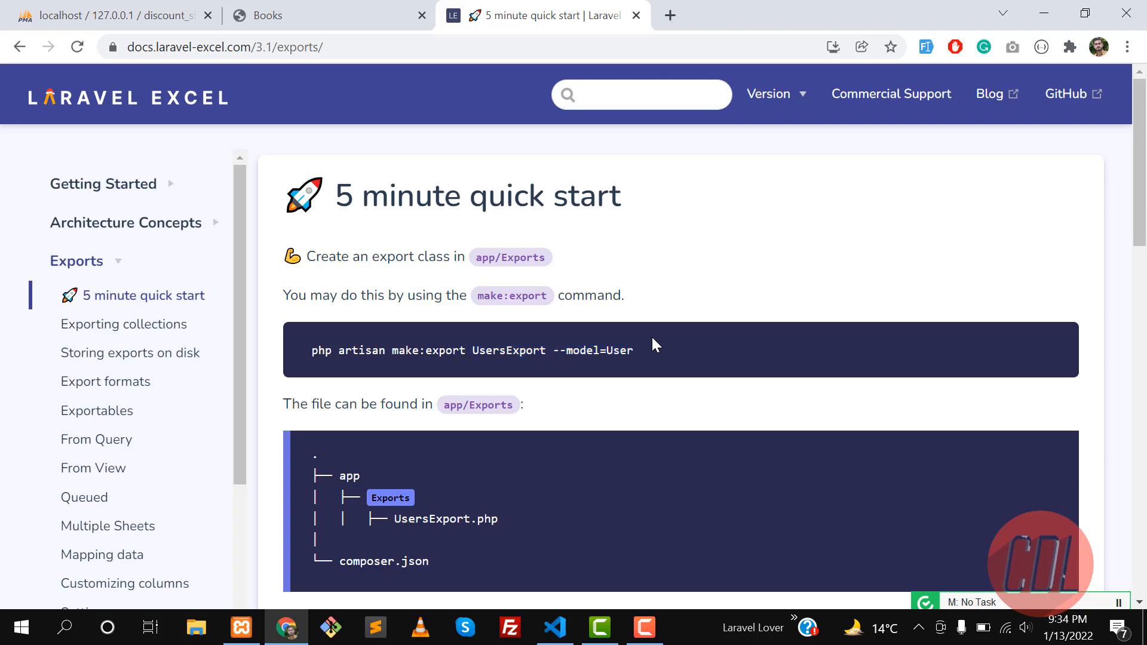
{"action": "mouse_move", "coordinate": [420, 343]}
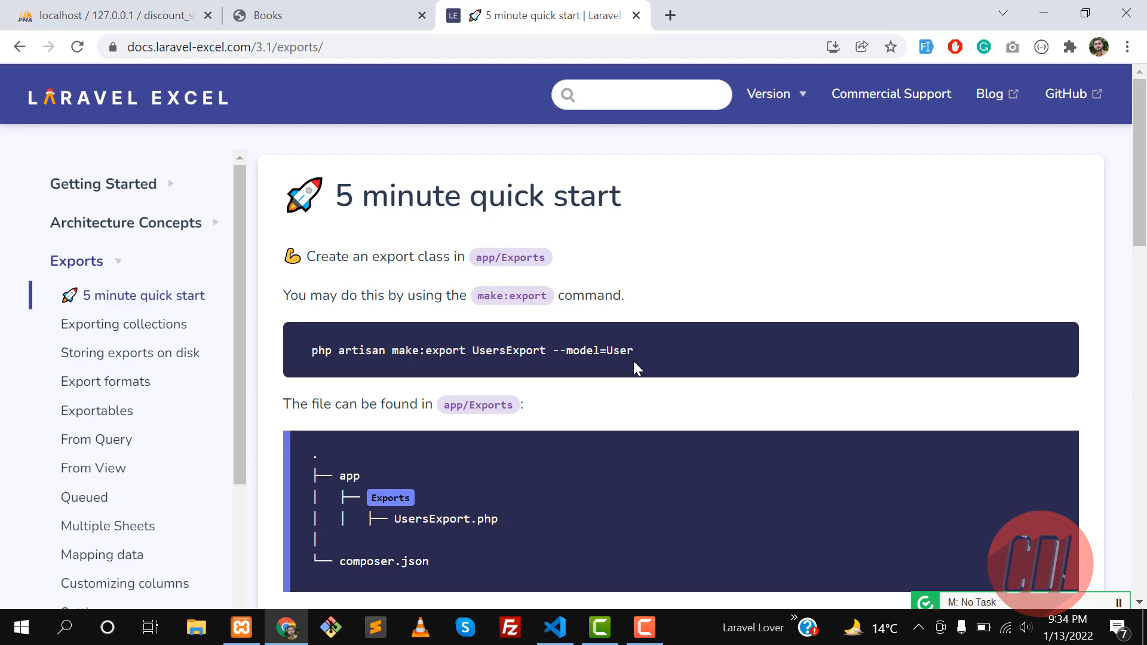
{"action": "key", "text": "alt+tab"}
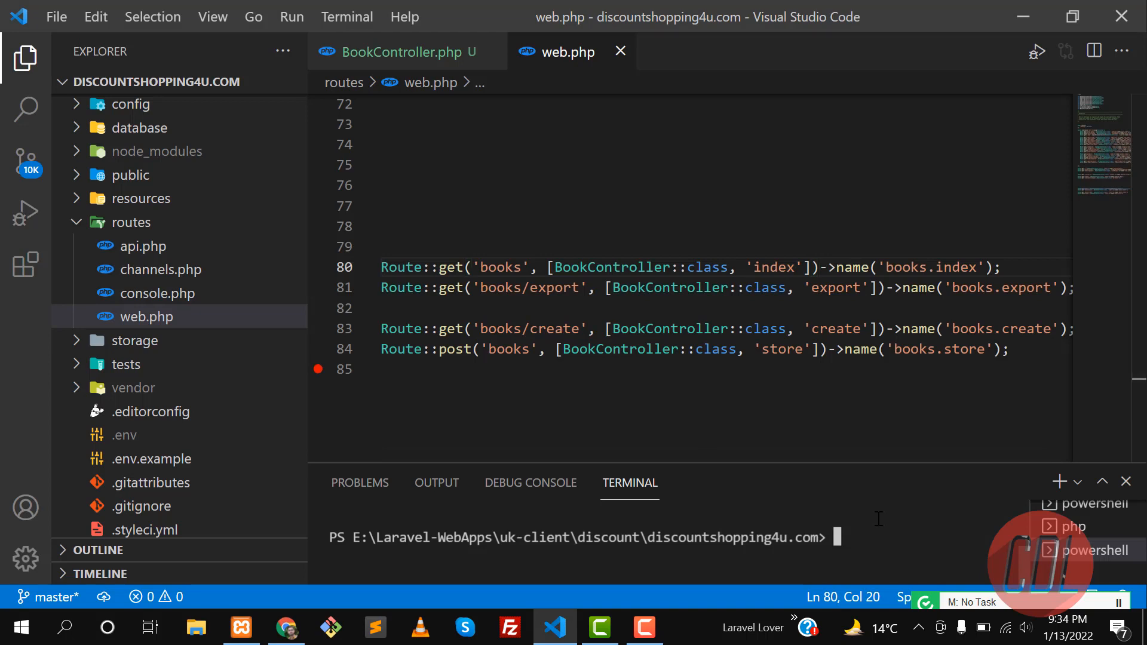
Step: Run php artisan make:export BookExport --model=Book in the terminal
{"action": "type", "text": "php art"}
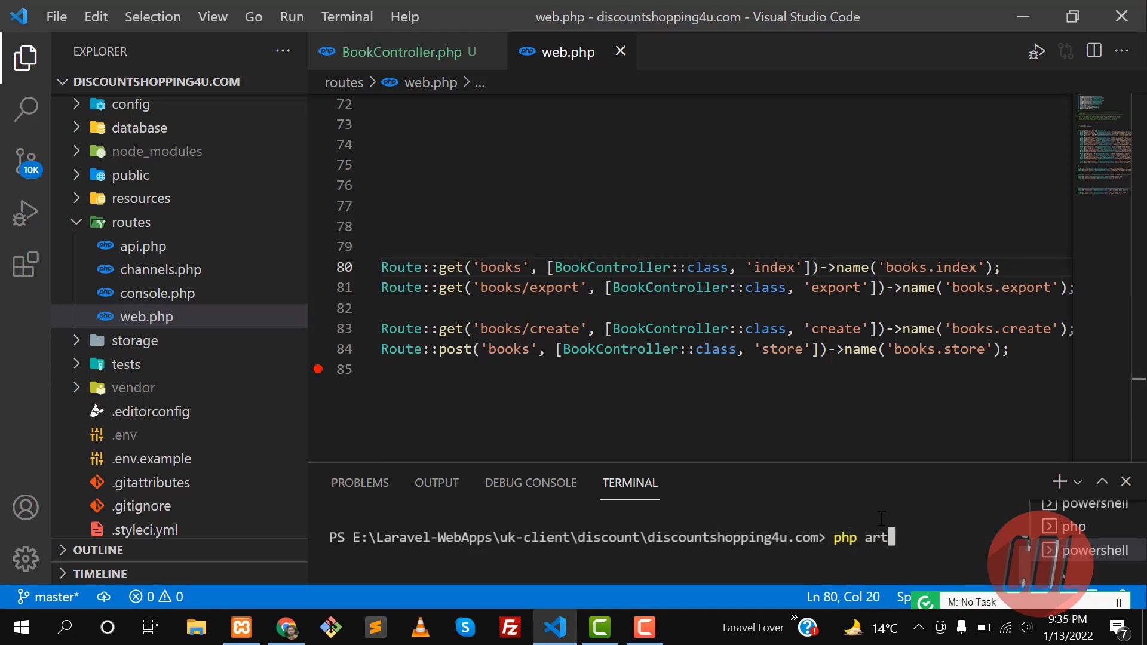
{"action": "type", "text": "isan make:export"}
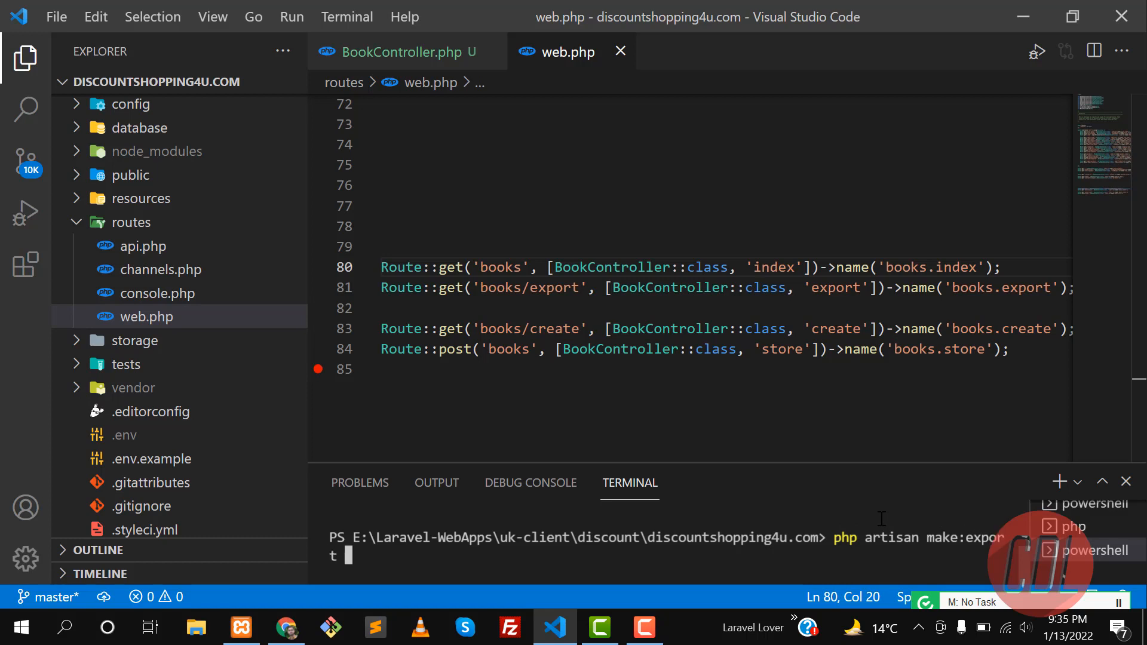
{"action": "left_click", "coordinate": [285, 627]}
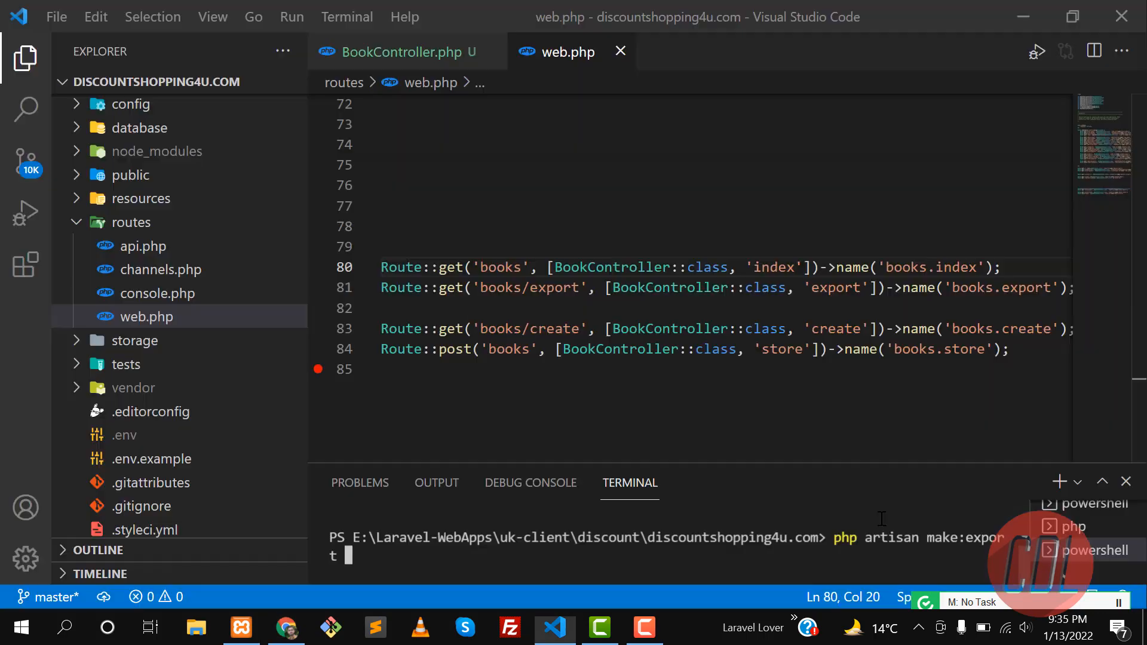
{"action": "type", "text": "Book"}
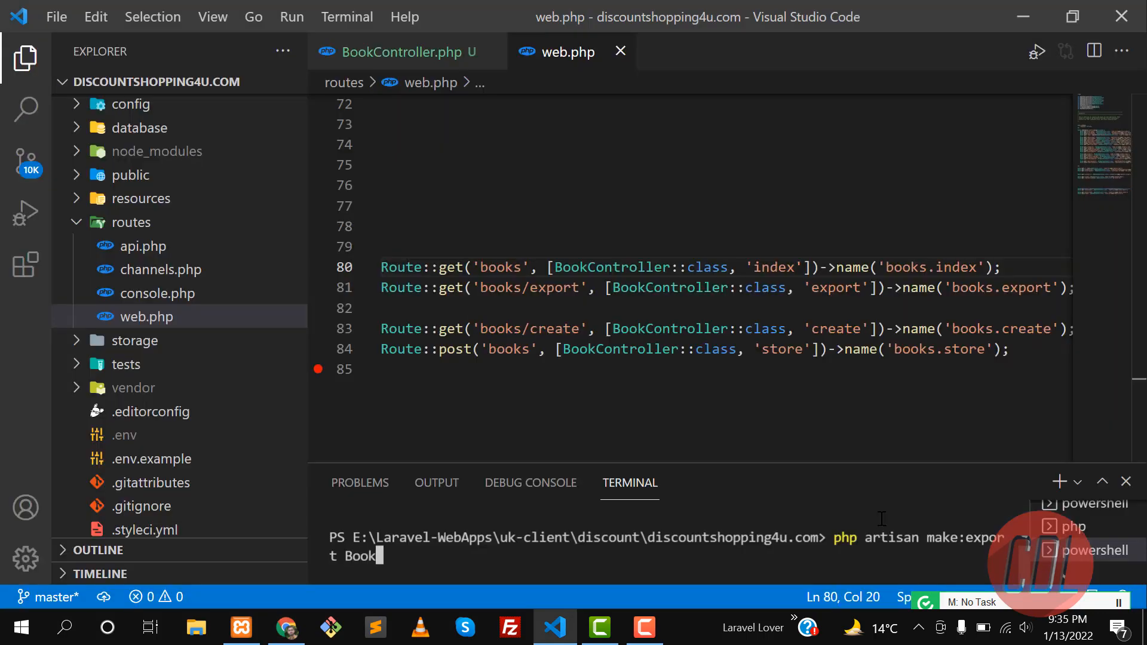
{"action": "type", "text": "Expor"}
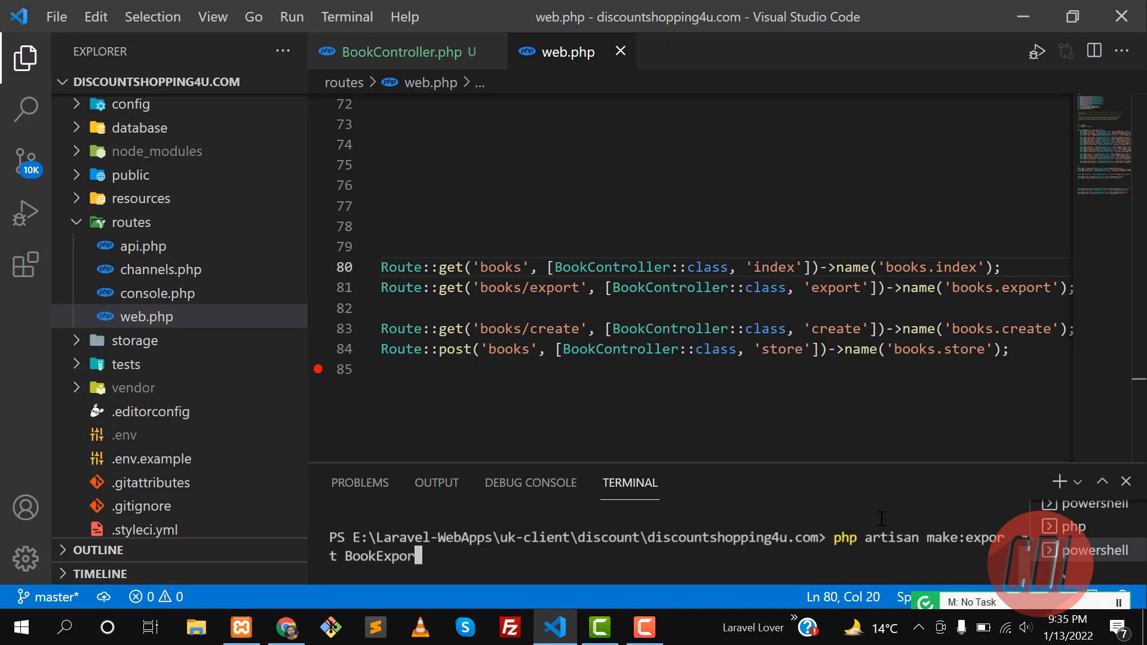
{"action": "type", "text": "--"}
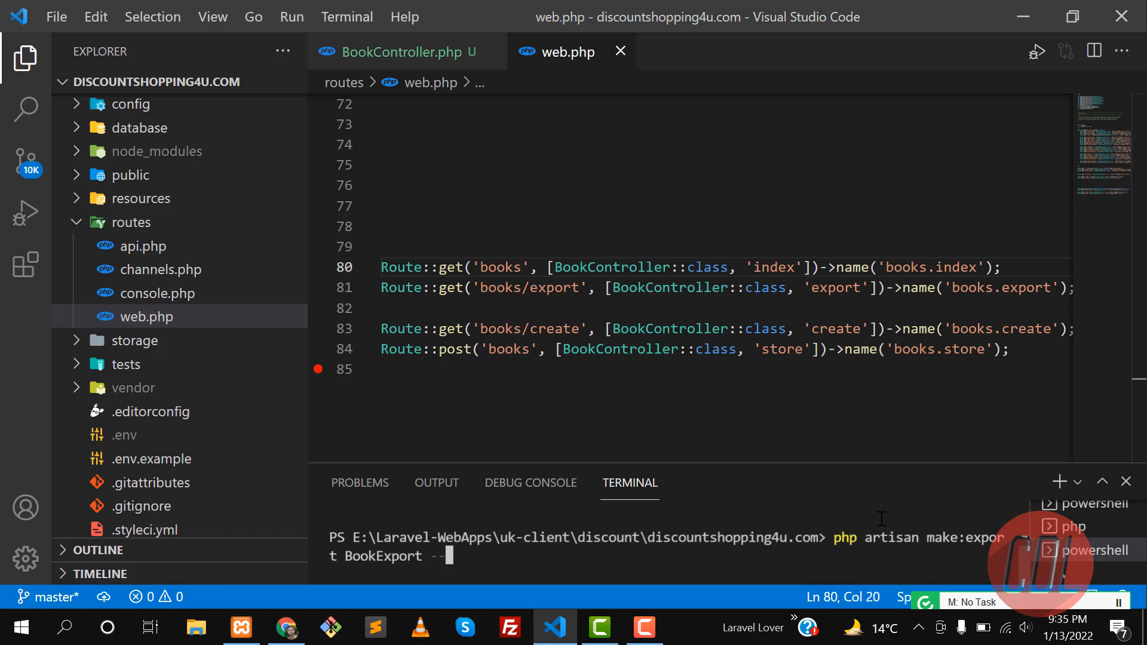
{"action": "type", "text": "model=Book"}
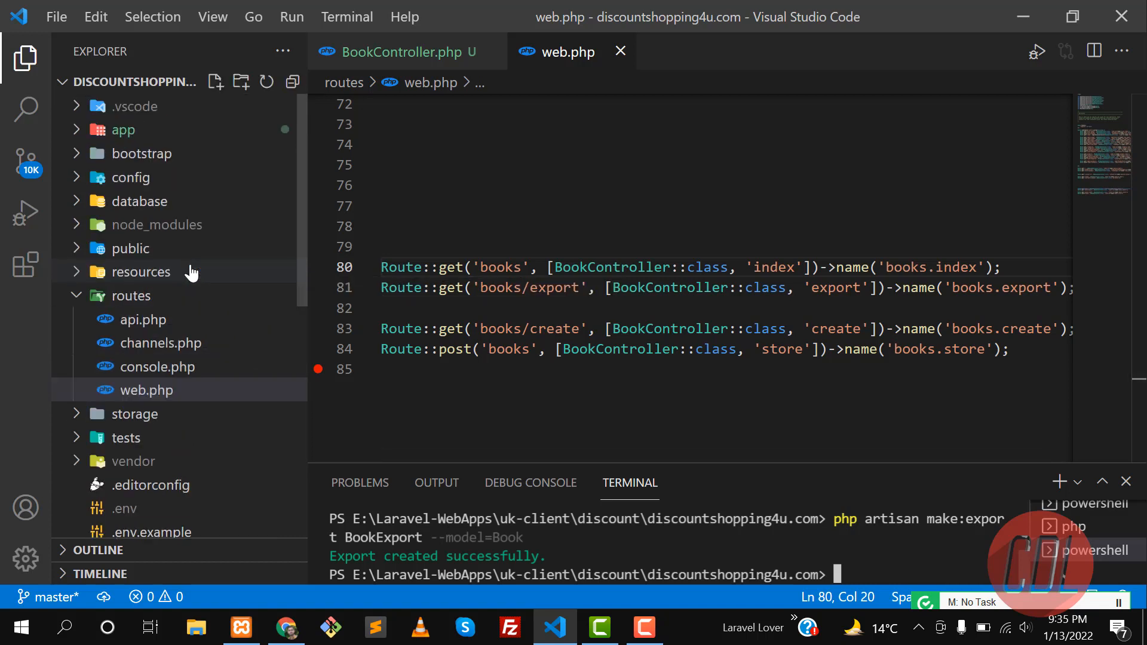
Step: Expand app > Exports in the Explorer to reach BookExport.php
{"action": "left_click", "coordinate": [123, 129]}
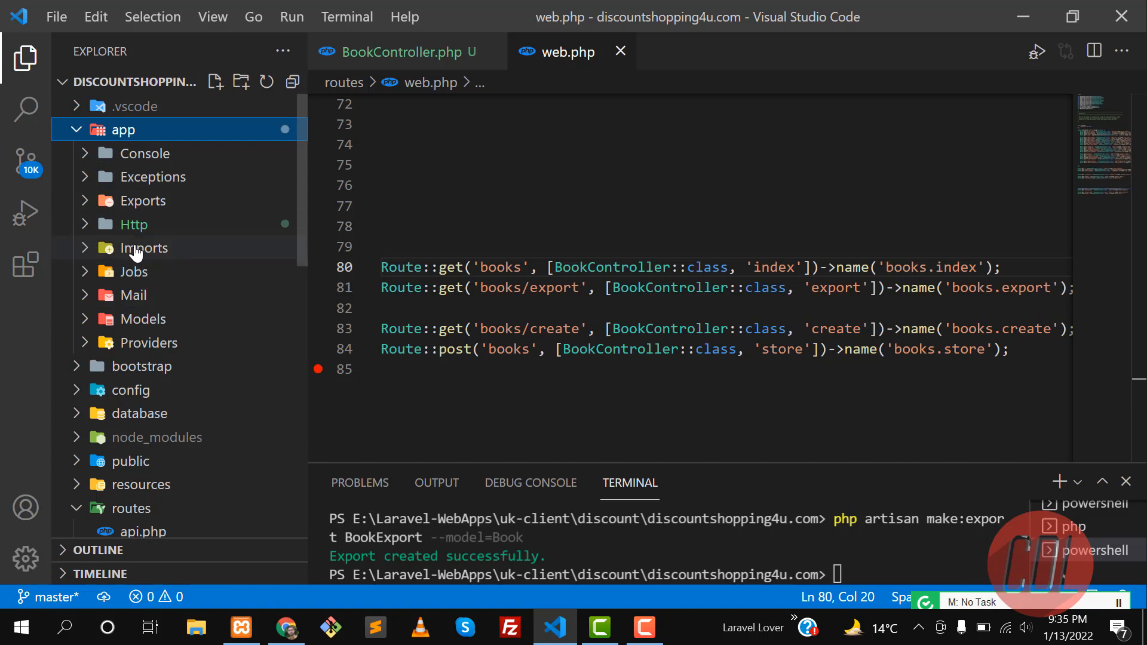
{"action": "mouse_move", "coordinate": [154, 201]}
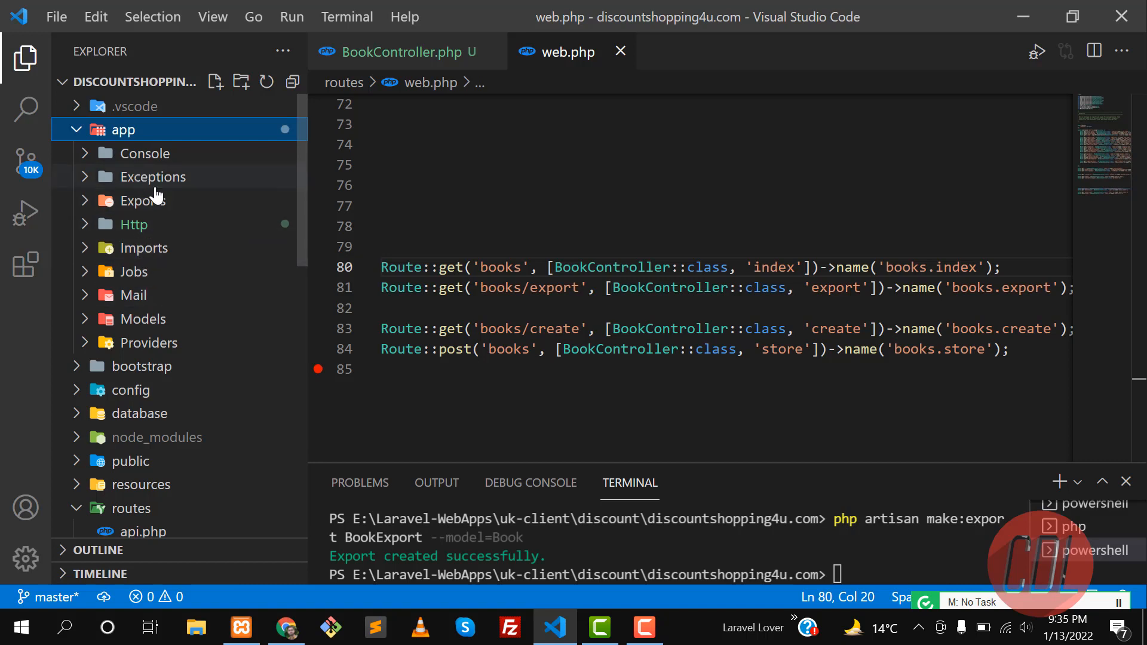
{"action": "left_click", "coordinate": [143, 200]}
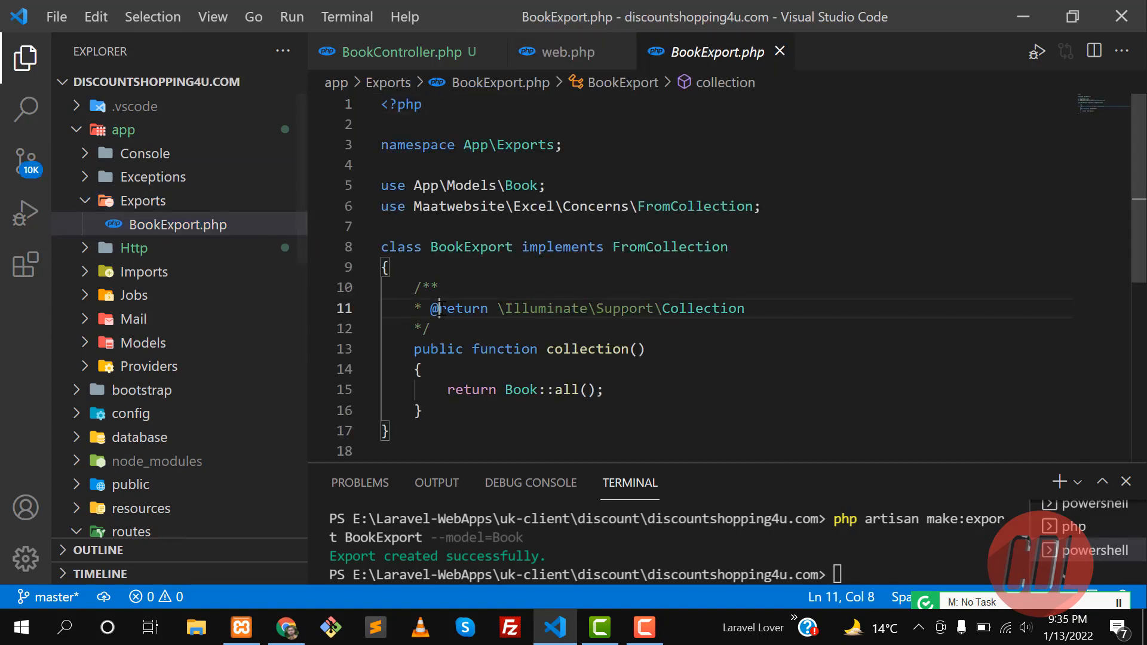
{"action": "double_click", "coordinate": [591, 291]}
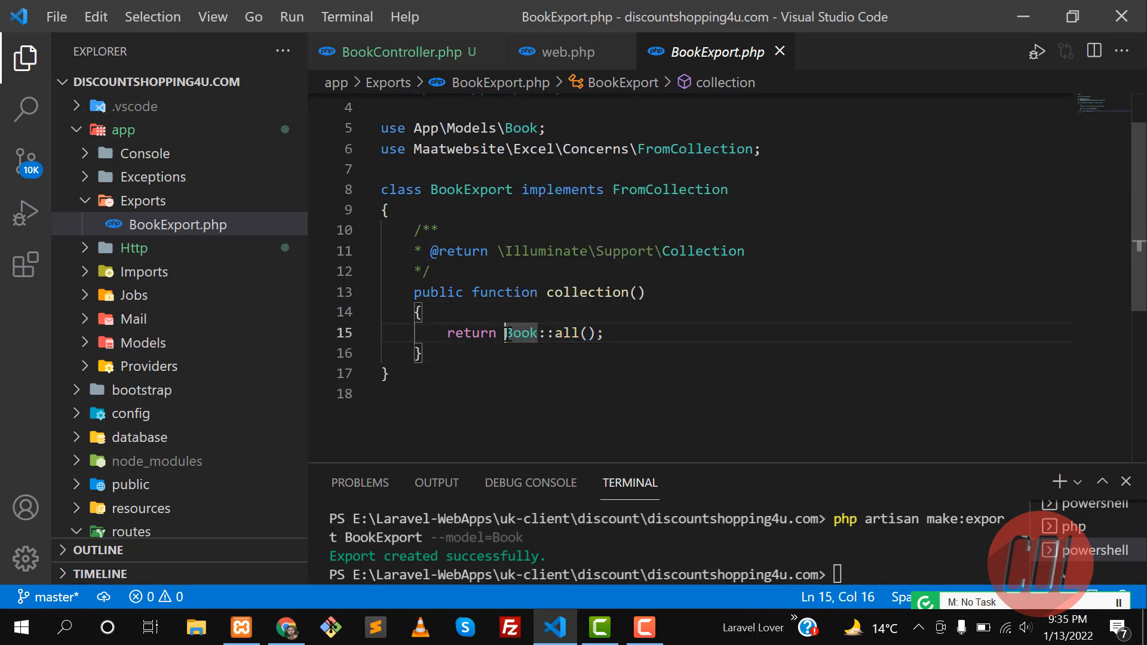
{"action": "left_click", "coordinate": [606, 333]}
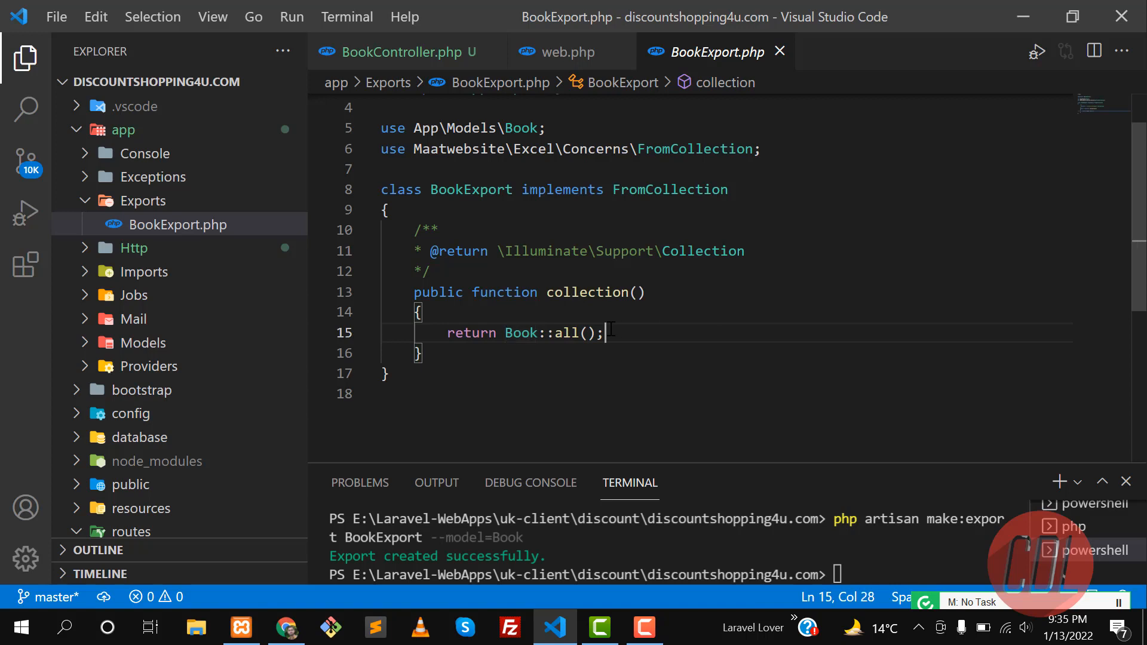
{"action": "mouse_move", "coordinate": [501, 315]}
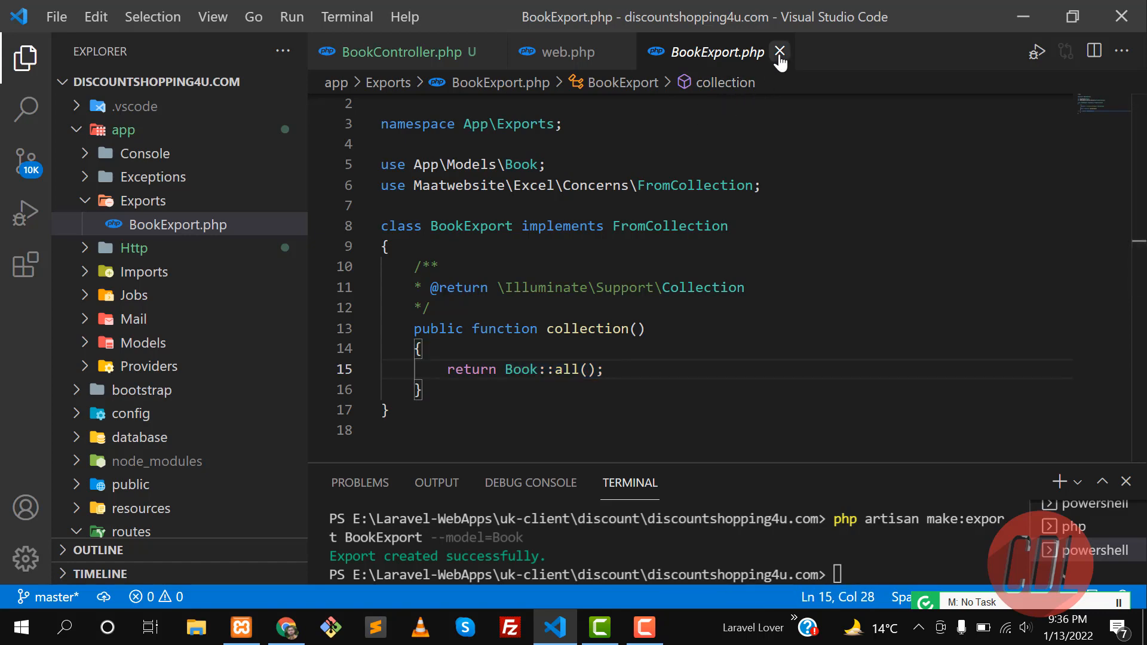
Step: Close BookExport.php and highlight the books/export route path in web.php
{"action": "left_click", "coordinate": [780, 51]}
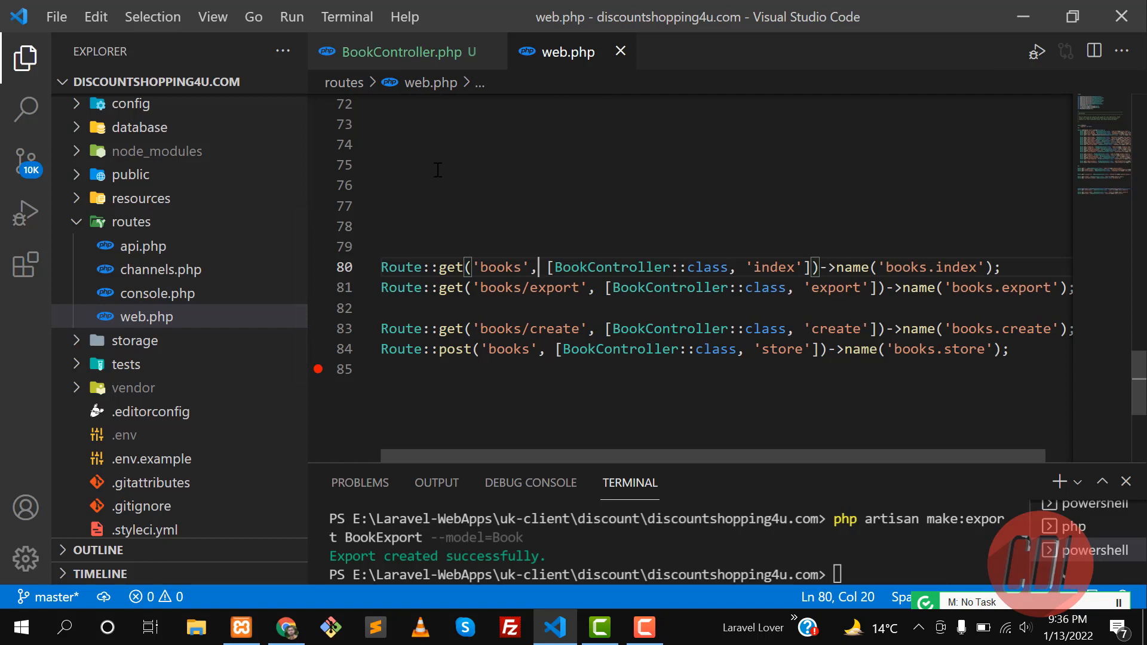
{"action": "mouse_move", "coordinate": [446, 267]}
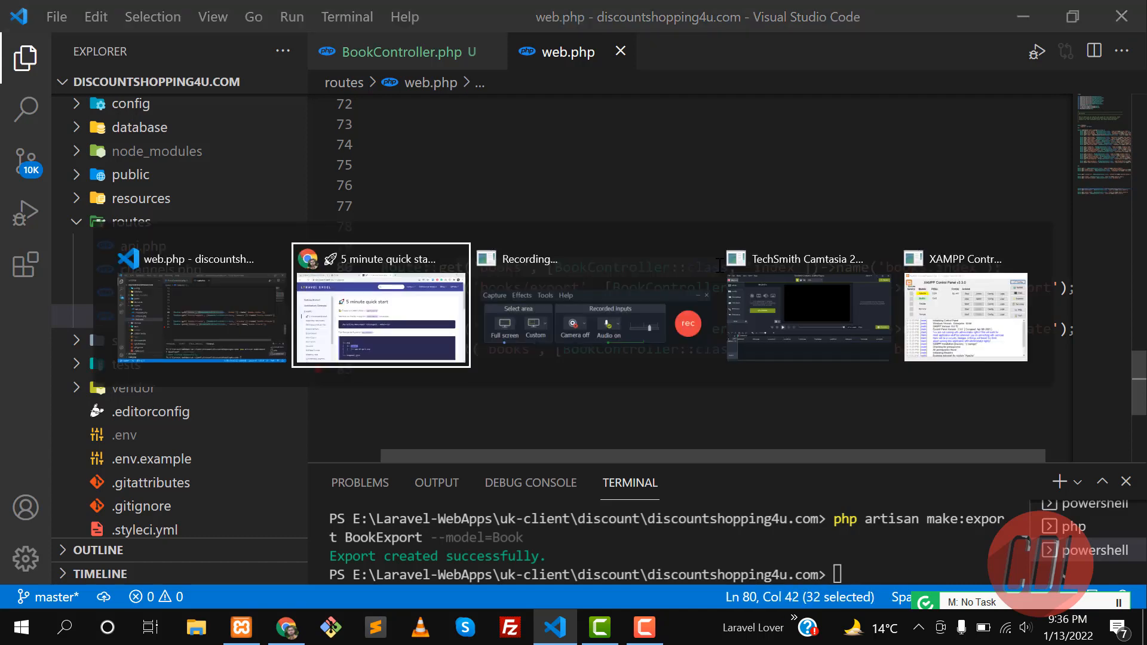
{"action": "left_click", "coordinate": [287, 627]}
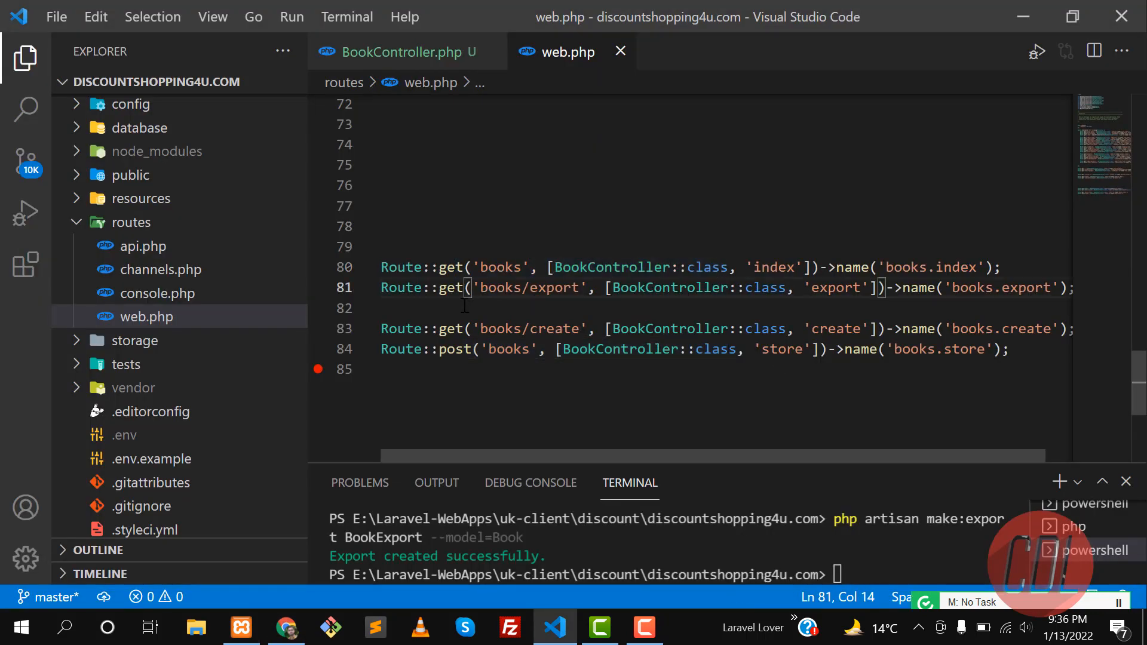
{"action": "left_click_drag", "start_coordinate": [463, 288], "coordinate": [566, 288]}
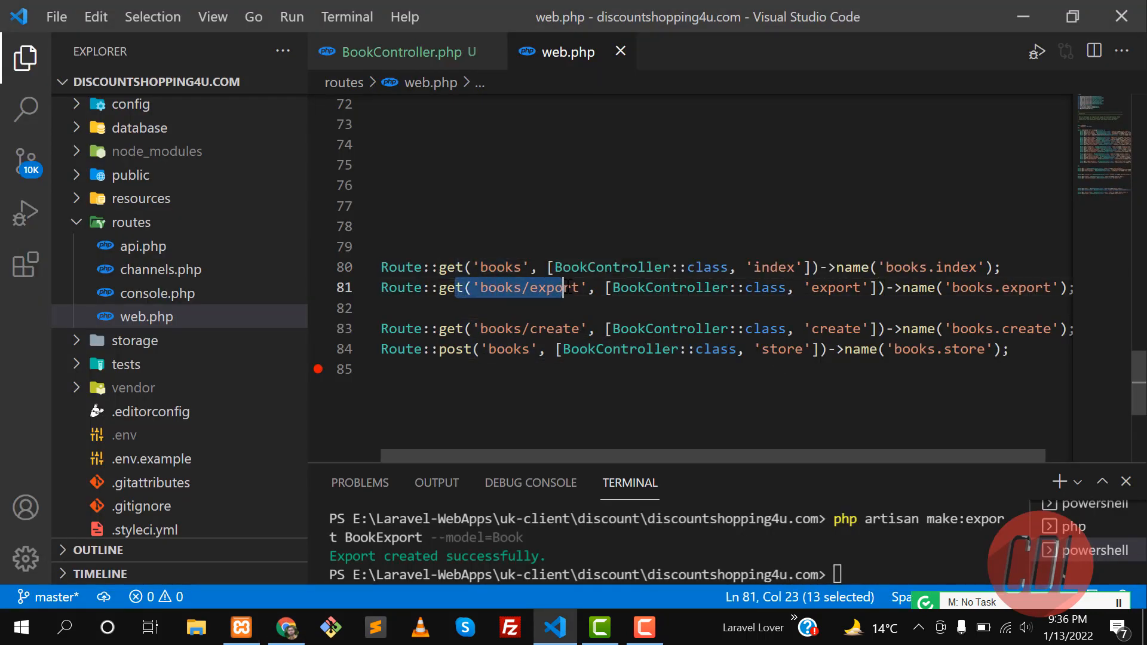
{"action": "left_click", "coordinate": [562, 288]}
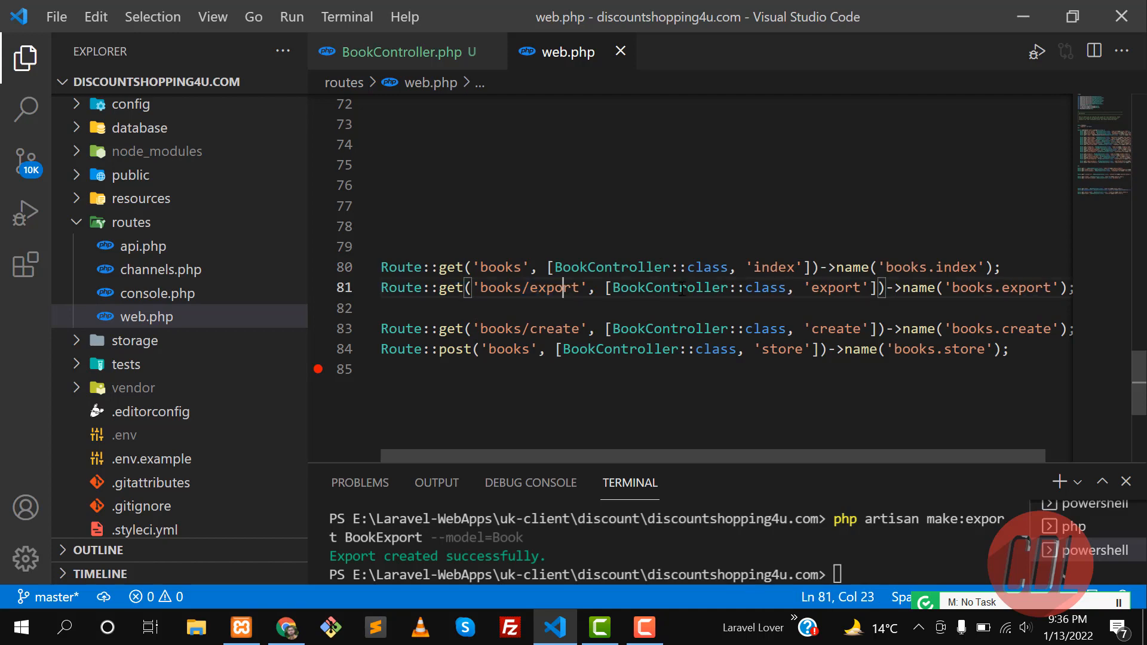
Step: Trigger Export Excel from the Books page in the browser
{"action": "left_click", "coordinate": [285, 628]}
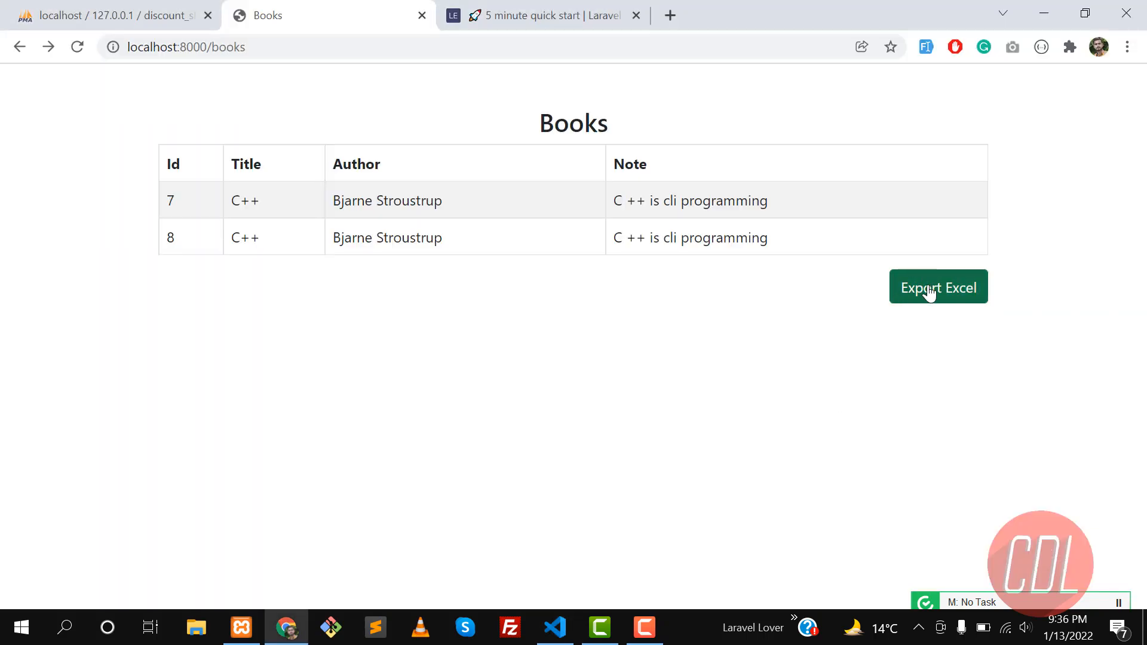
{"action": "left_click", "coordinate": [938, 287]}
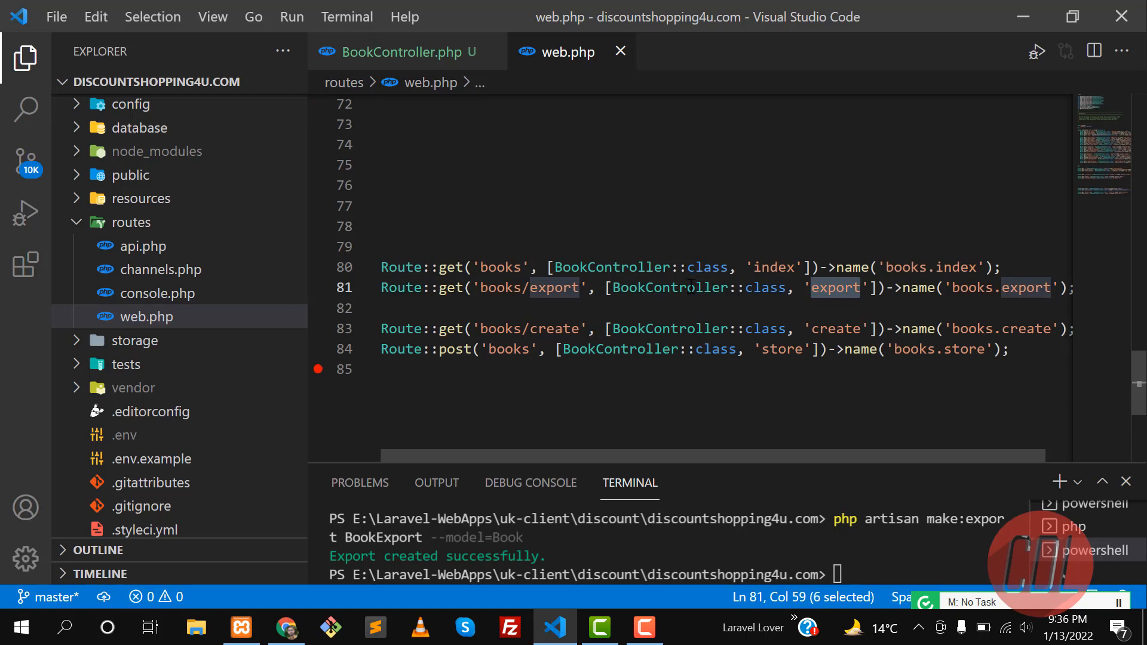
Step: Open BookController and scroll to its export() method
{"action": "left_click", "coordinate": [405, 51]}
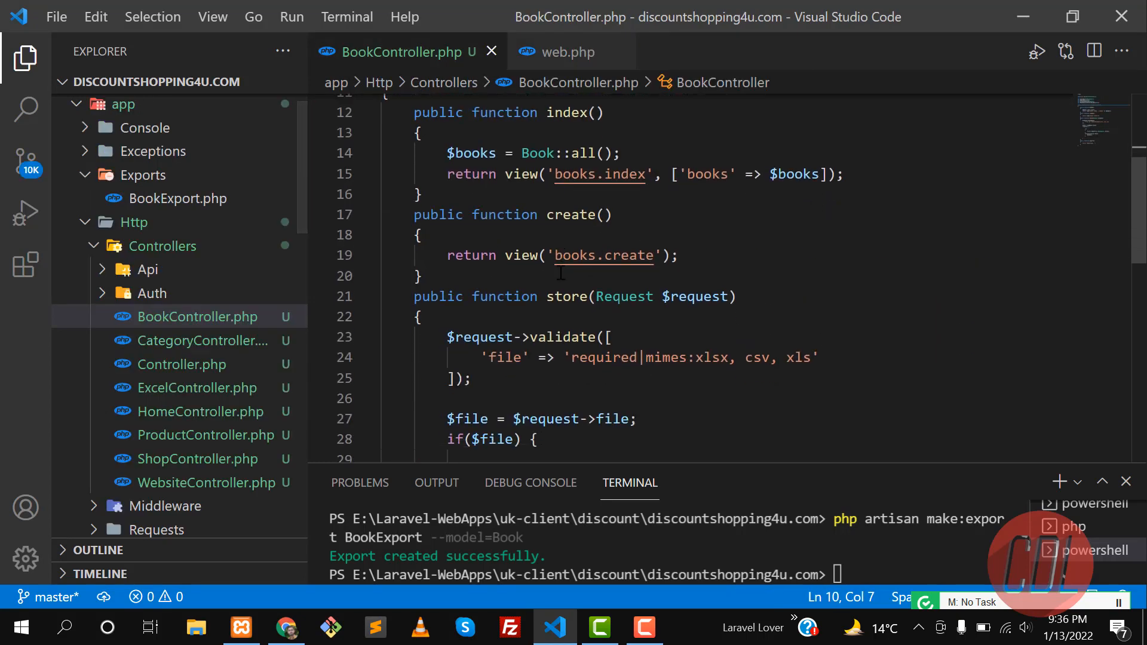
{"action": "scroll", "scroll_direction": "down", "scroll_amount": 3}
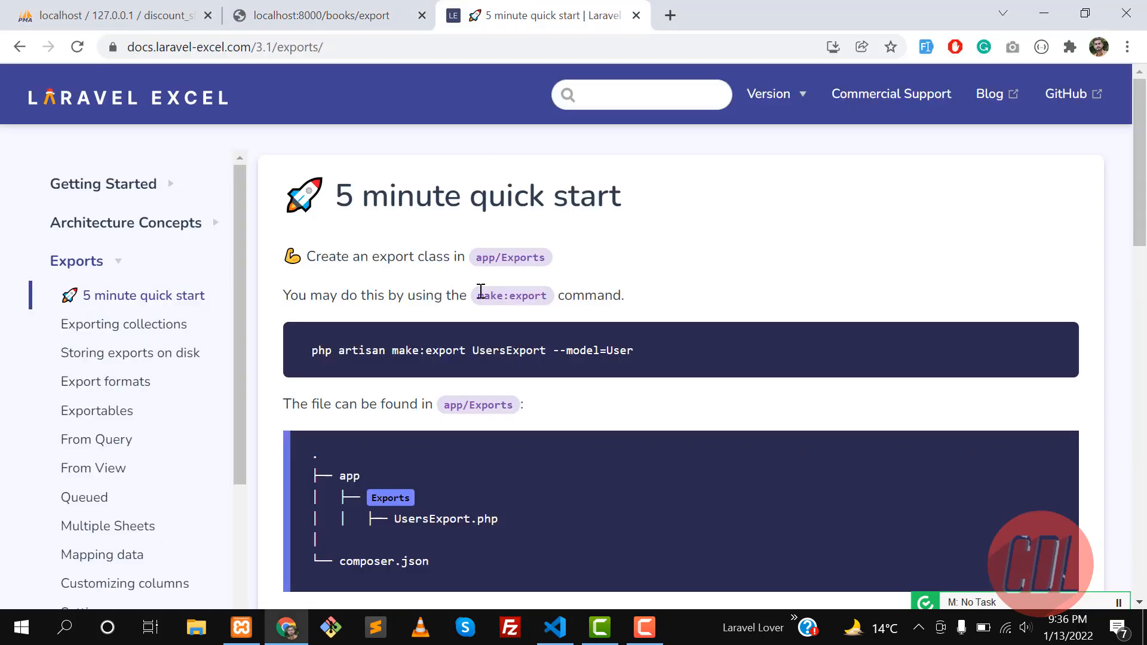
{"action": "scroll", "scroll_direction": "down", "scroll_amount": 3}
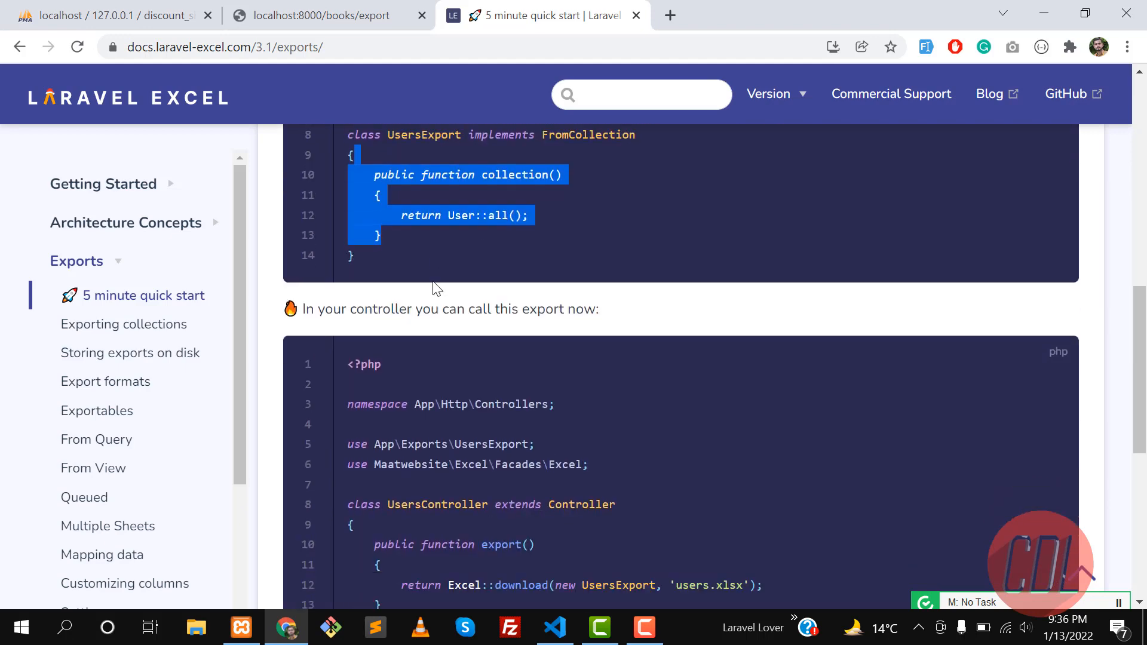
{"action": "scroll", "scroll_direction": "down", "scroll_amount": 3}
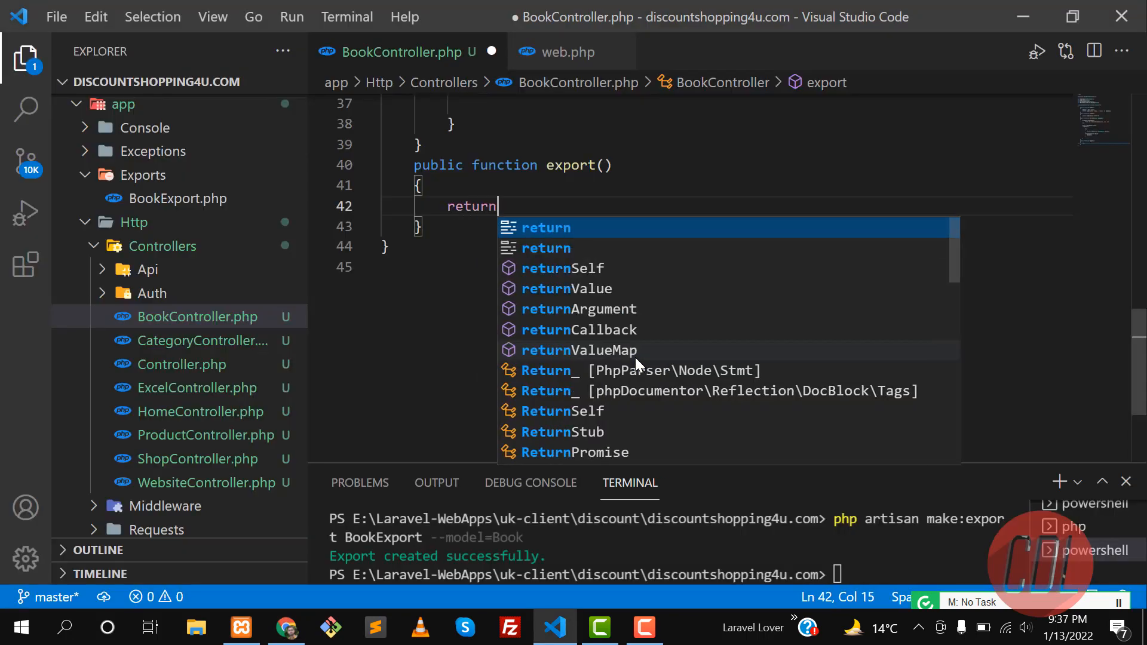
Step: Start the return statement with Excel::download( via autocomplete
{"action": "type", "text": "do"}
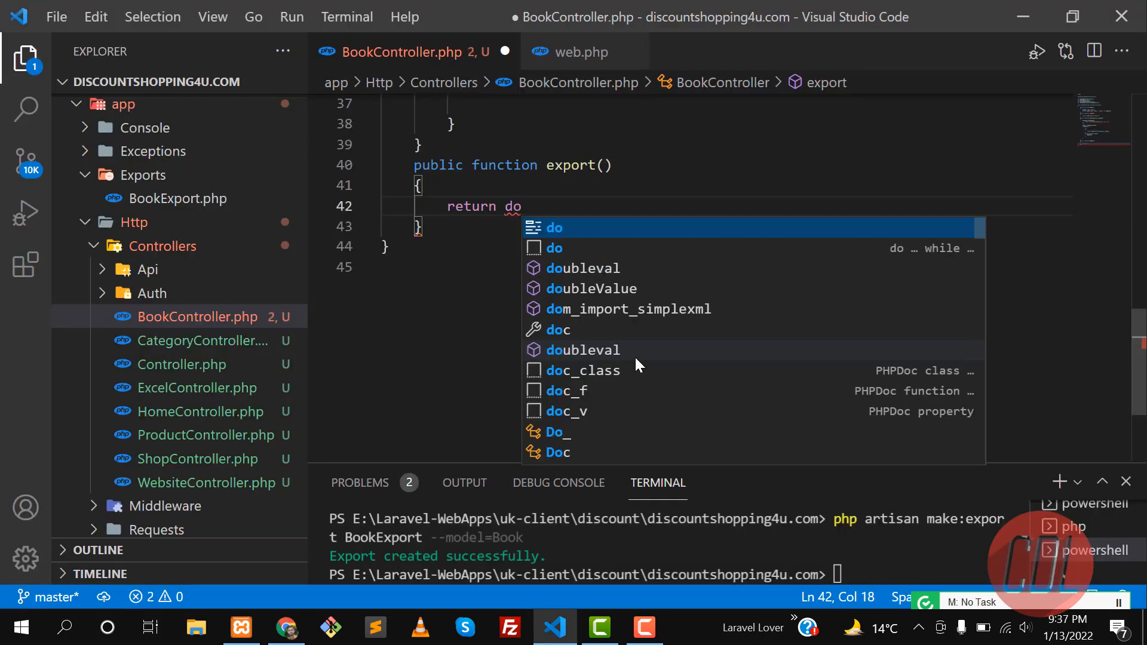
{"action": "type", "text": "wn"}
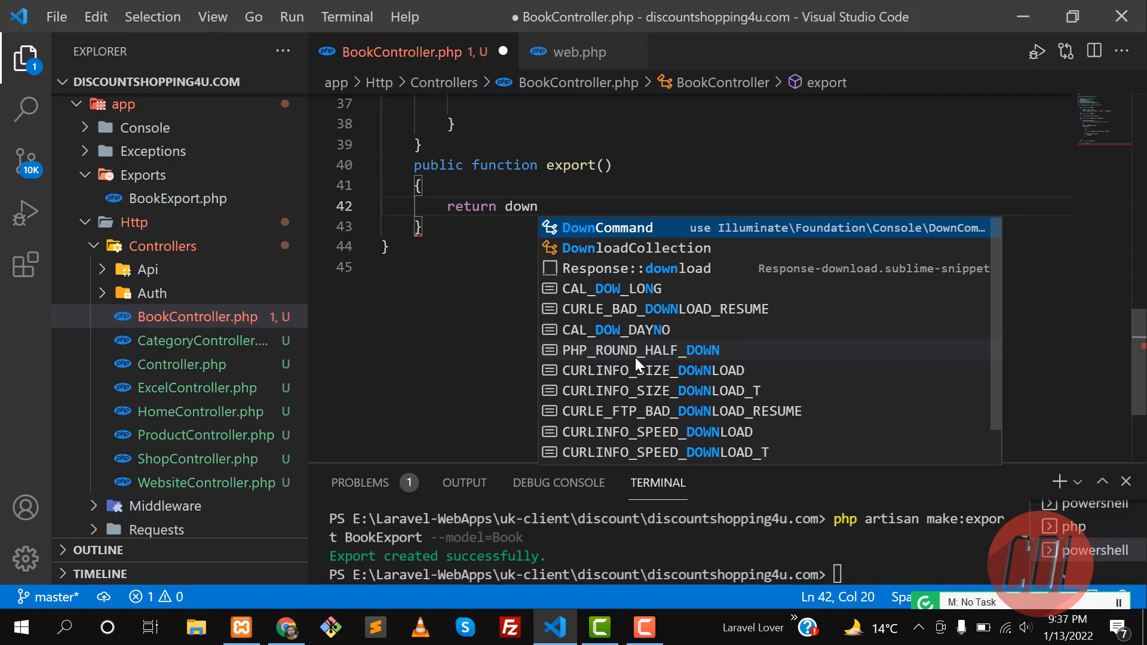
{"action": "key", "text": "Escape"}
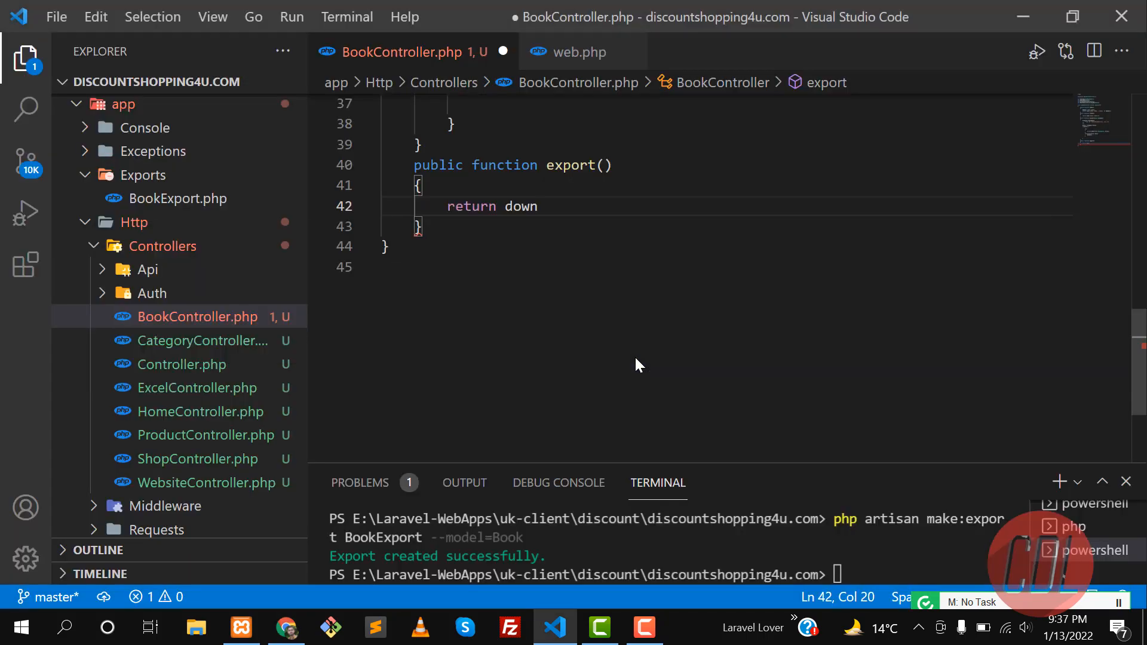
{"action": "type", "text": "Exc"}
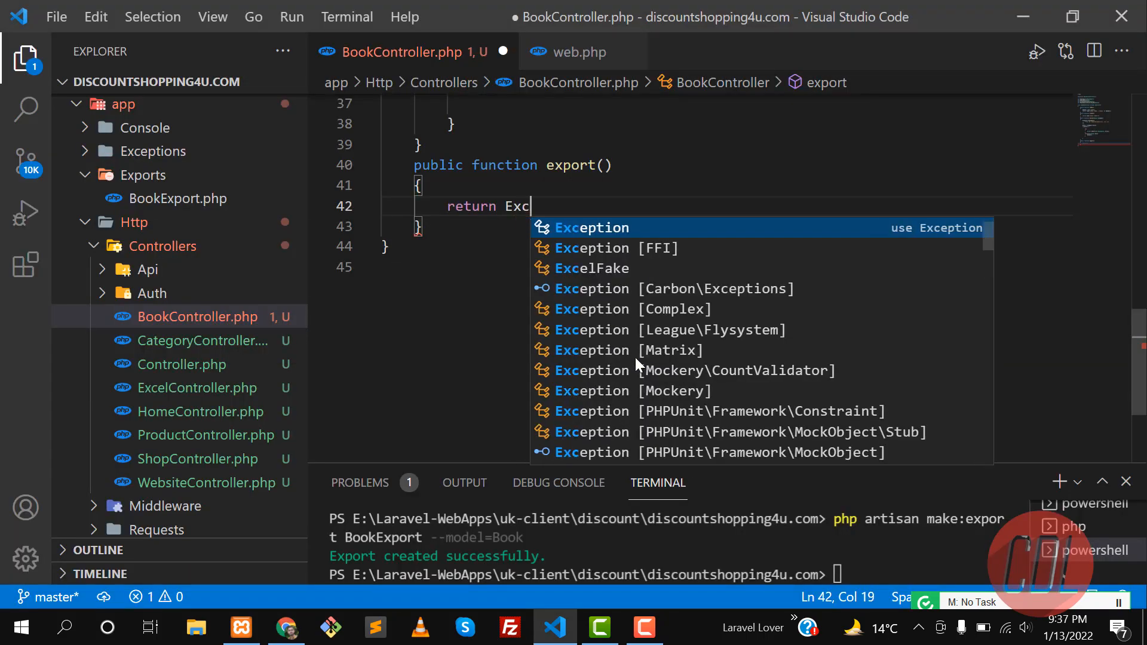
{"action": "type", "text": "el"}
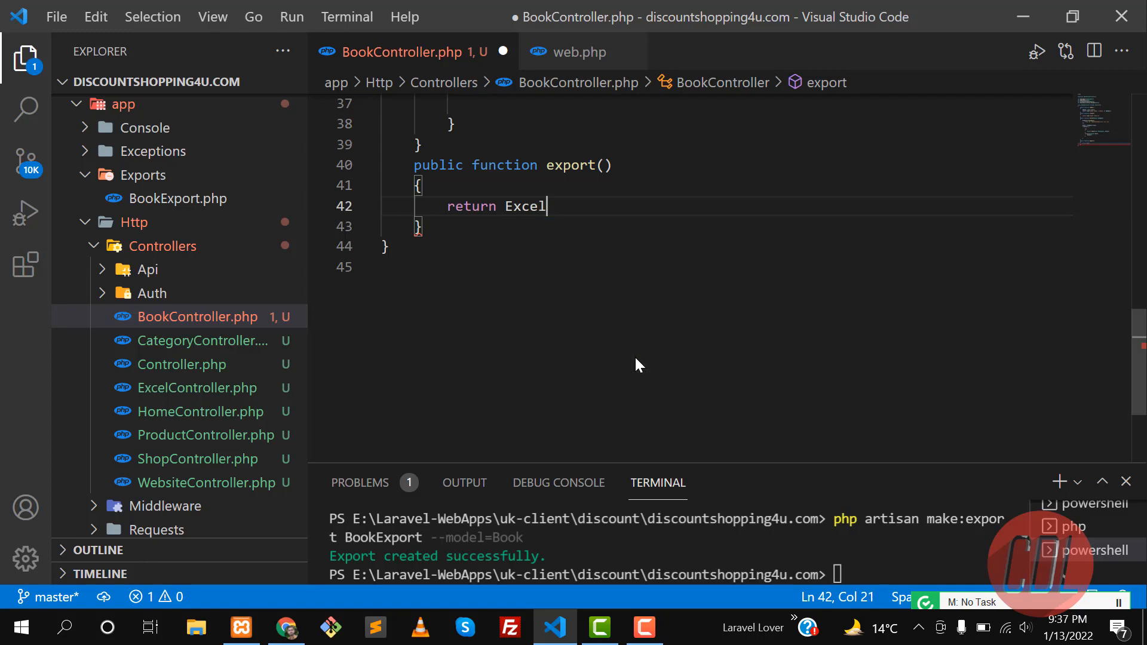
{"action": "type", "text": "::"}
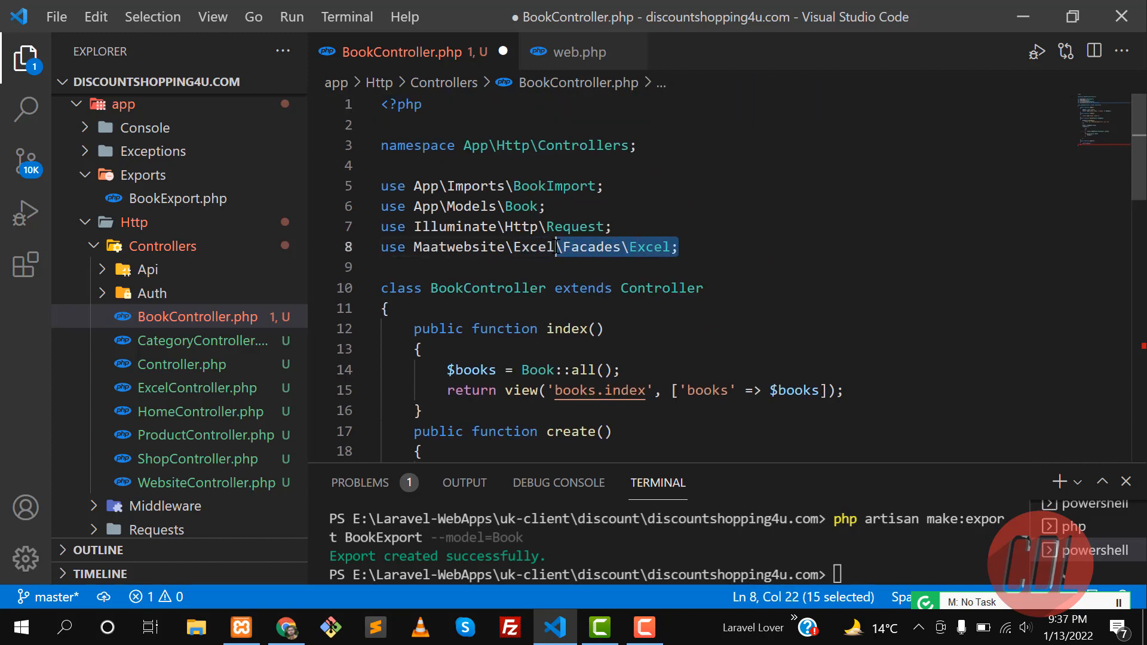
{"action": "scroll", "scroll_direction": "down", "scroll_amount": 3}
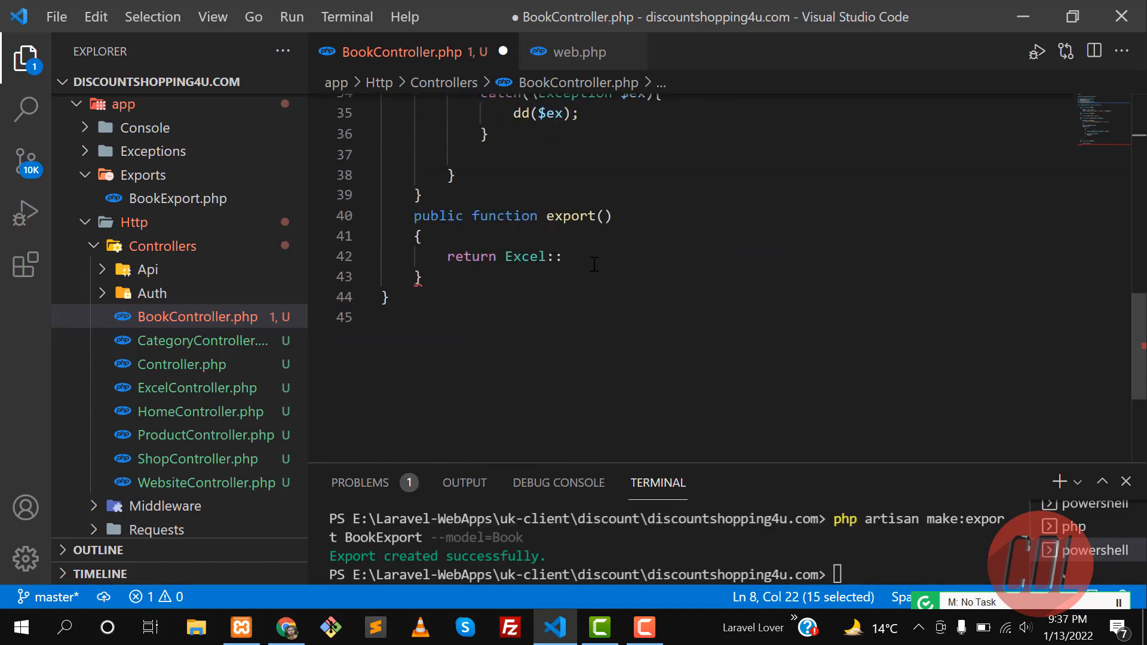
{"action": "type", "text": "exp"}
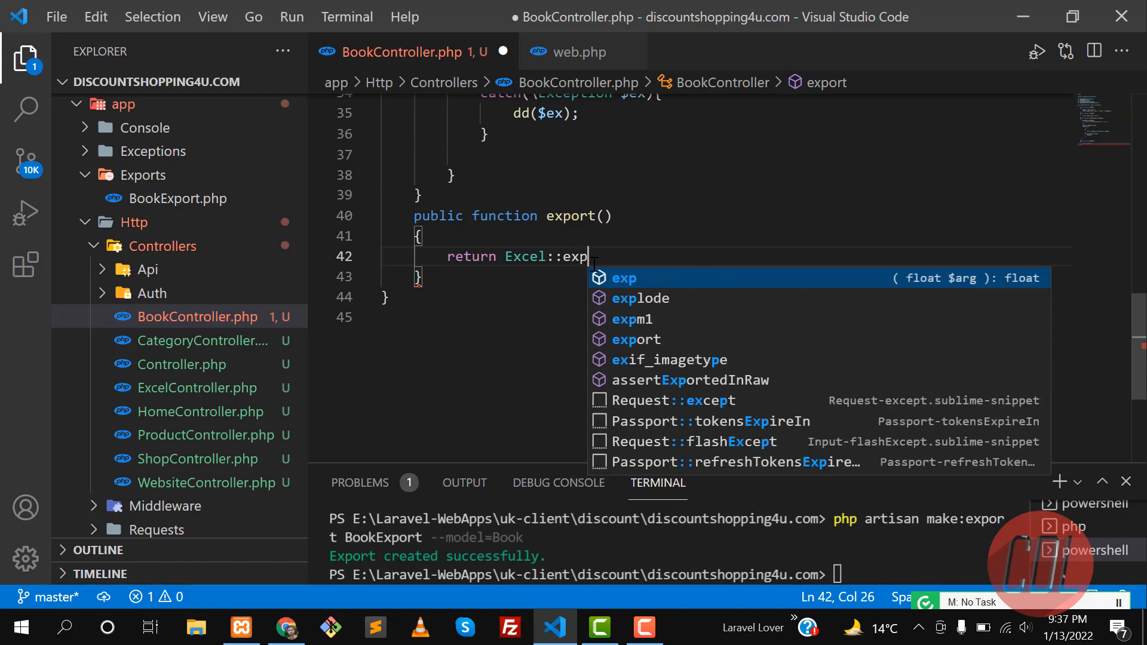
{"action": "type", "text": "download("}
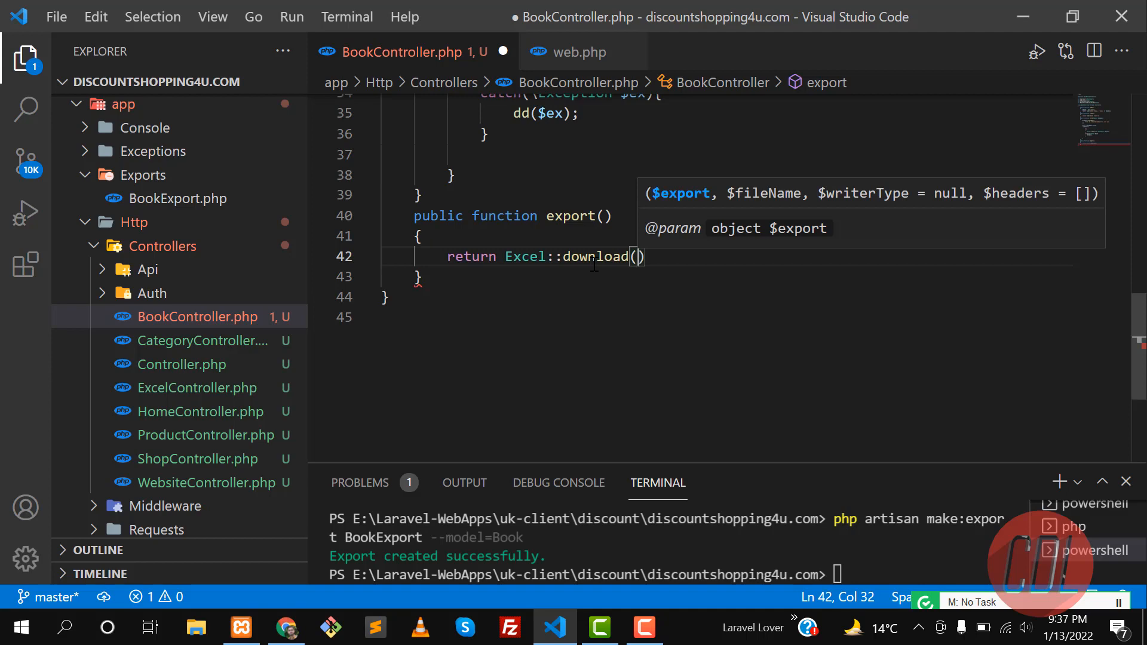
Step: Complete the call as Excel::download(new BookExport, 'books.xlsx'); in export()
{"action": "type", "text": "new"}
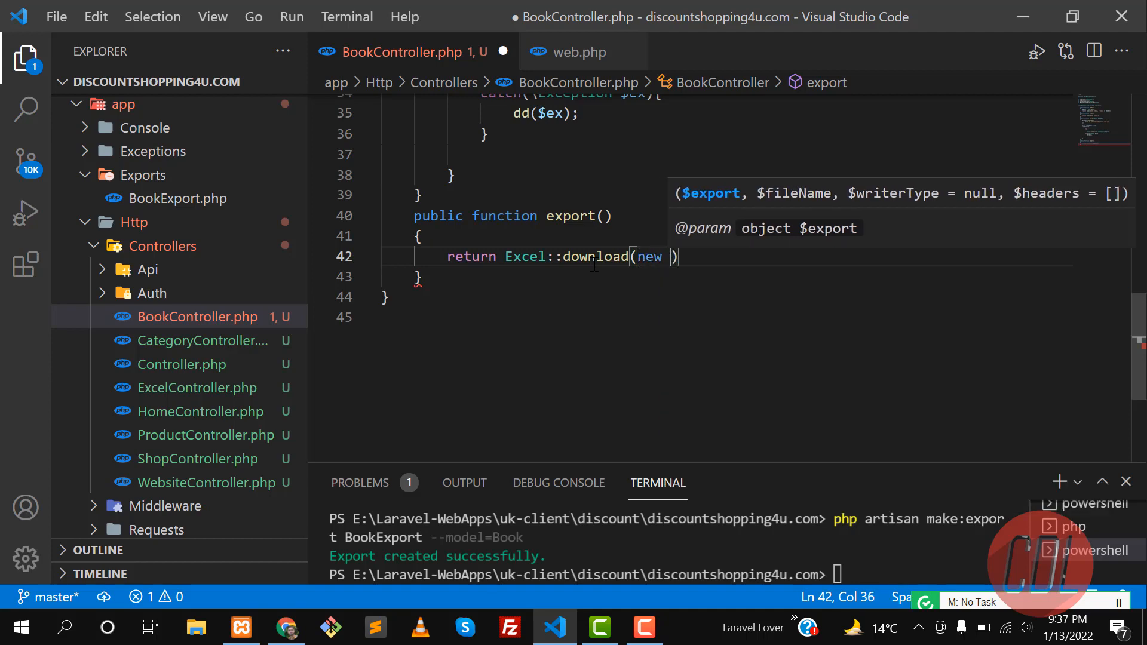
{"action": "type", "text": "Boo"}
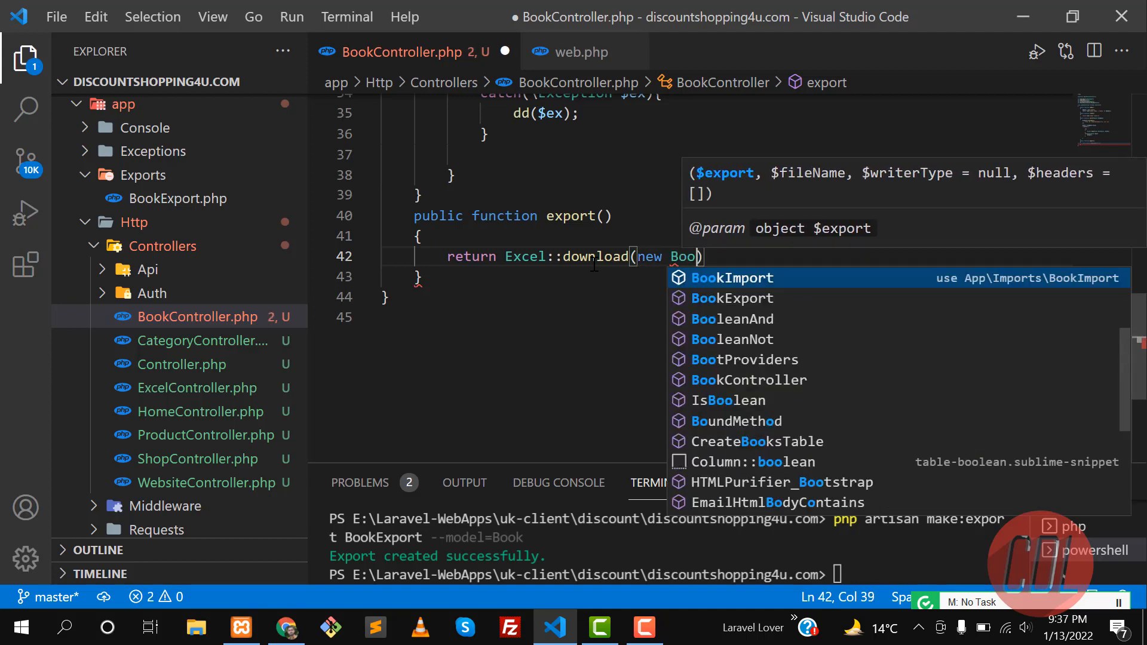
{"action": "type", "text": "kExport"}
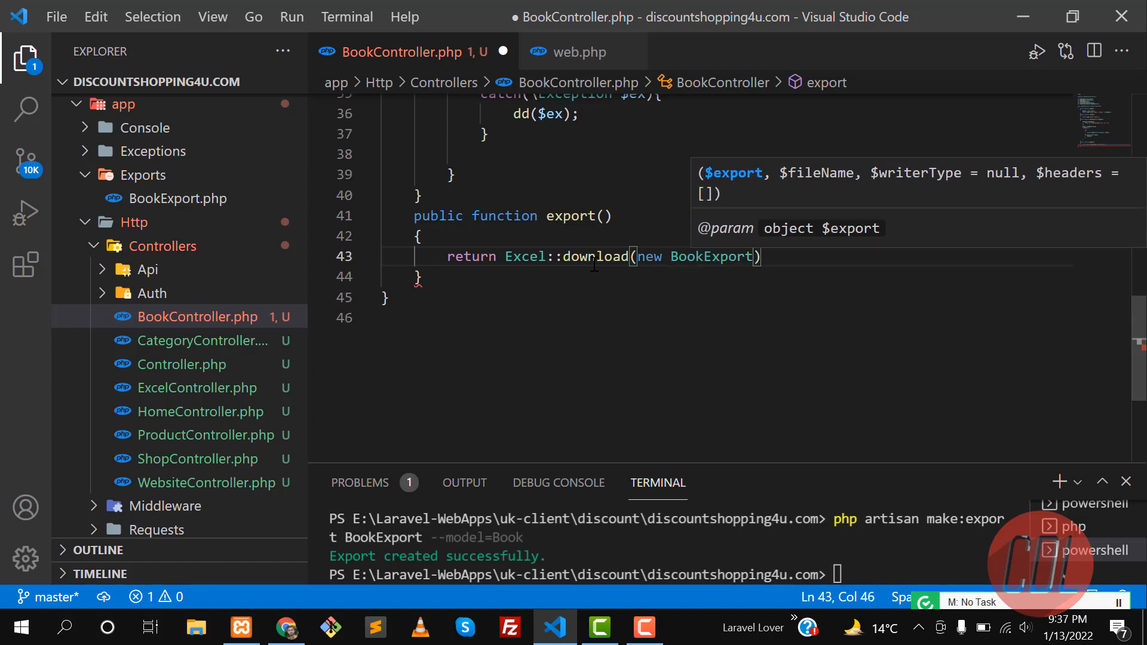
{"action": "type", "text": ","}
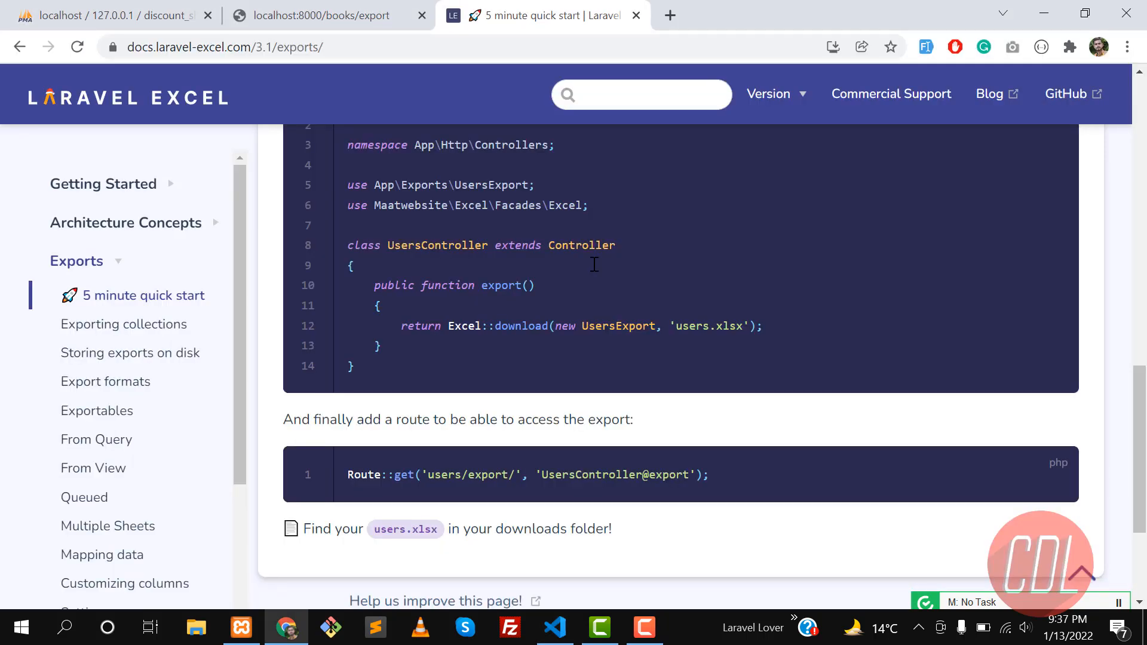
{"action": "left_click", "coordinate": [554, 627]}
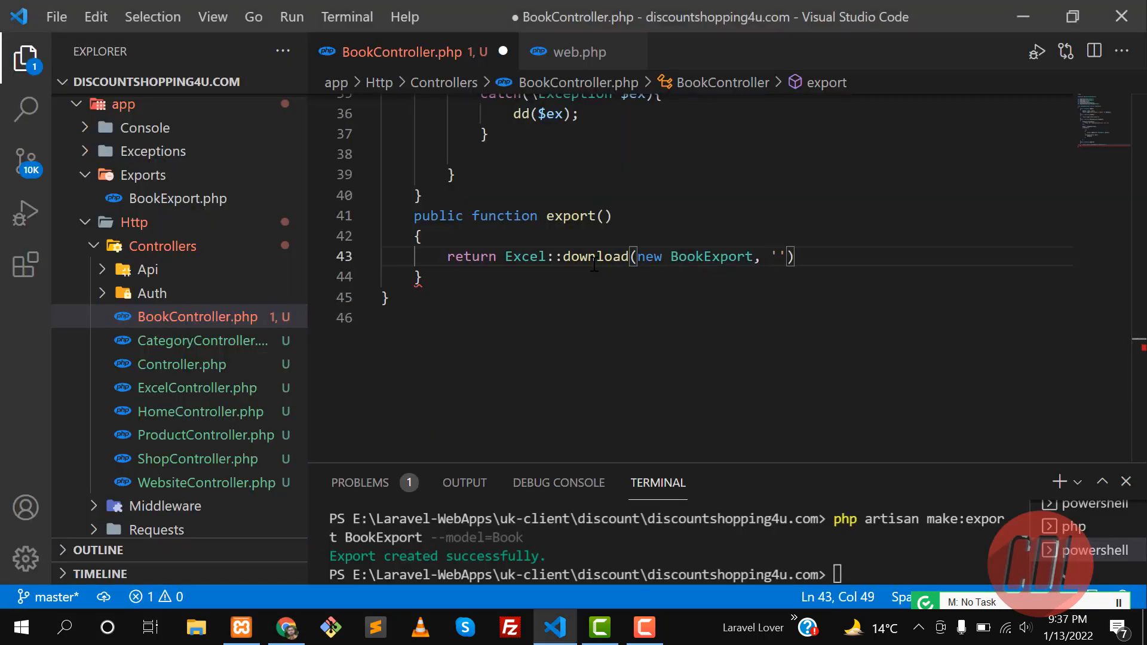
{"action": "type", "text": "books."}
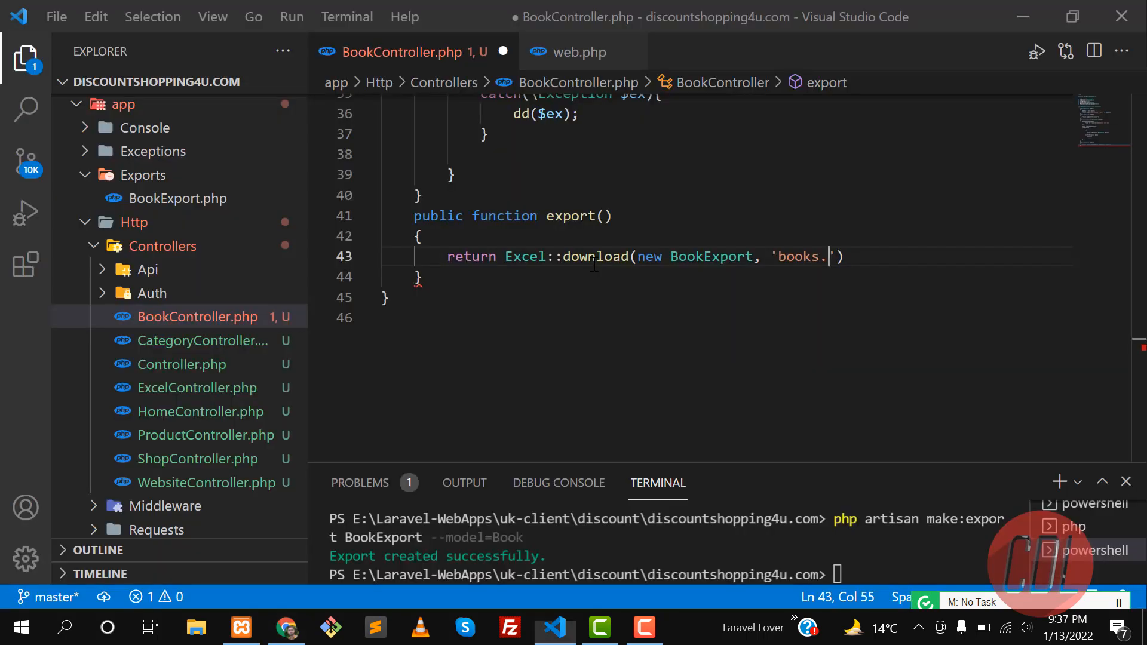
{"action": "type", "text": "xlsx"}
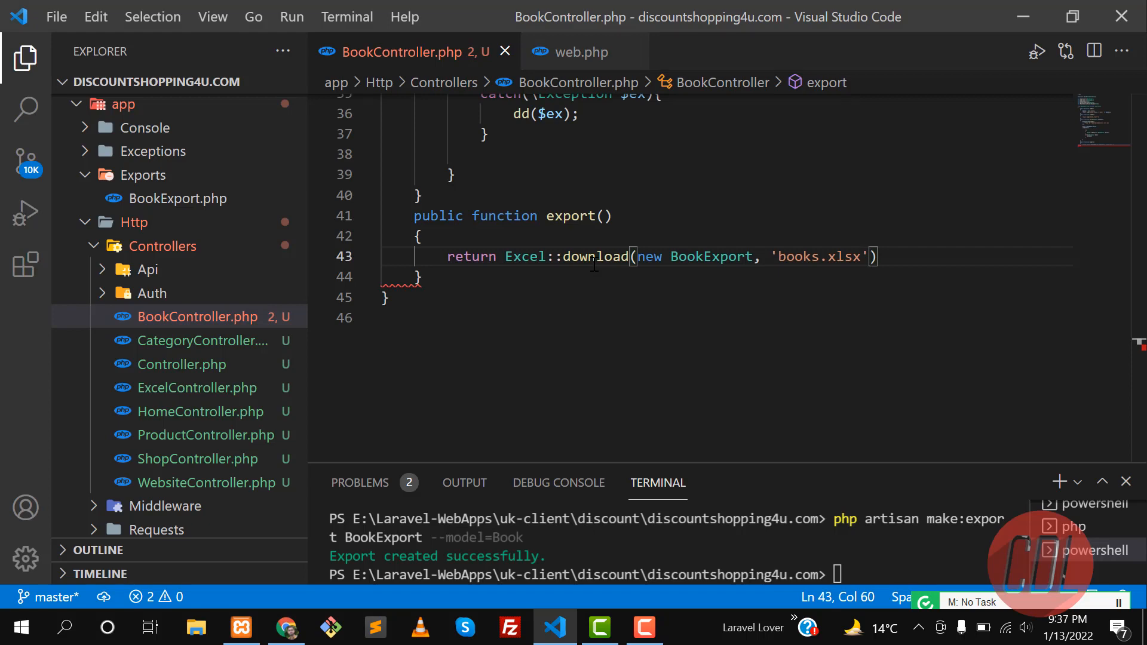
{"action": "type", "text": ";"}
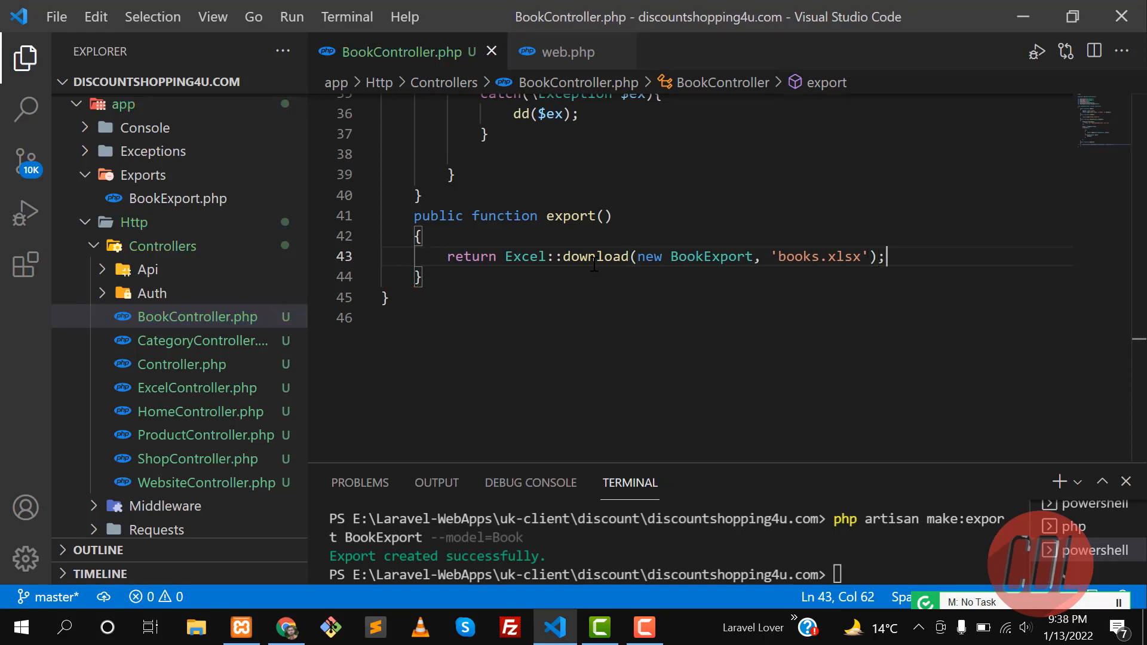
Step: Download the Books table as books (1).xlsx via Export Excel and start a new browser tab
{"action": "left_click", "coordinate": [286, 627]}
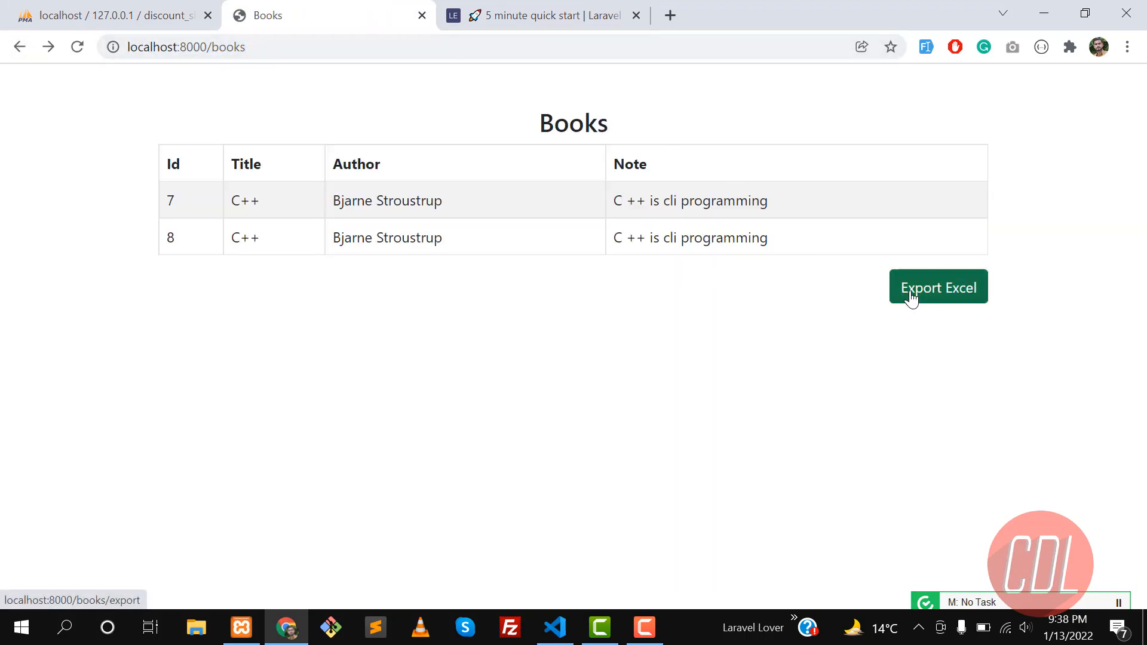
{"action": "left_click", "coordinate": [938, 287]}
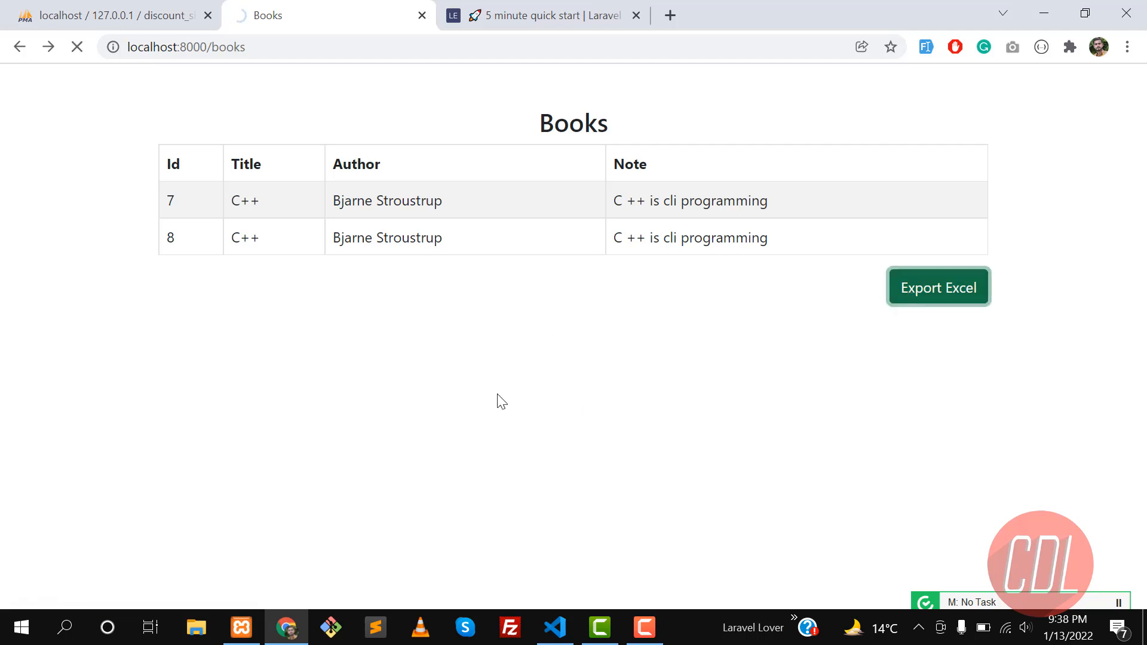
{"action": "left_click", "coordinate": [937, 286]}
{"action": "type", "text": "googl"}
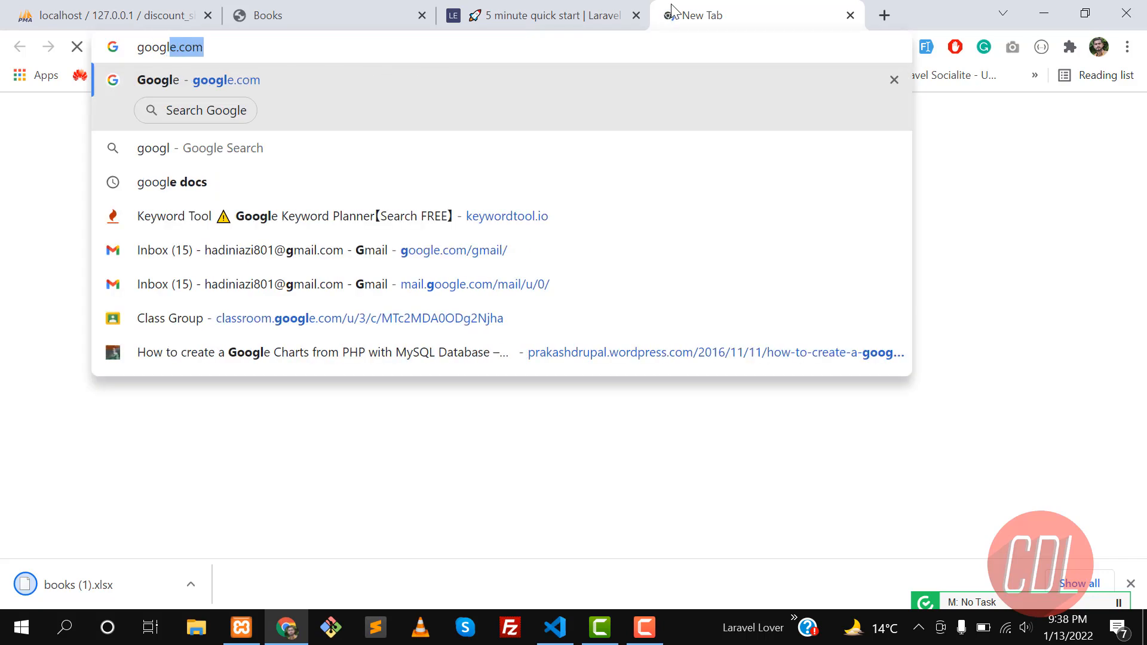
Step: Search for Google Sheets from the address bar and go to the Google Sheets site
{"action": "key", "text": "Backspace"}
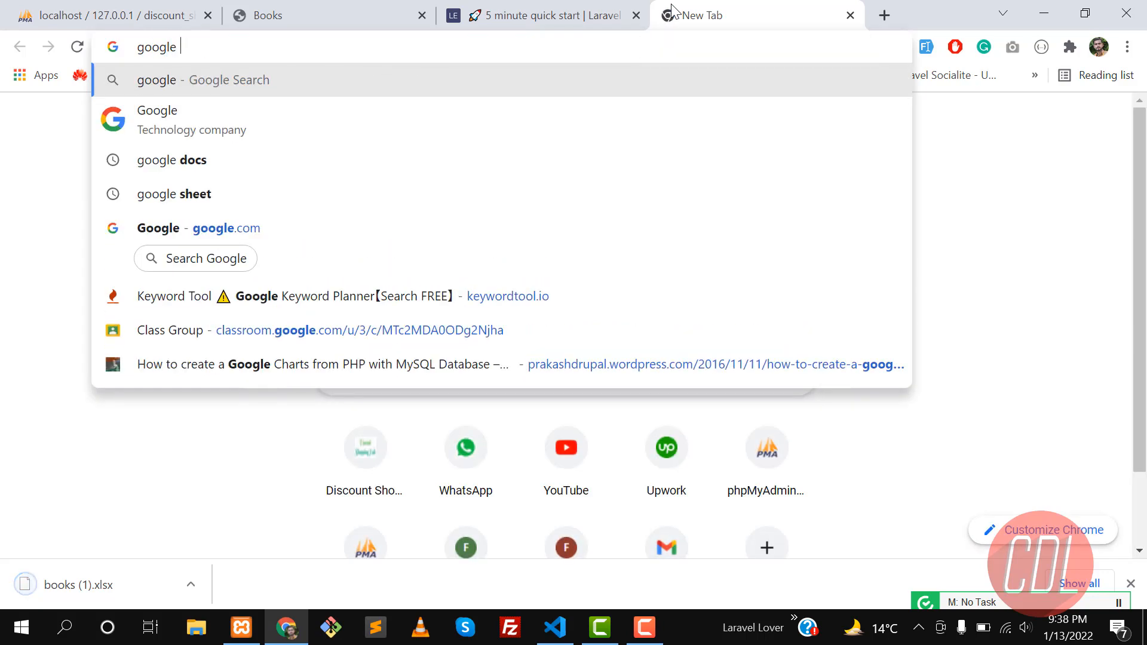
{"action": "type", "text": "excel"}
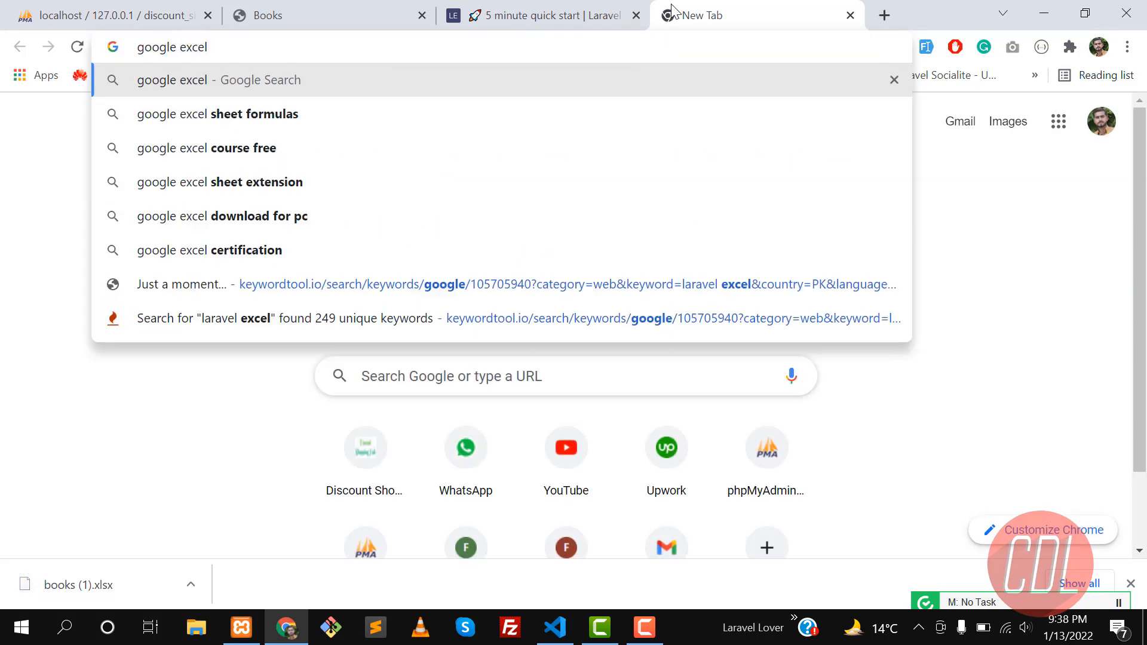
{"action": "type", "text": "googles"}
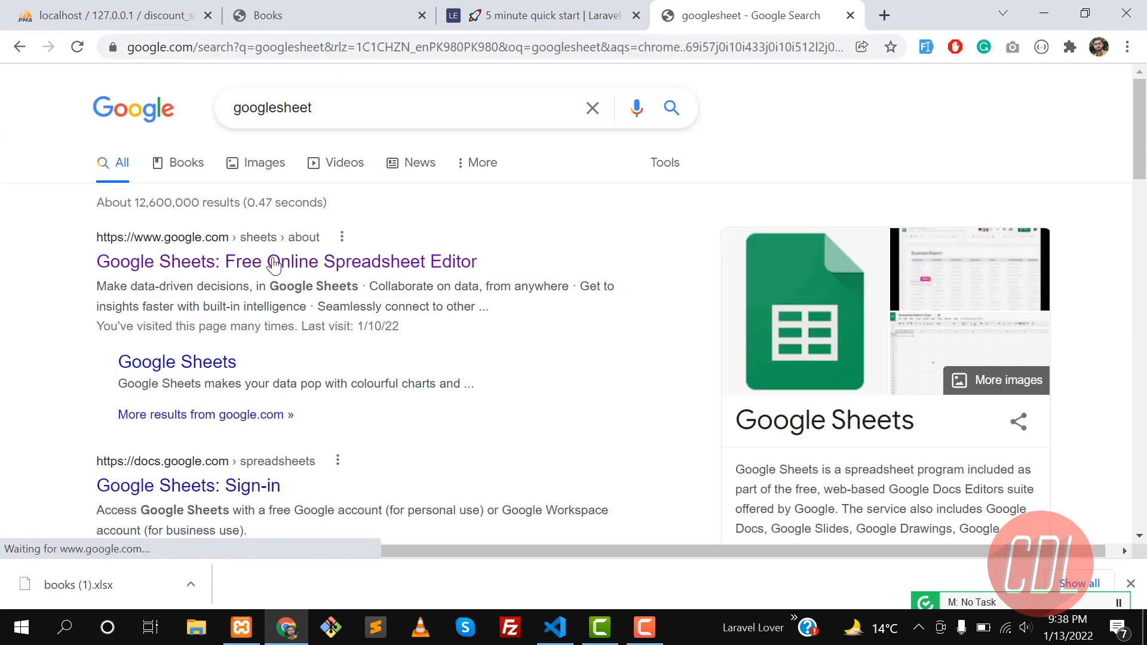
{"action": "left_click", "coordinate": [287, 261]}
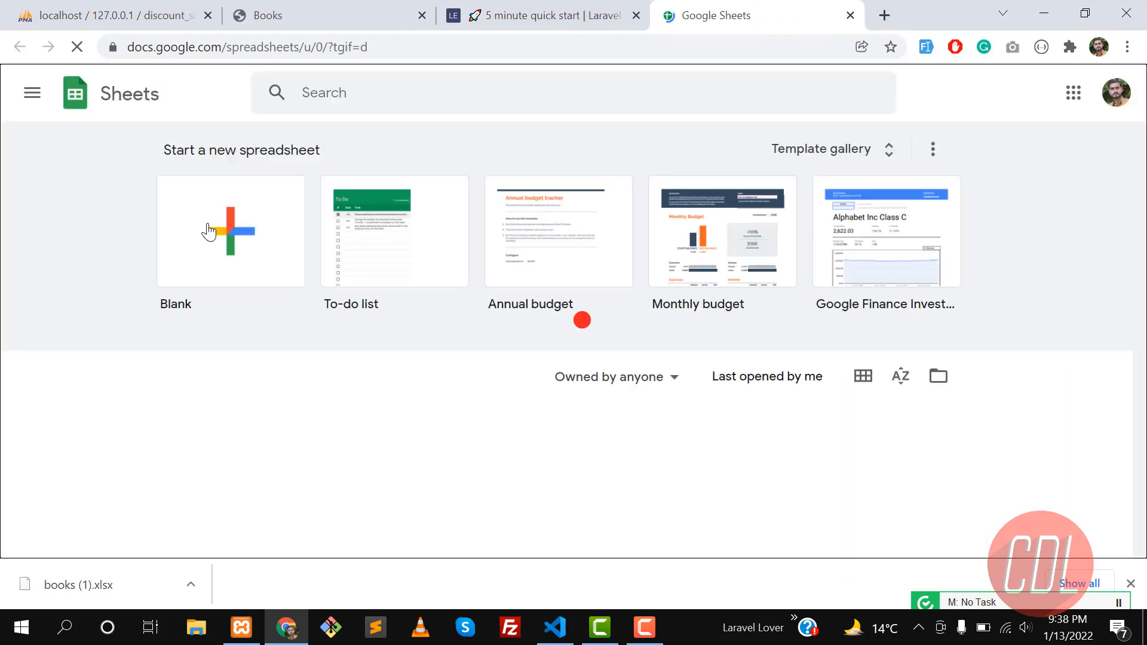
Step: Create a new blank untitled spreadsheet from the Sheets start page
{"action": "left_click", "coordinate": [230, 230]}
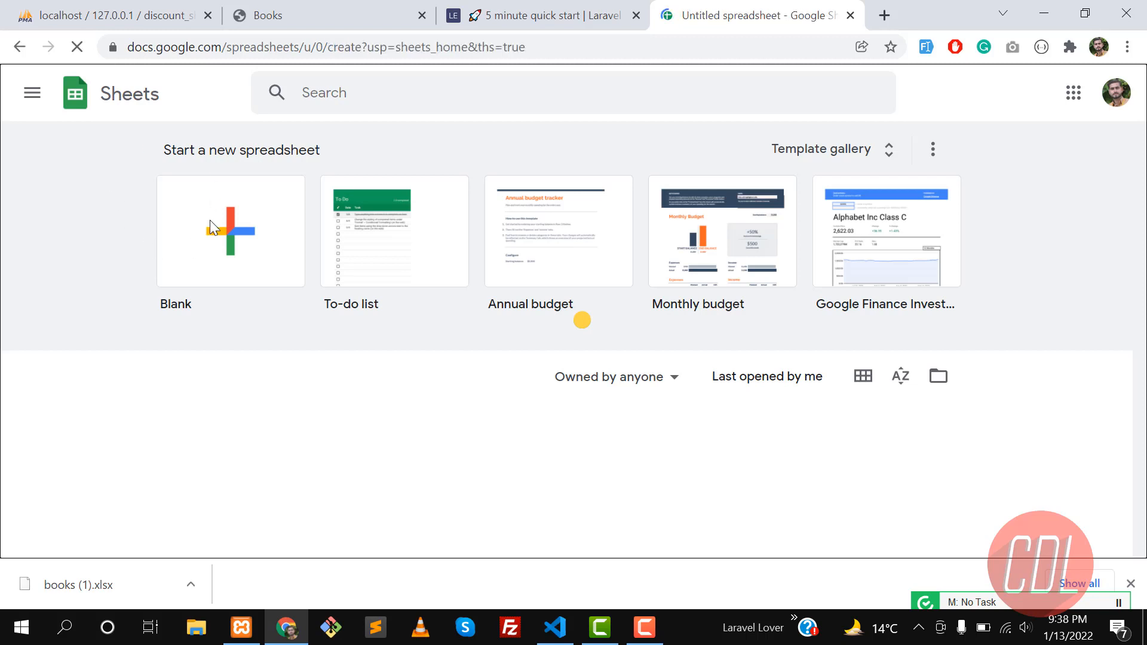
{"action": "left_click", "coordinate": [229, 231]}
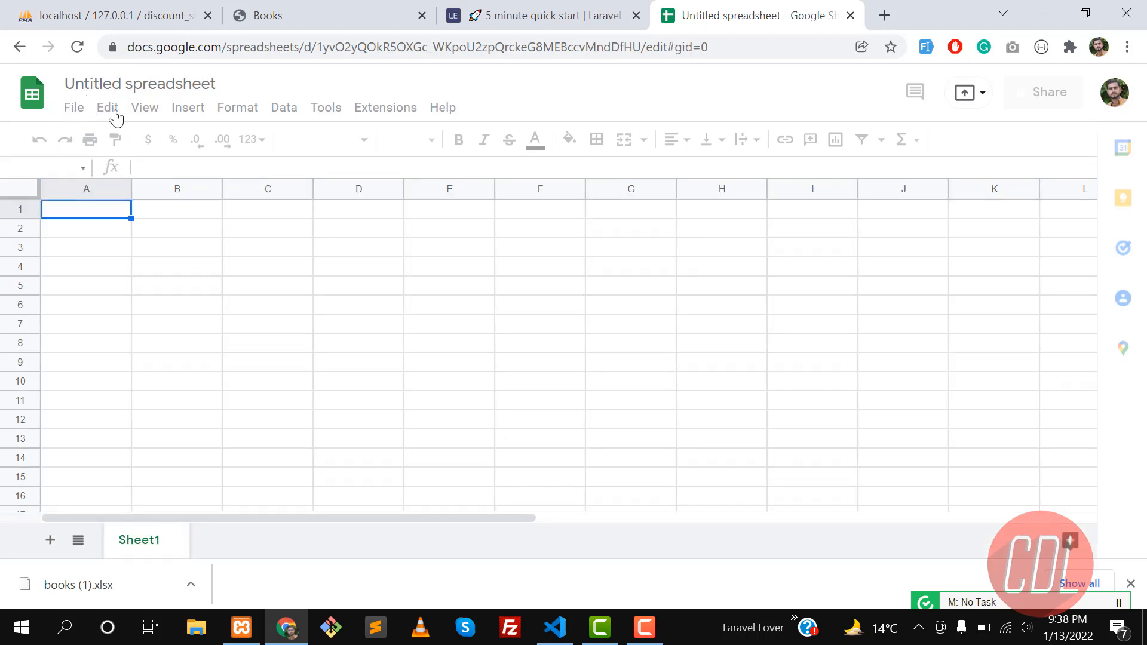
Step: Reach the Upload option of Google Sheets' Open a file dialog from the File menu
{"action": "left_click", "coordinate": [73, 107]}
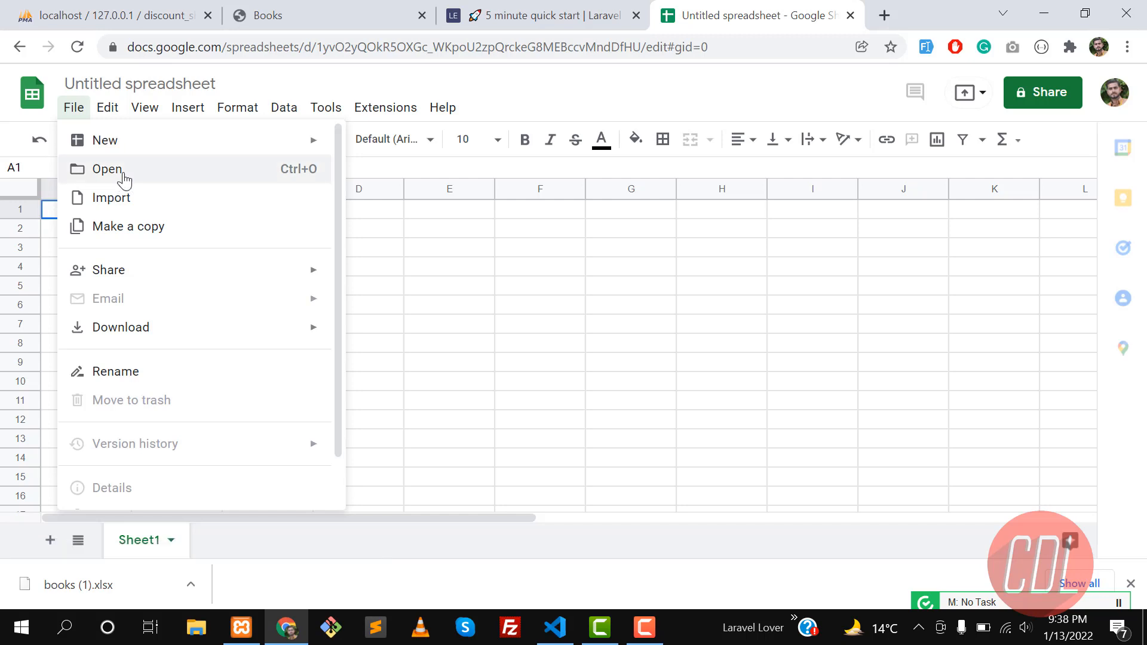
{"action": "left_click", "coordinate": [107, 168]}
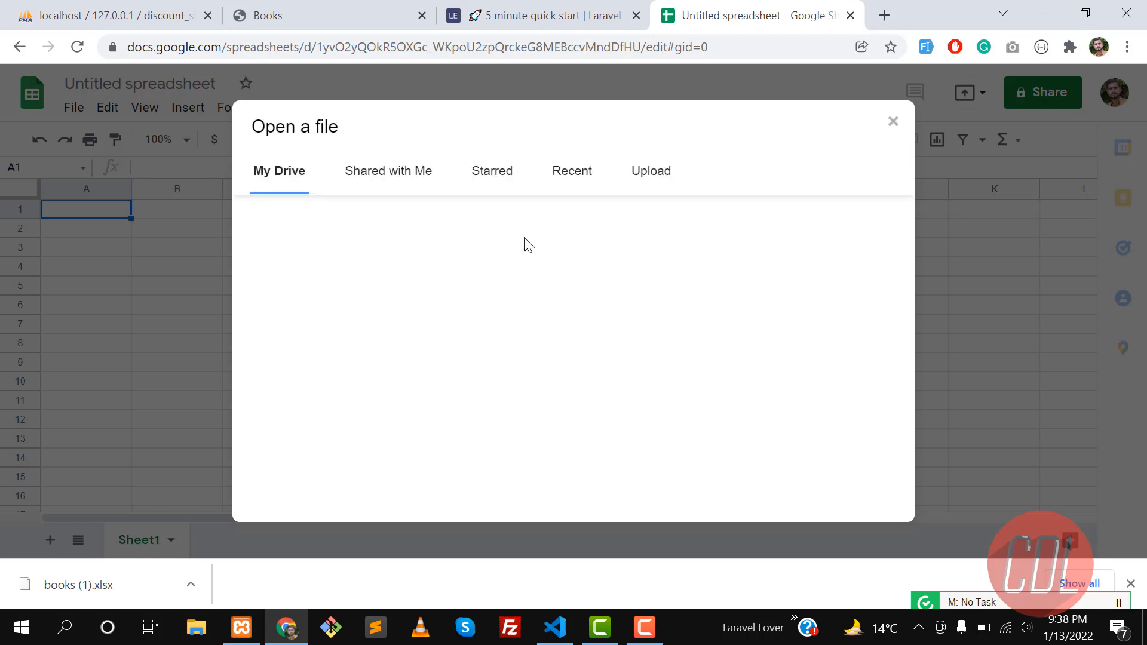
{"action": "left_click", "coordinate": [649, 170]}
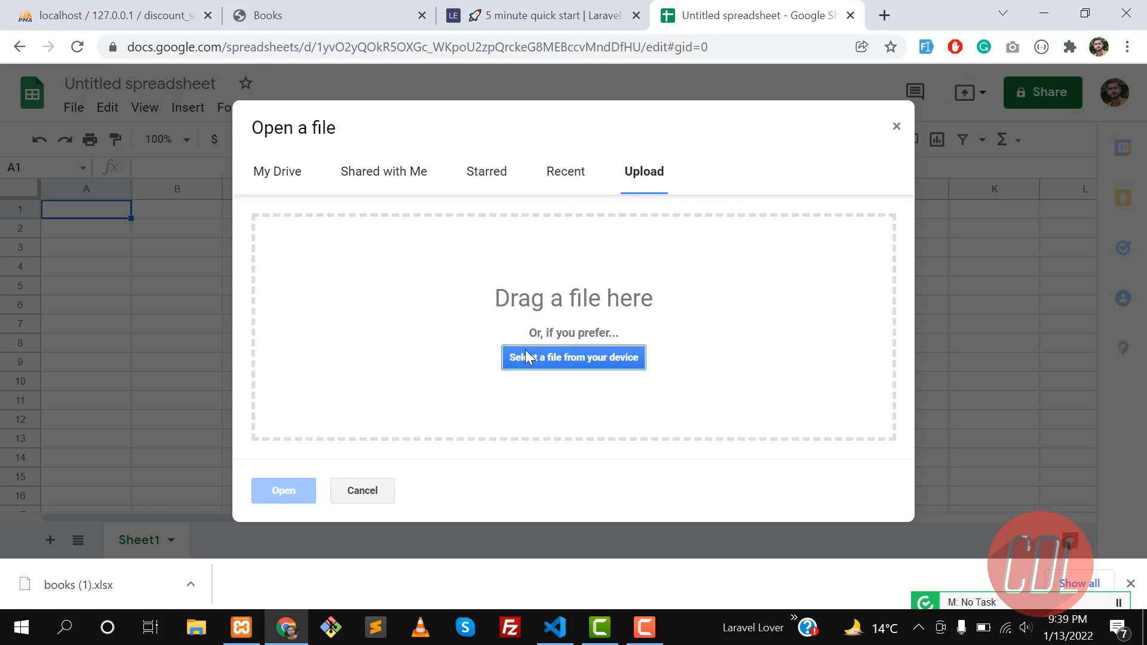
{"action": "mouse_move", "coordinate": [103, 519]}
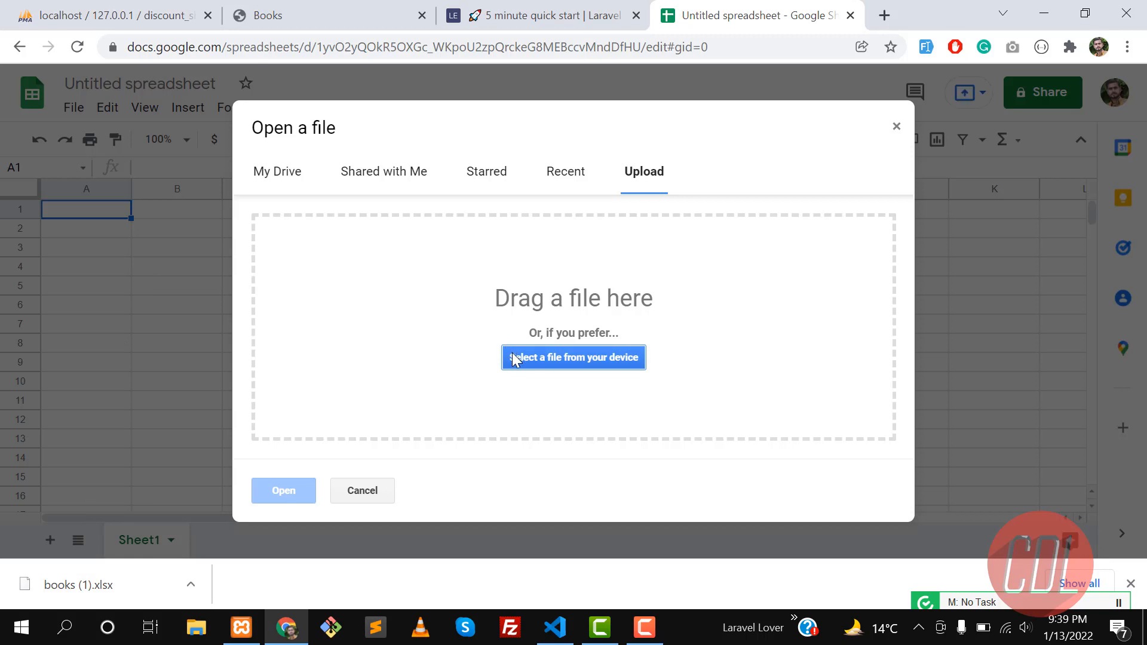
{"action": "mouse_move", "coordinate": [591, 287]}
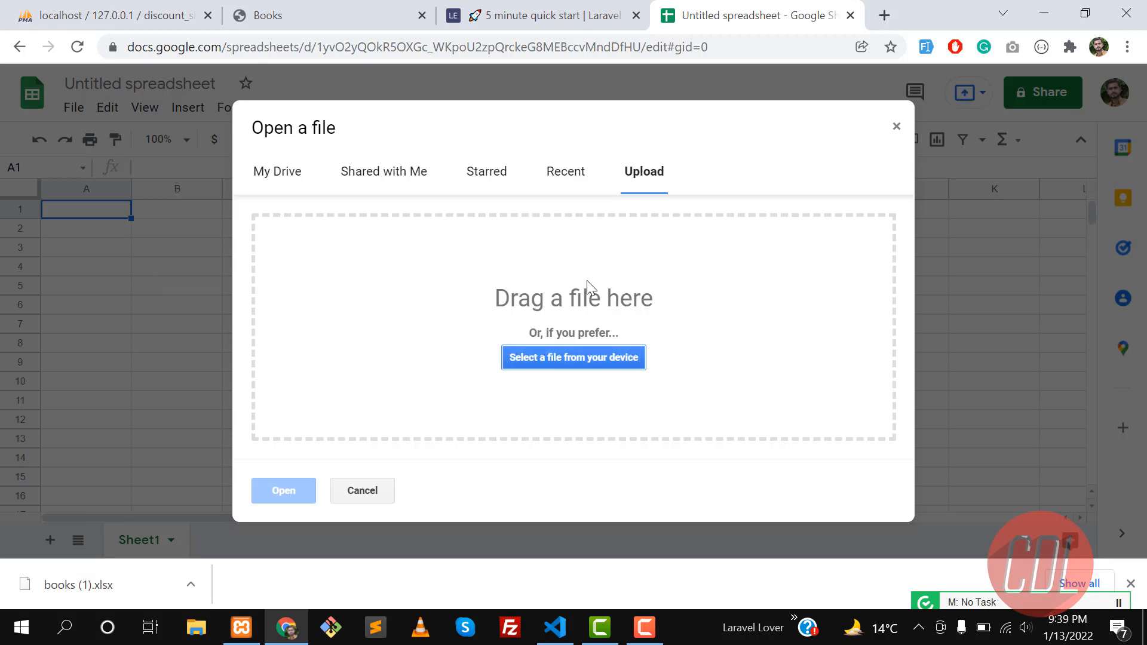
Step: Upload books (1).xlsx from Downloads so its two C++ book rows load into the sheet
{"action": "left_click", "coordinate": [573, 357]}
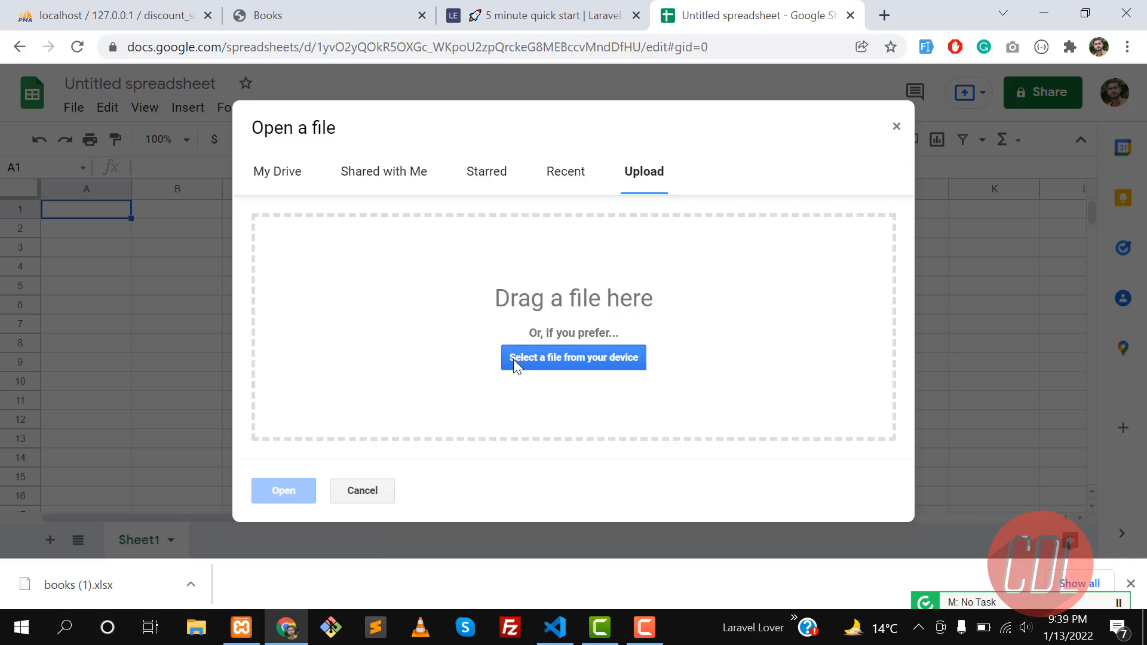
{"action": "left_click", "coordinate": [572, 357]}
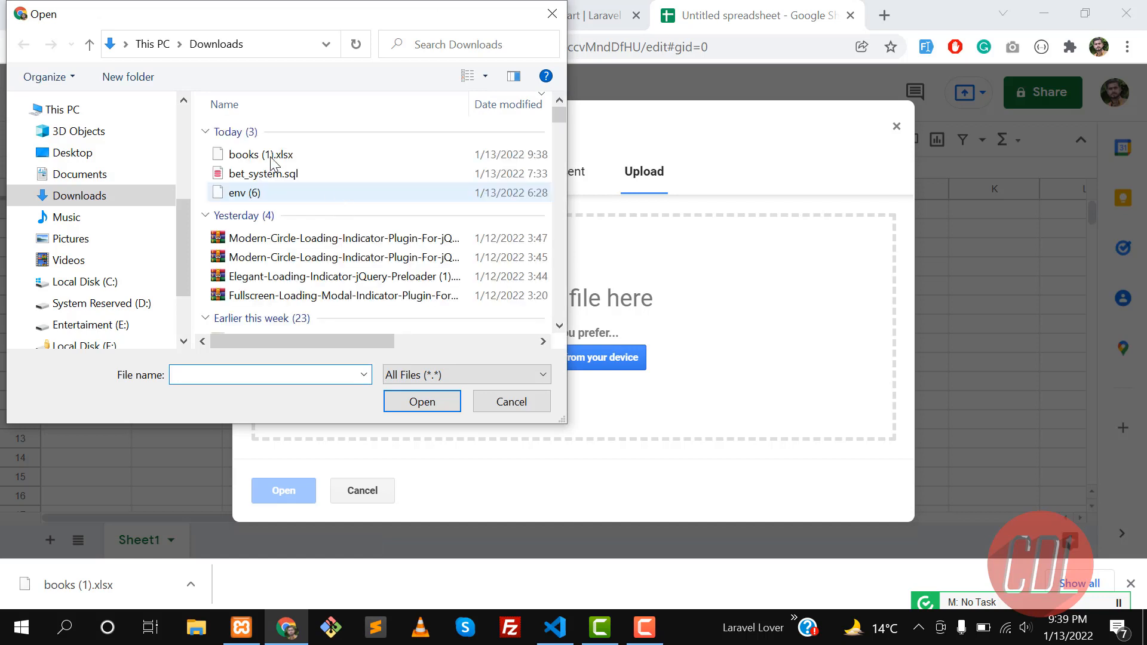
{"action": "left_click", "coordinate": [262, 154]}
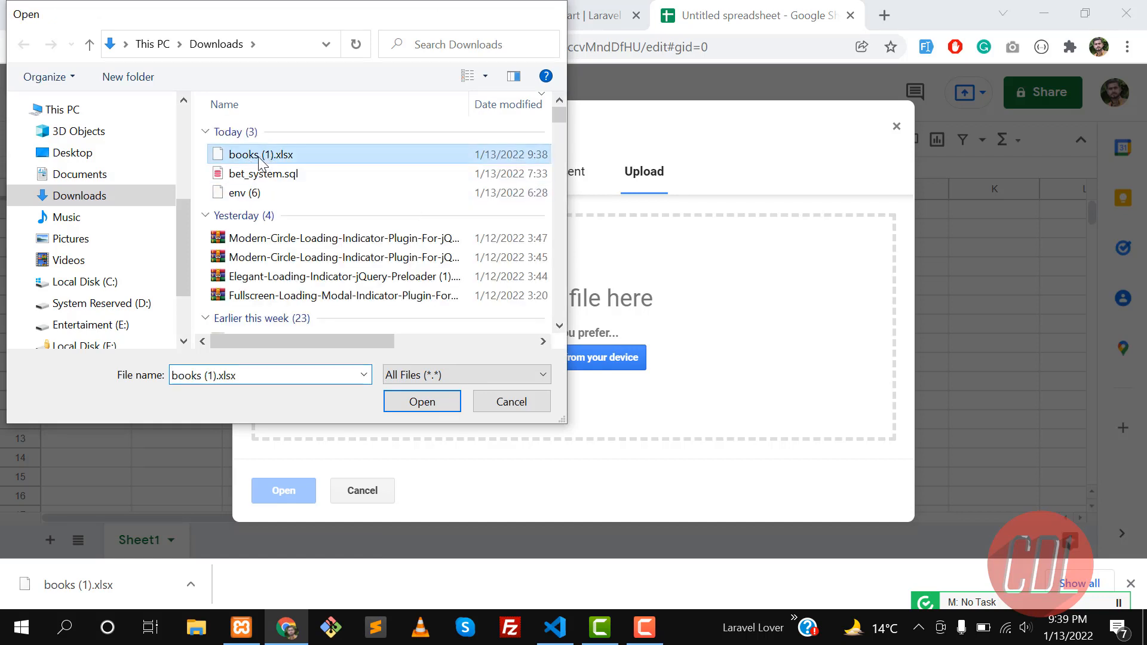
{"action": "left_click", "coordinate": [422, 401]}
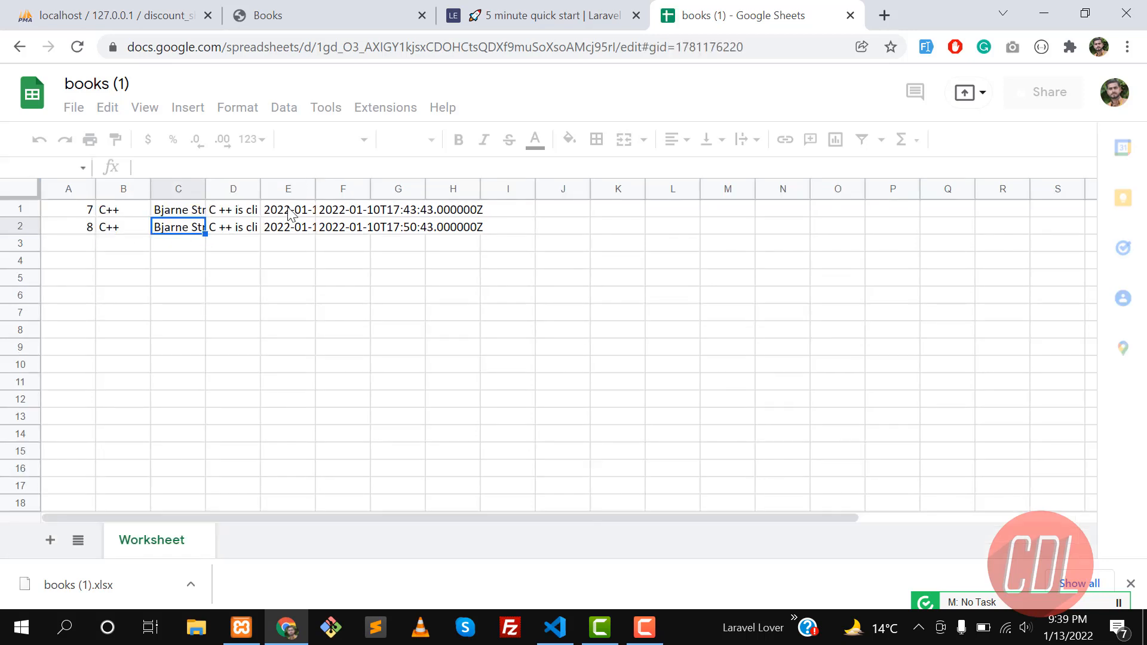
Step: Return from the Books tab to BookController.php, where export() now names the file books.csv
{"action": "left_click", "coordinate": [269, 15]}
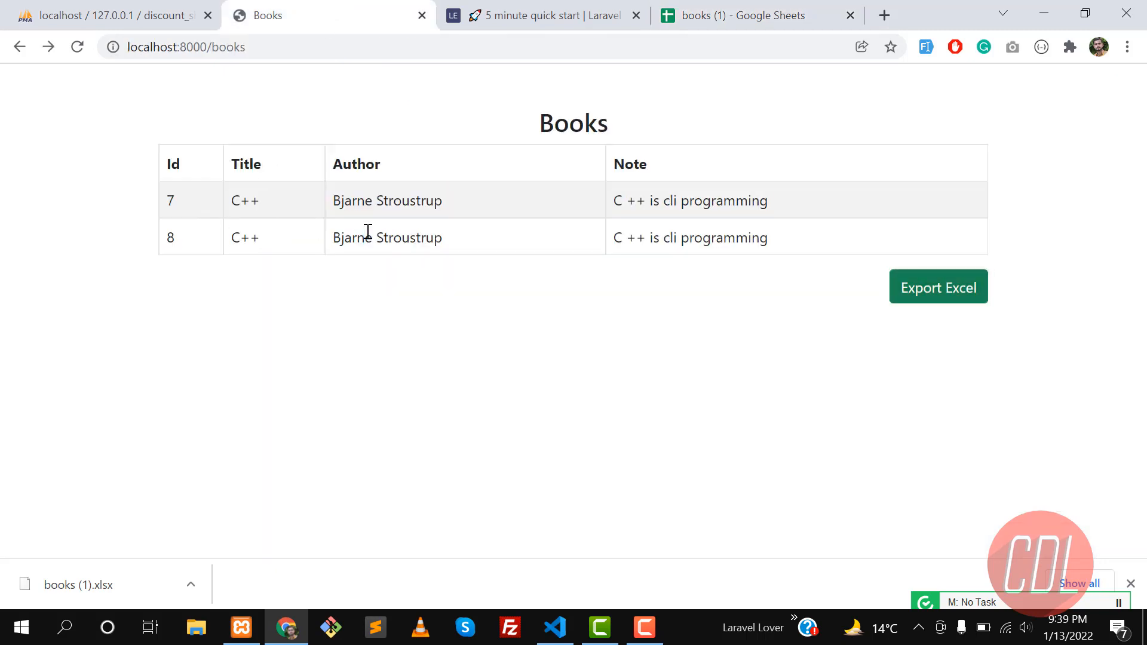
{"action": "left_click", "coordinate": [734, 15]}
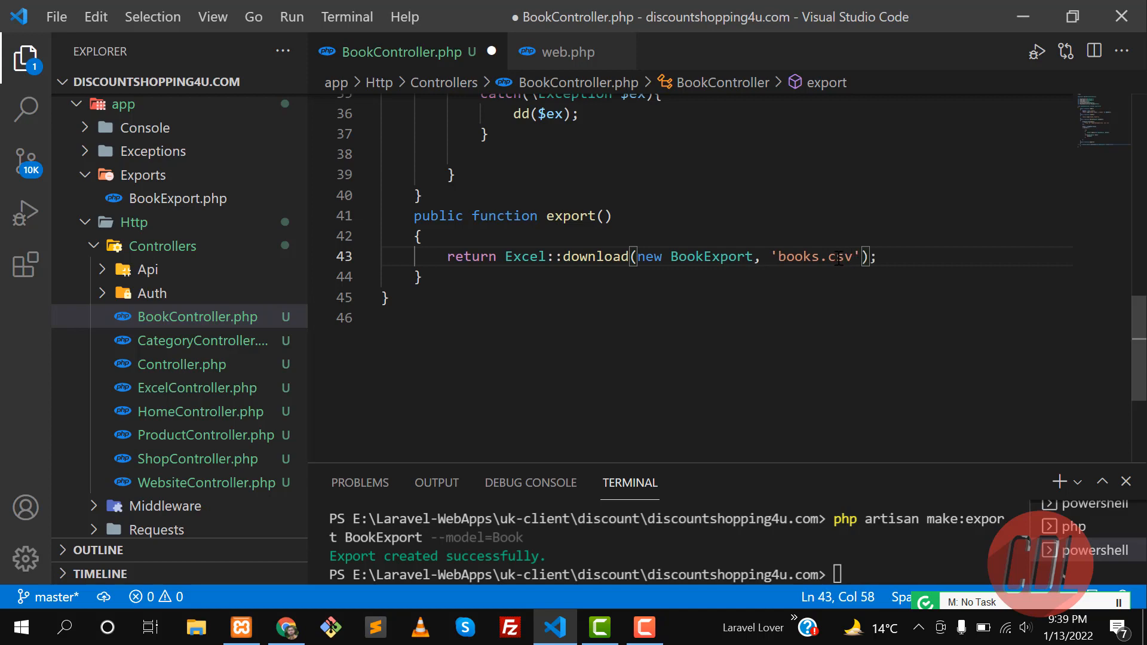
Step: Save the books.csv filename change and download books.csv from the Books page export
{"action": "key", "text": "alt+tab"}
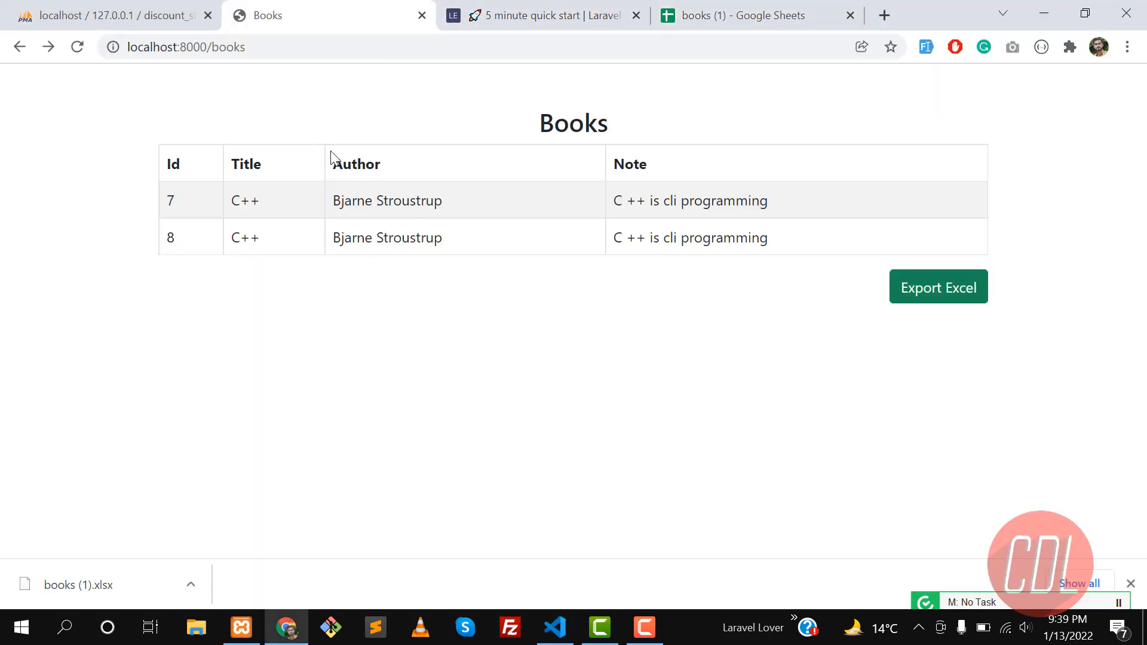
{"action": "left_click", "coordinate": [938, 285]}
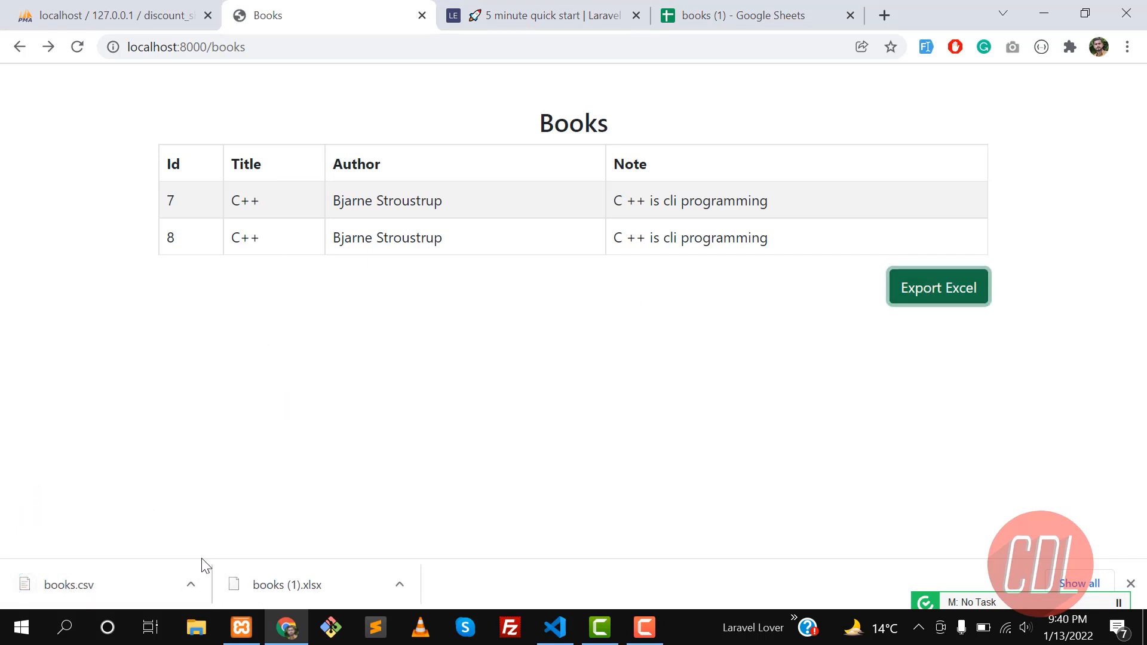
{"action": "left_click", "coordinate": [758, 16]}
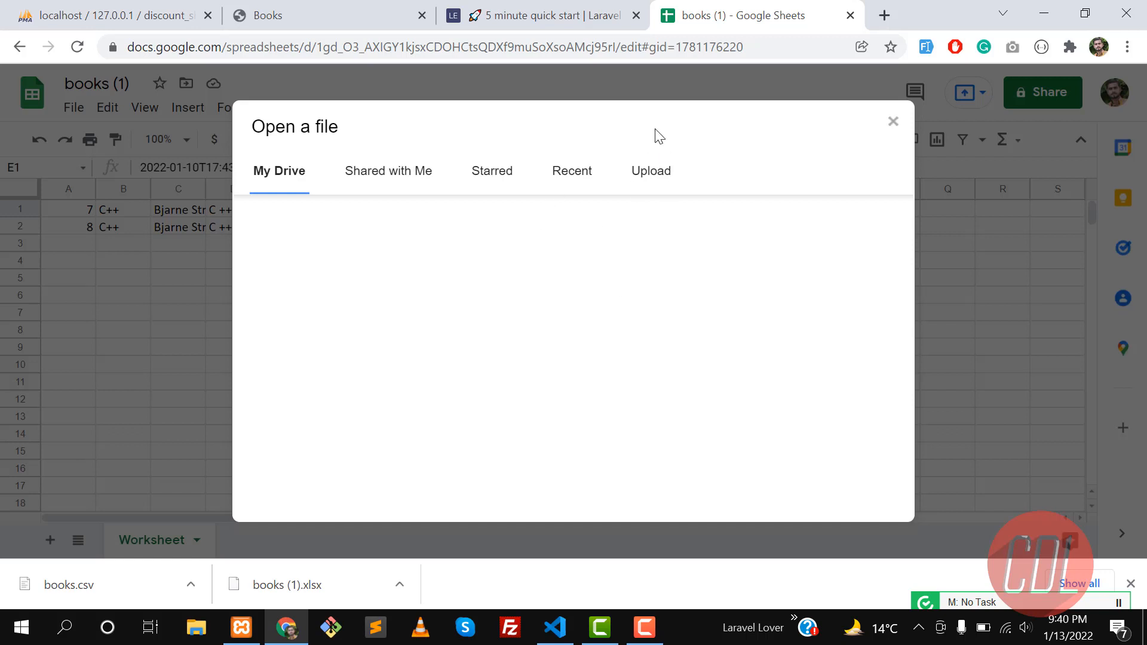
Step: Upload books.csv into Google Sheets as a 'books' spreadsheet showing both C++ rows, then return to the Books page
{"action": "left_click", "coordinate": [650, 171]}
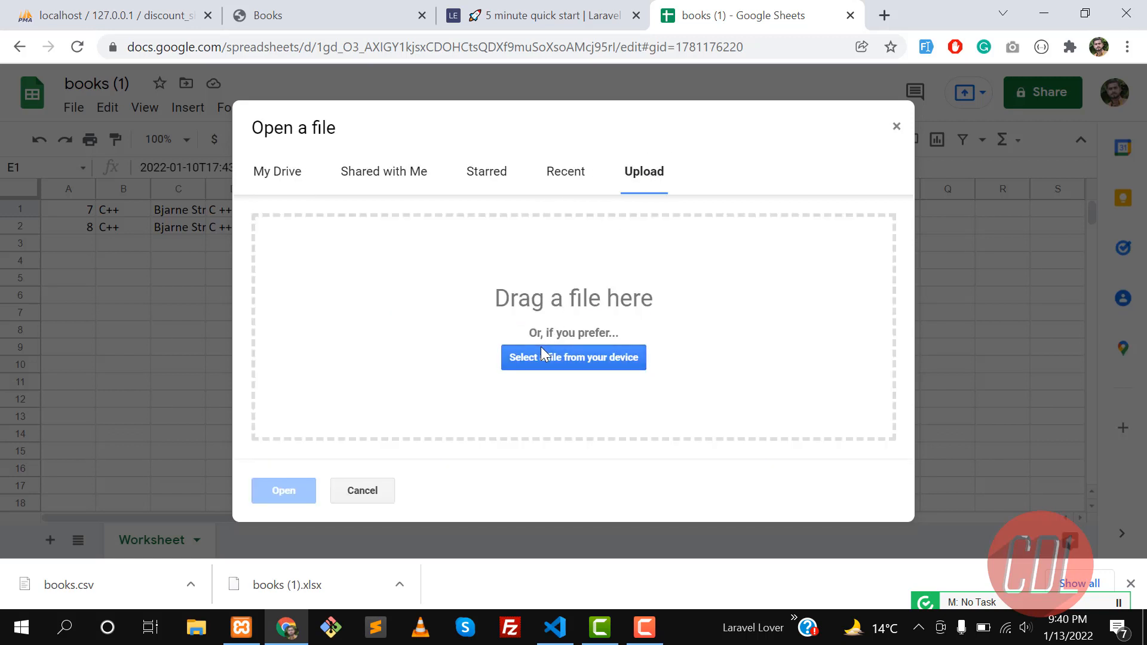
{"action": "left_click", "coordinate": [573, 357]}
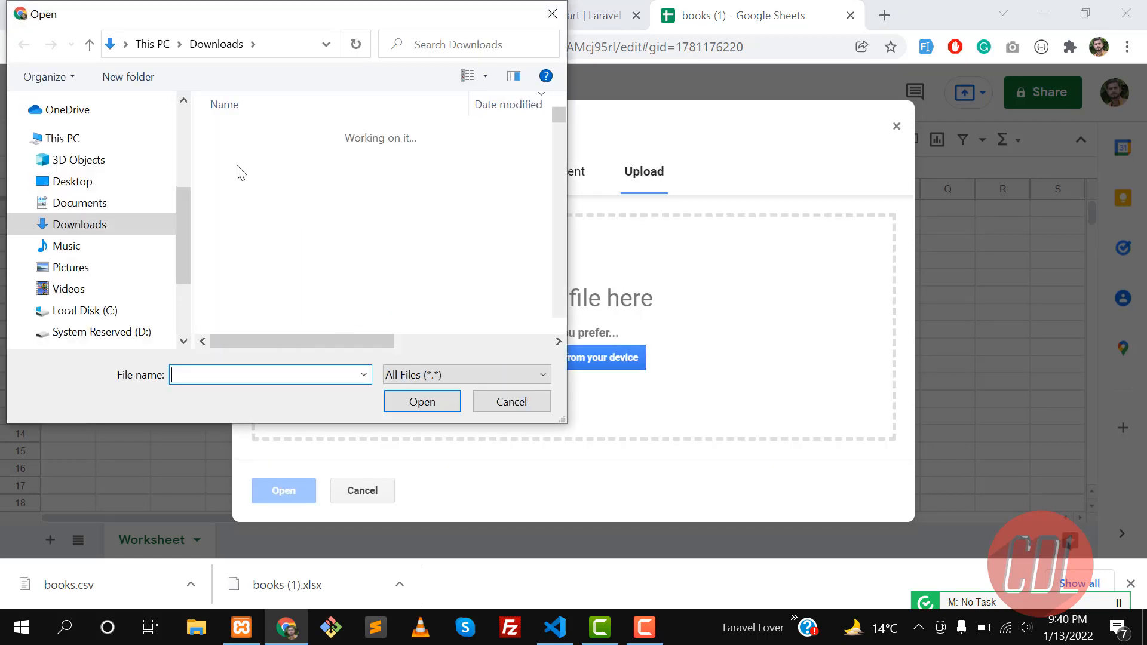
{"action": "left_click", "coordinate": [421, 401]}
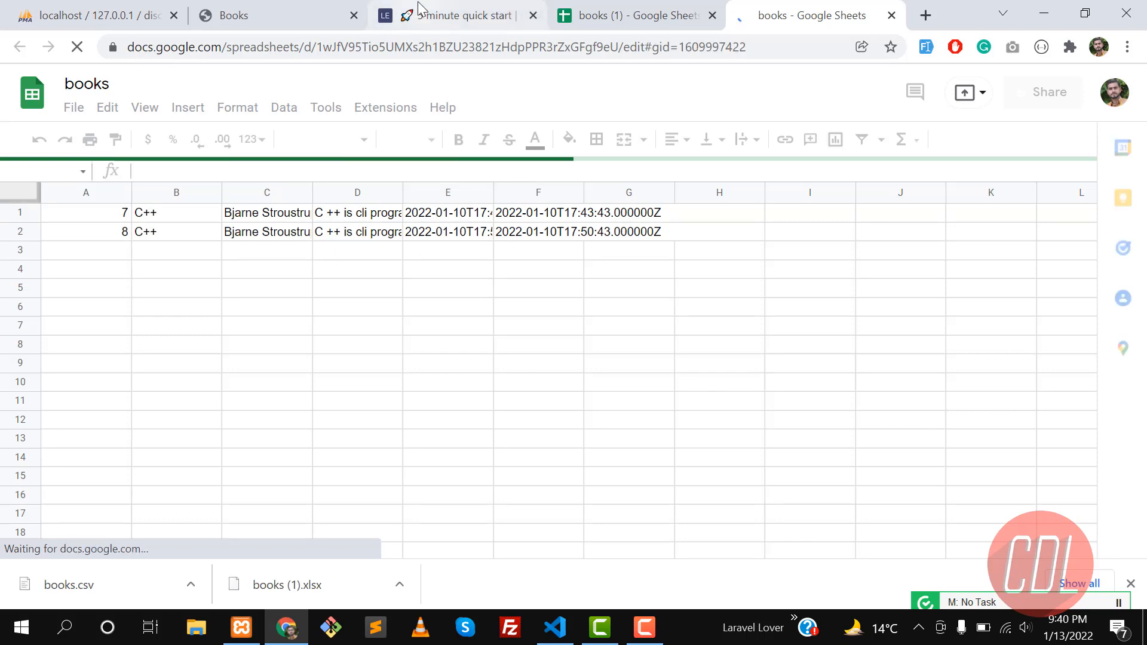
{"action": "left_click", "coordinate": [276, 14]}
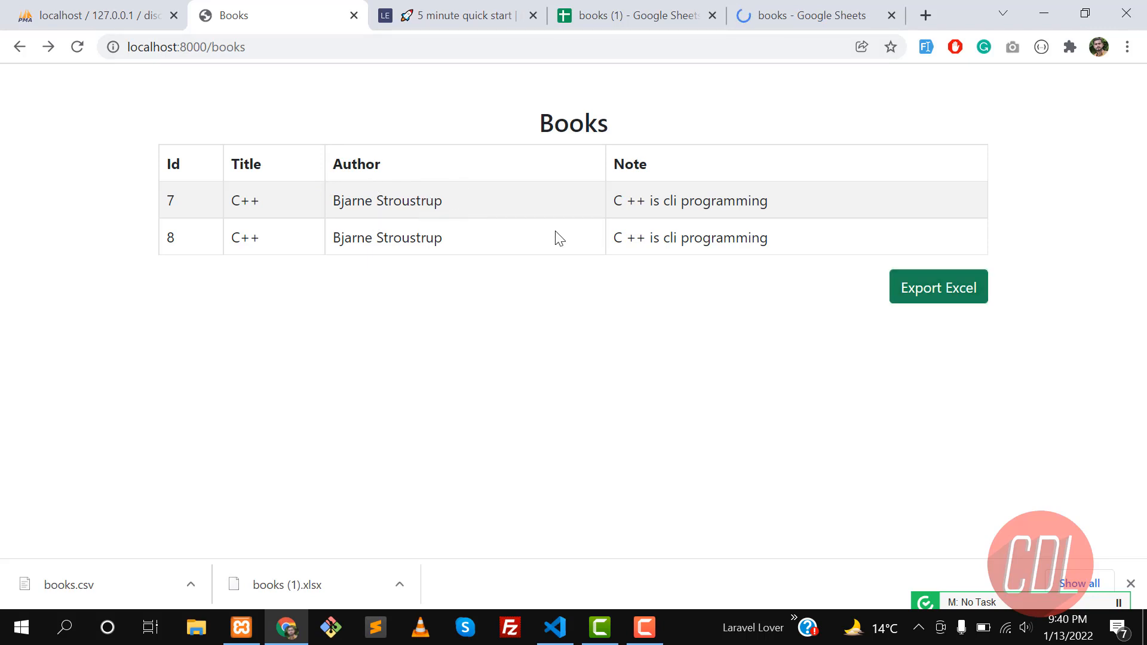
Step: Replace the download filename with 'books'.time().'.csv' in export() and save the controller
{"action": "left_click", "coordinate": [554, 627]}
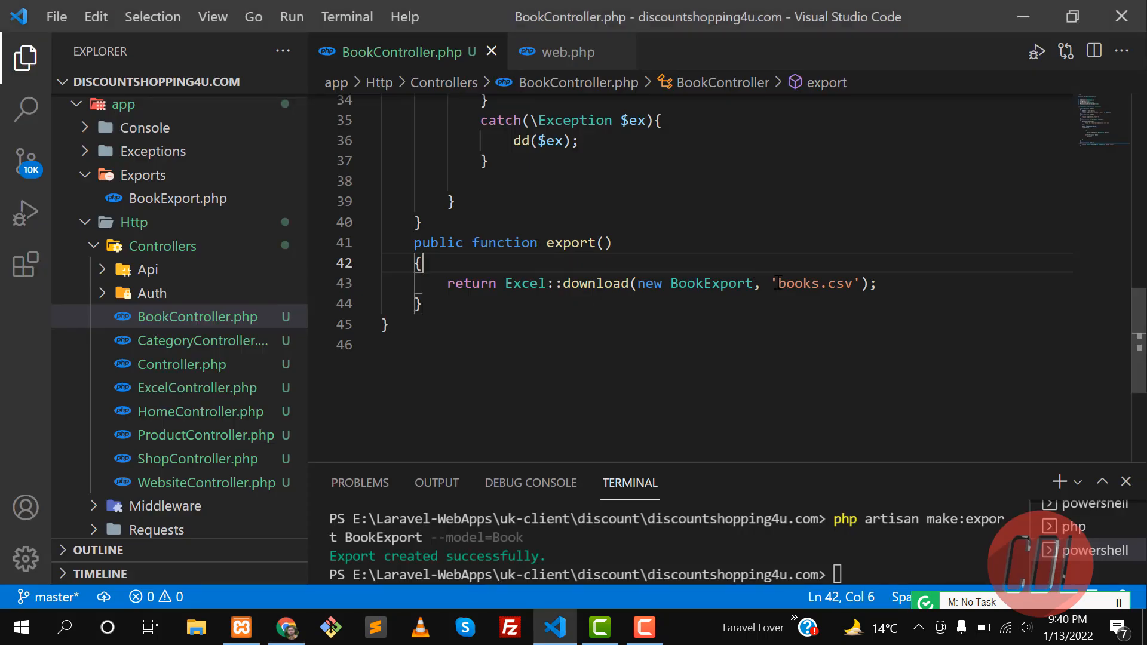
{"action": "double_click", "coordinate": [789, 284]}
{"action": "type", "text": "'"}
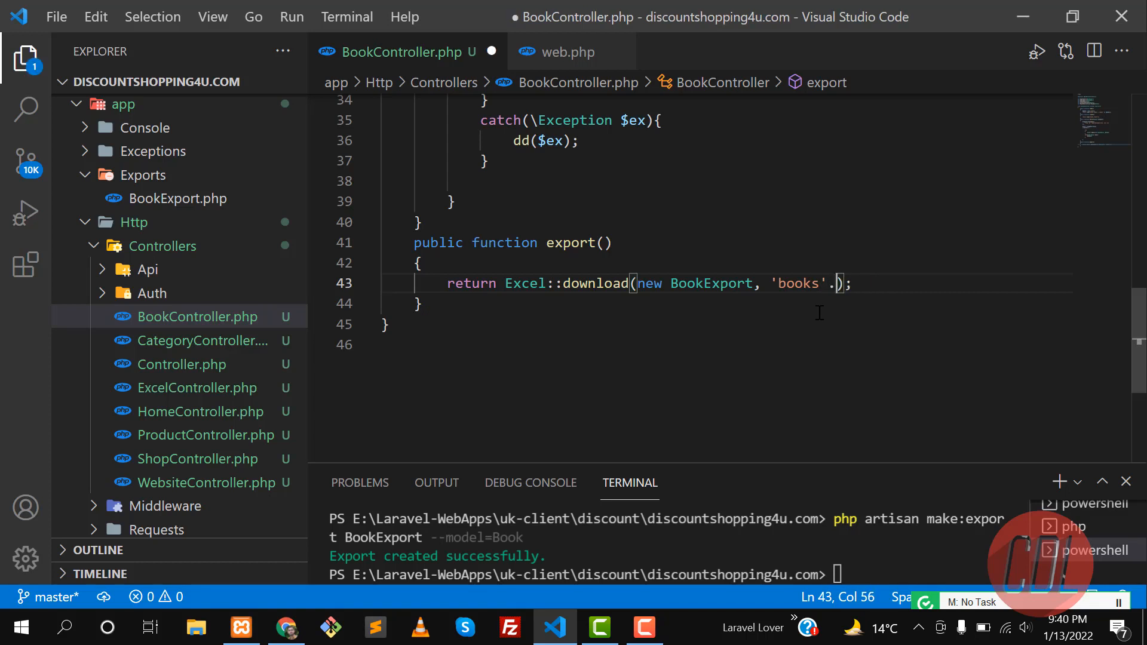
{"action": "type", "text": "time("}
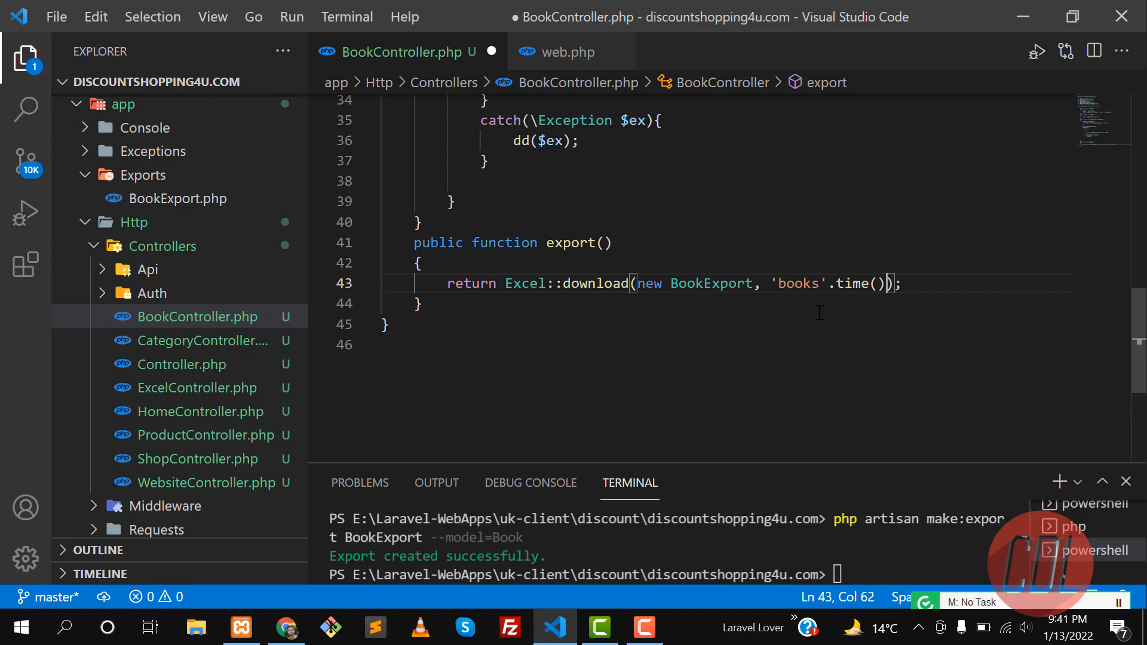
{"action": "type", "text": ". '."}
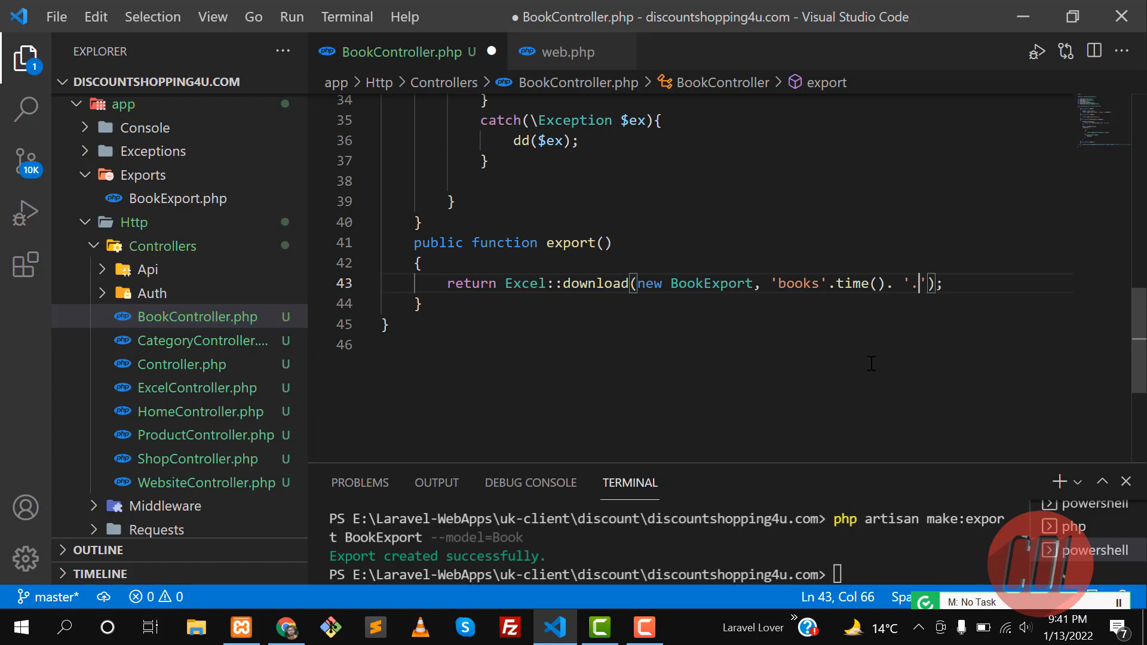
{"action": "type", "text": "cs"}
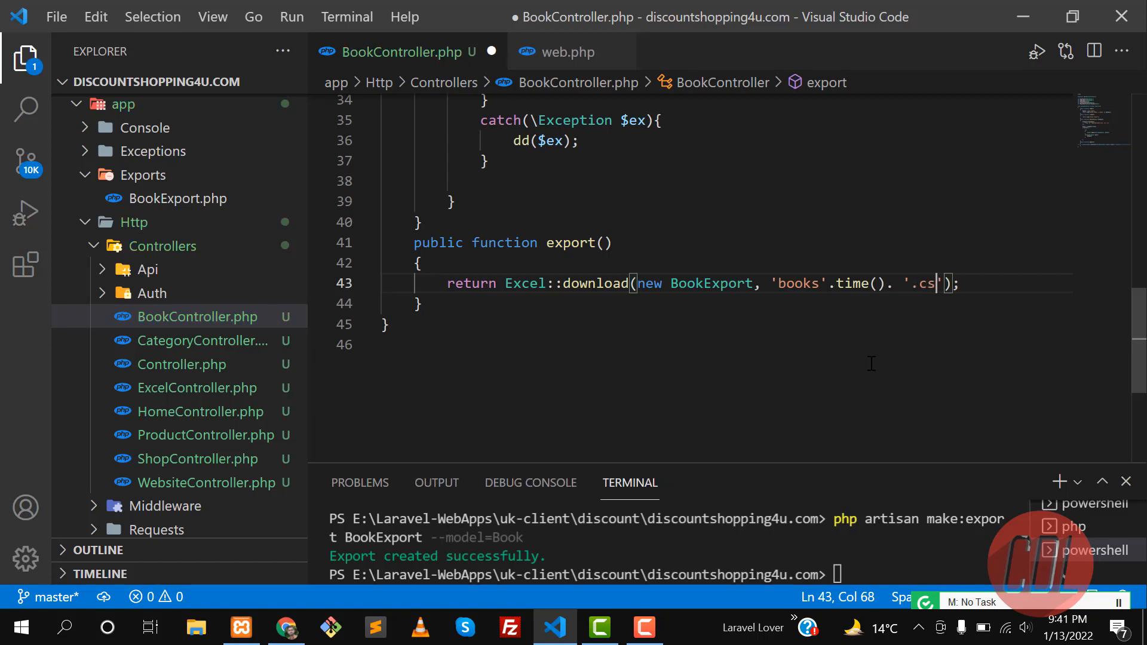
{"action": "type", "text": "v"}
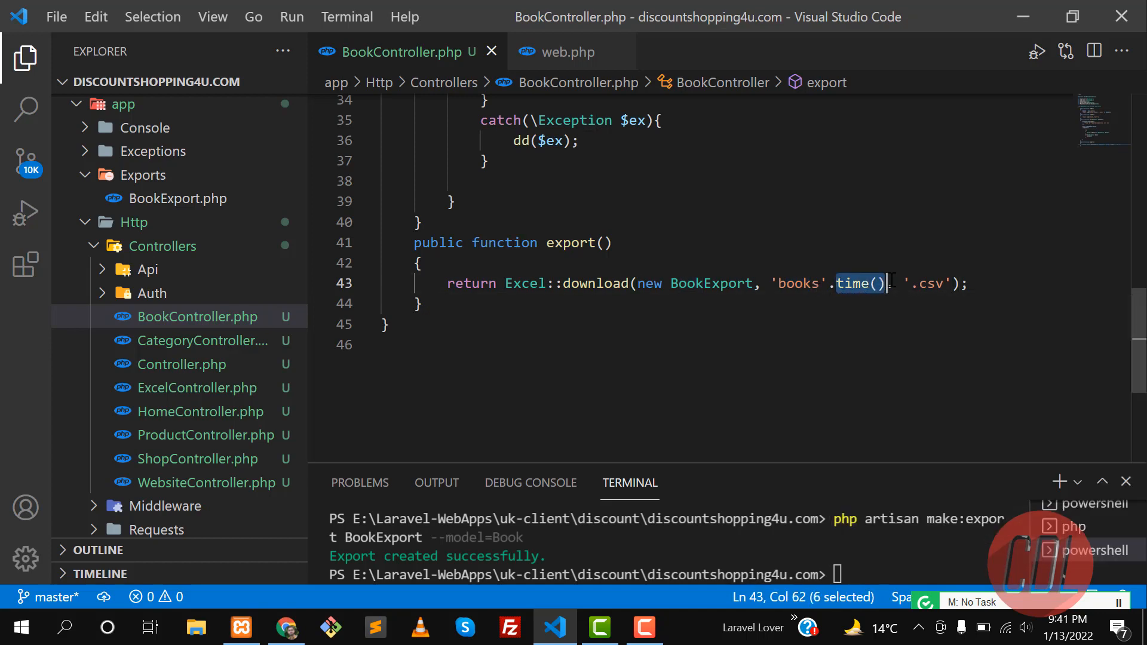
{"action": "key", "text": "alt+tab"}
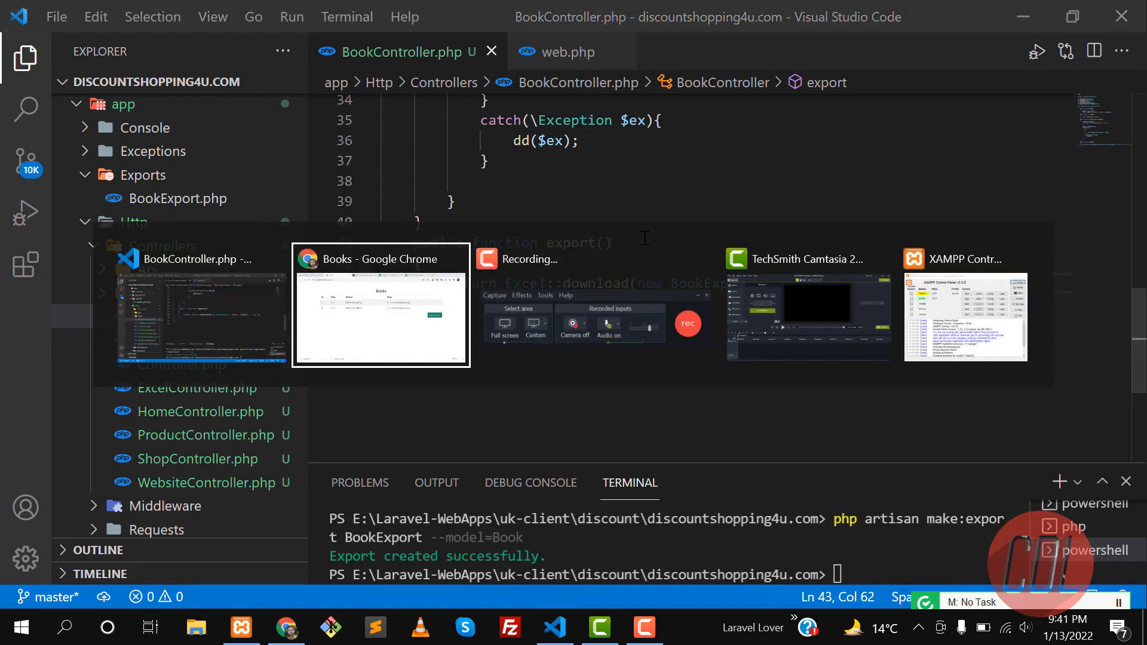
Step: Export from the Books page again, downloading the timestamped books1642092082.csv
{"action": "left_click", "coordinate": [939, 287]}
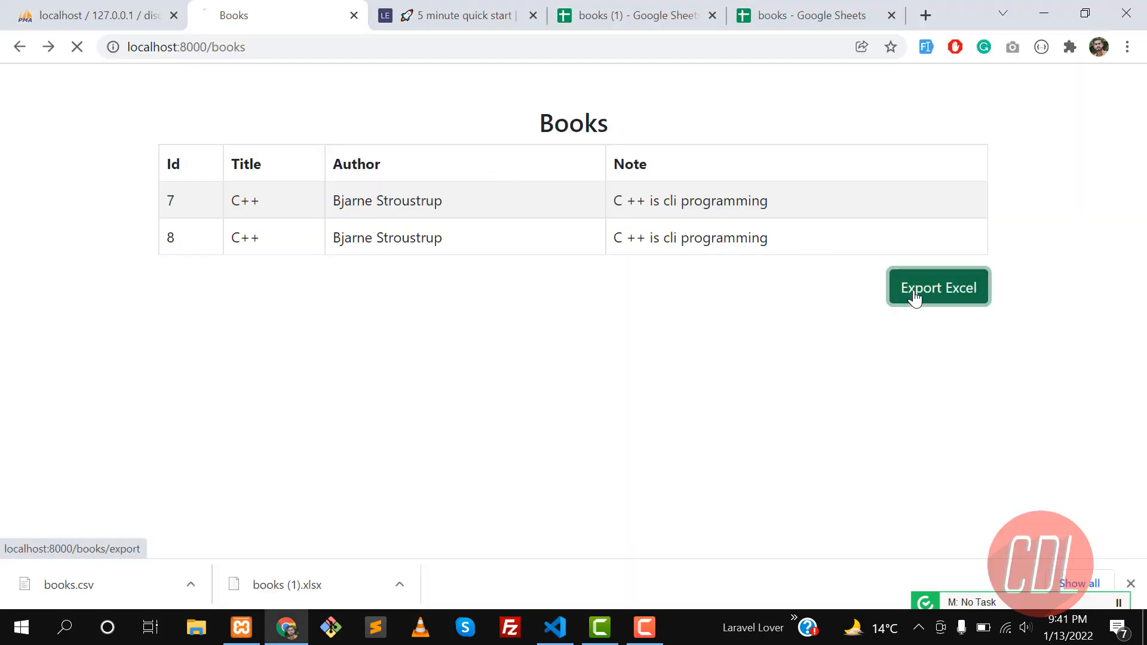
{"action": "left_click", "coordinate": [939, 287]}
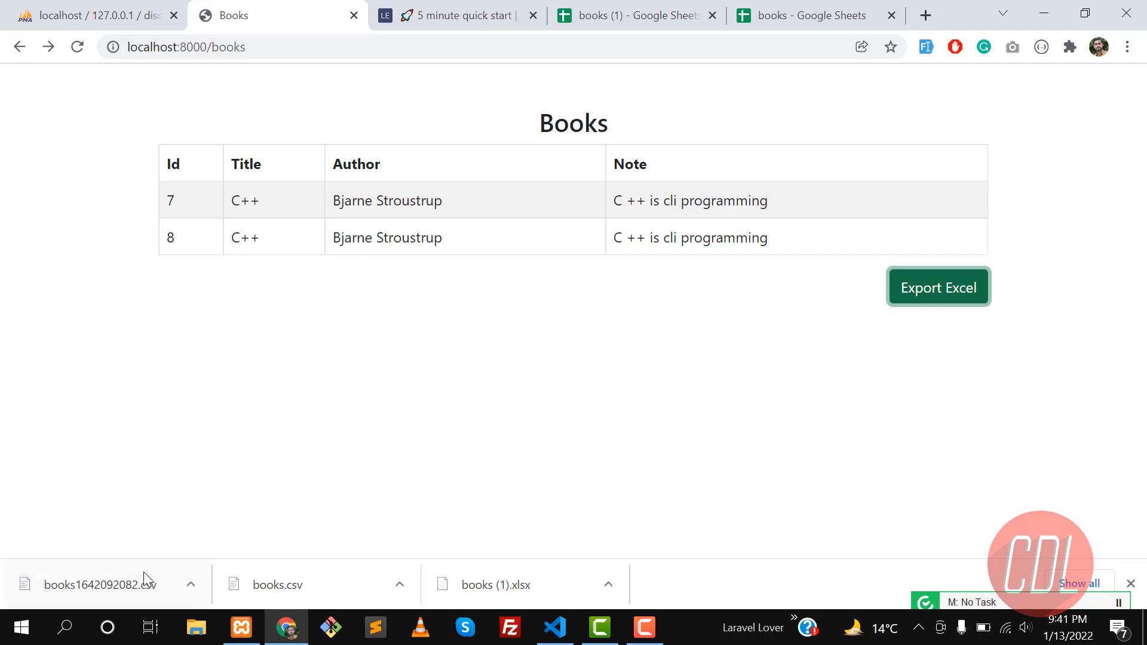
{"action": "mouse_move", "coordinate": [230, 540]}
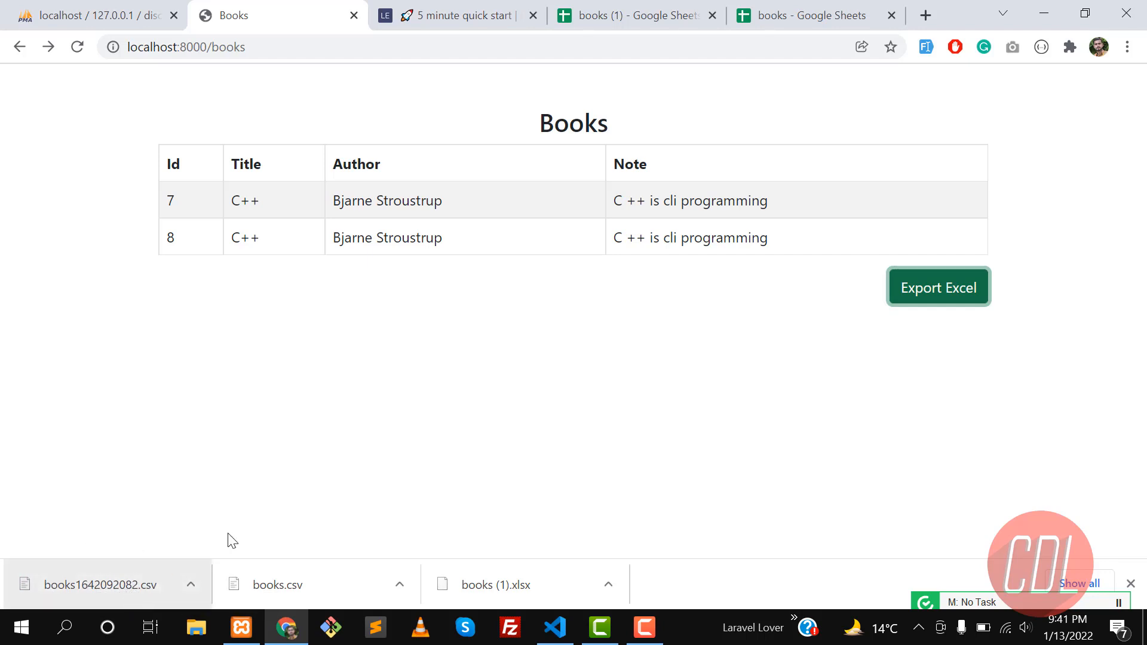
{"action": "mouse_move", "coordinate": [291, 506]}
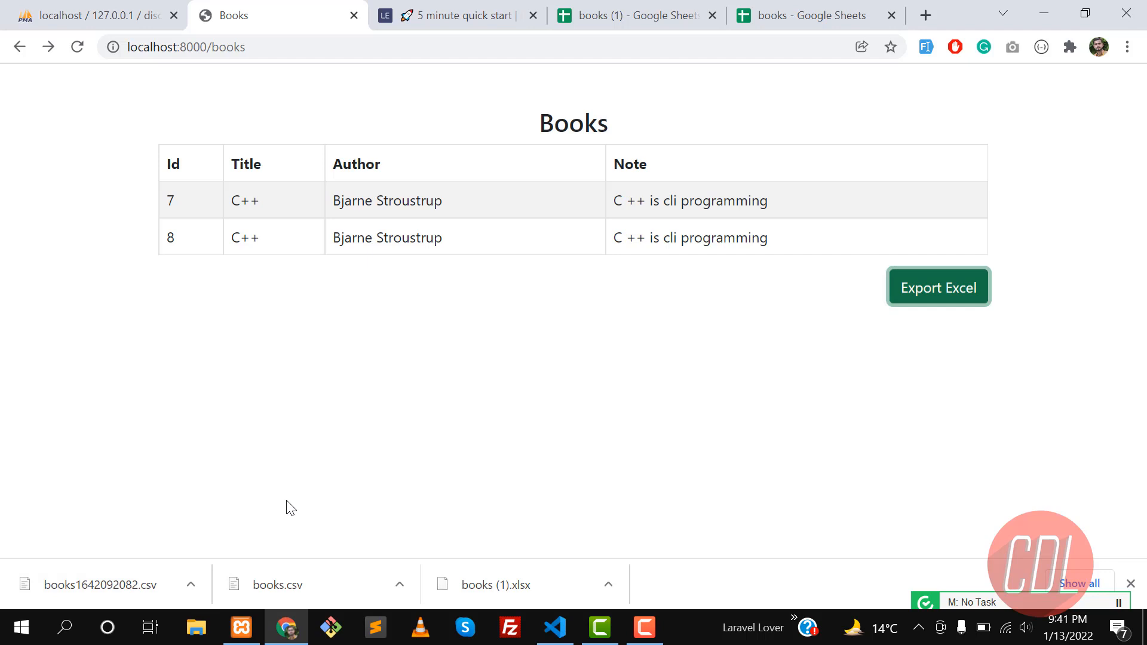